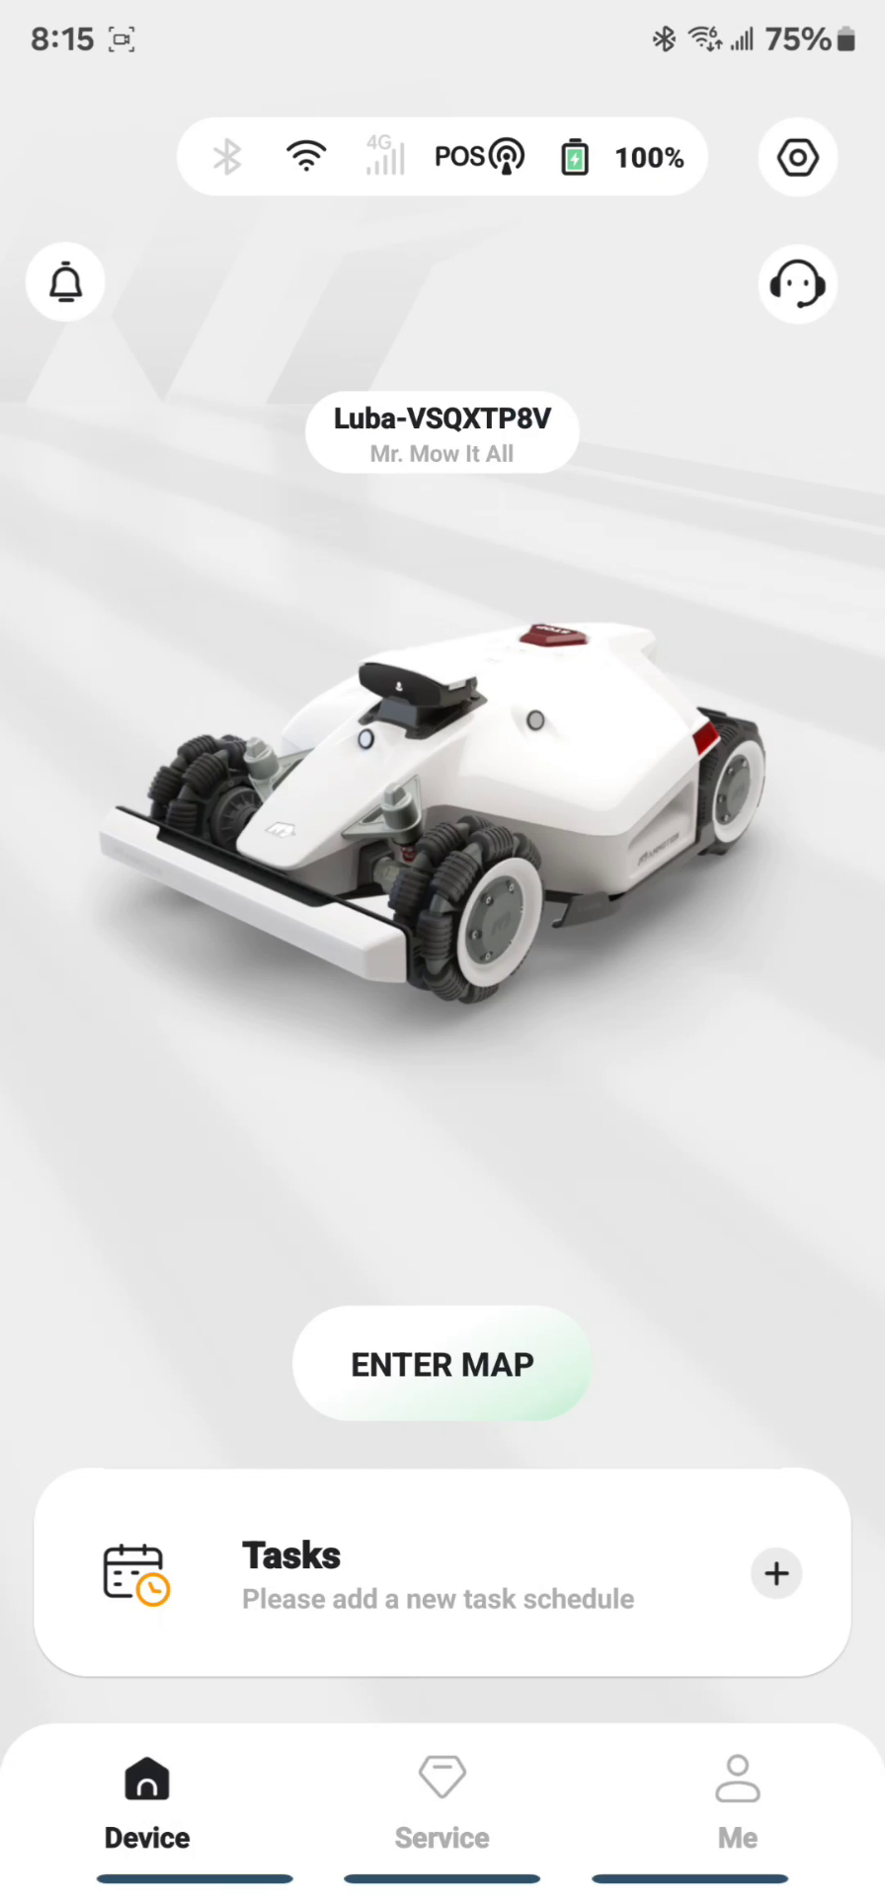
# Step: Preview the new-task area and path screens, then return to the empty Tasks list
pyautogui.click(775, 1573)
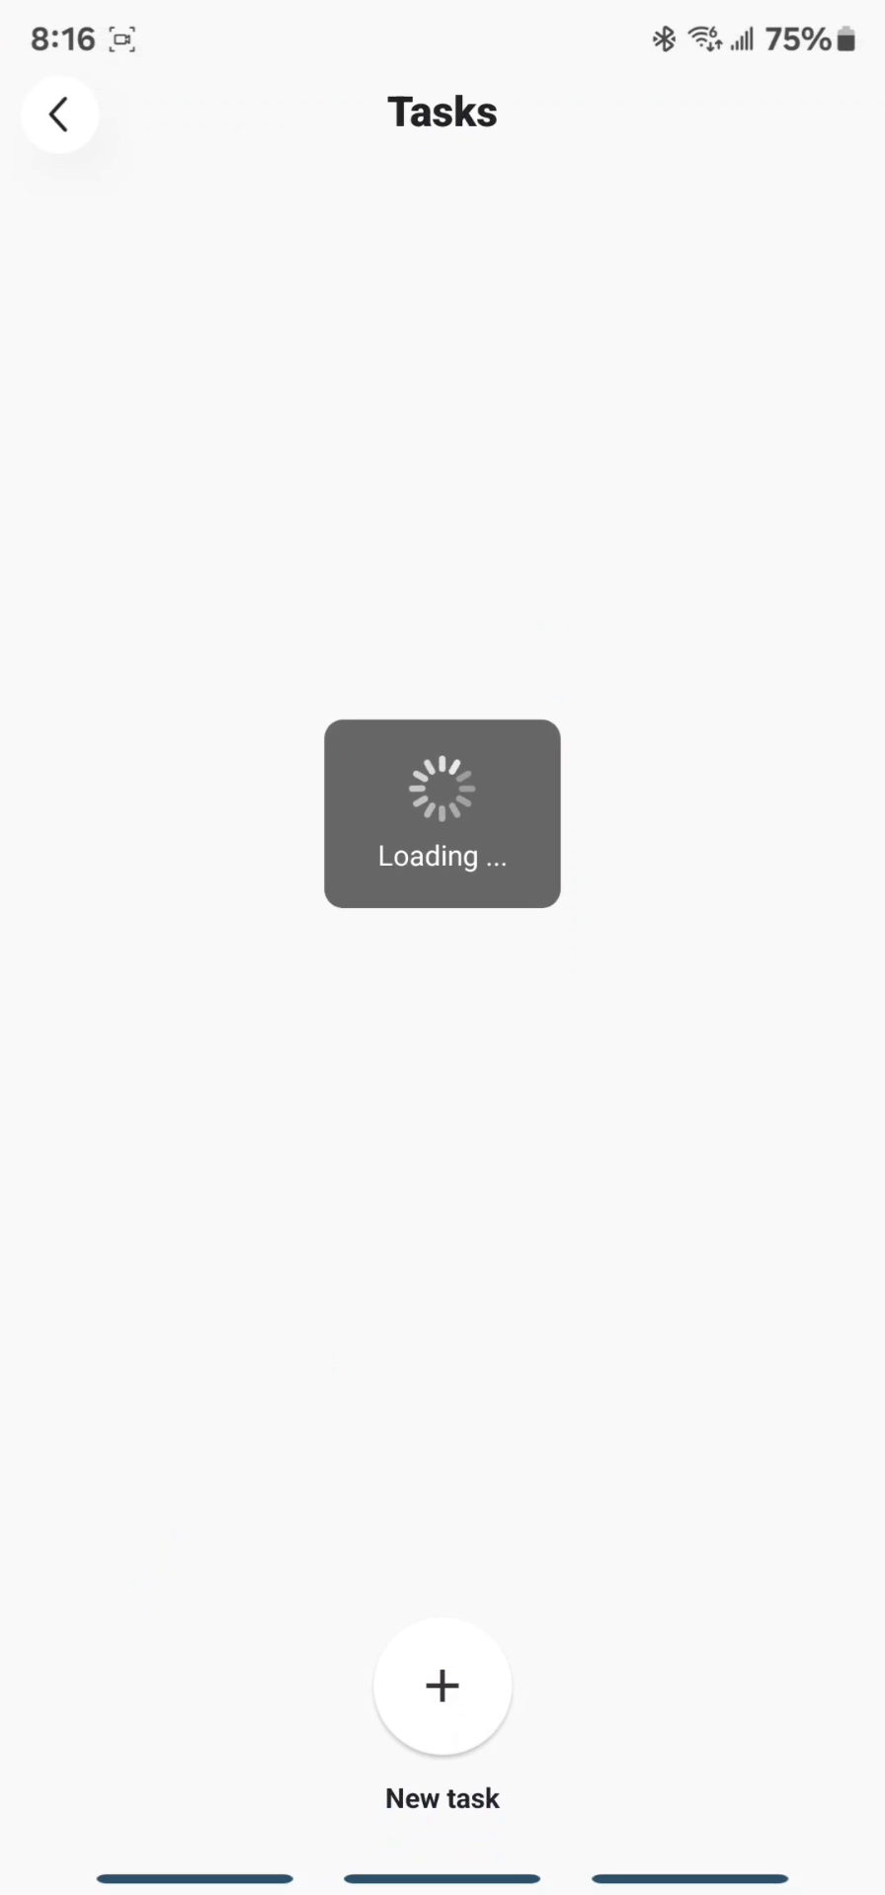
pyautogui.click(441, 1685)
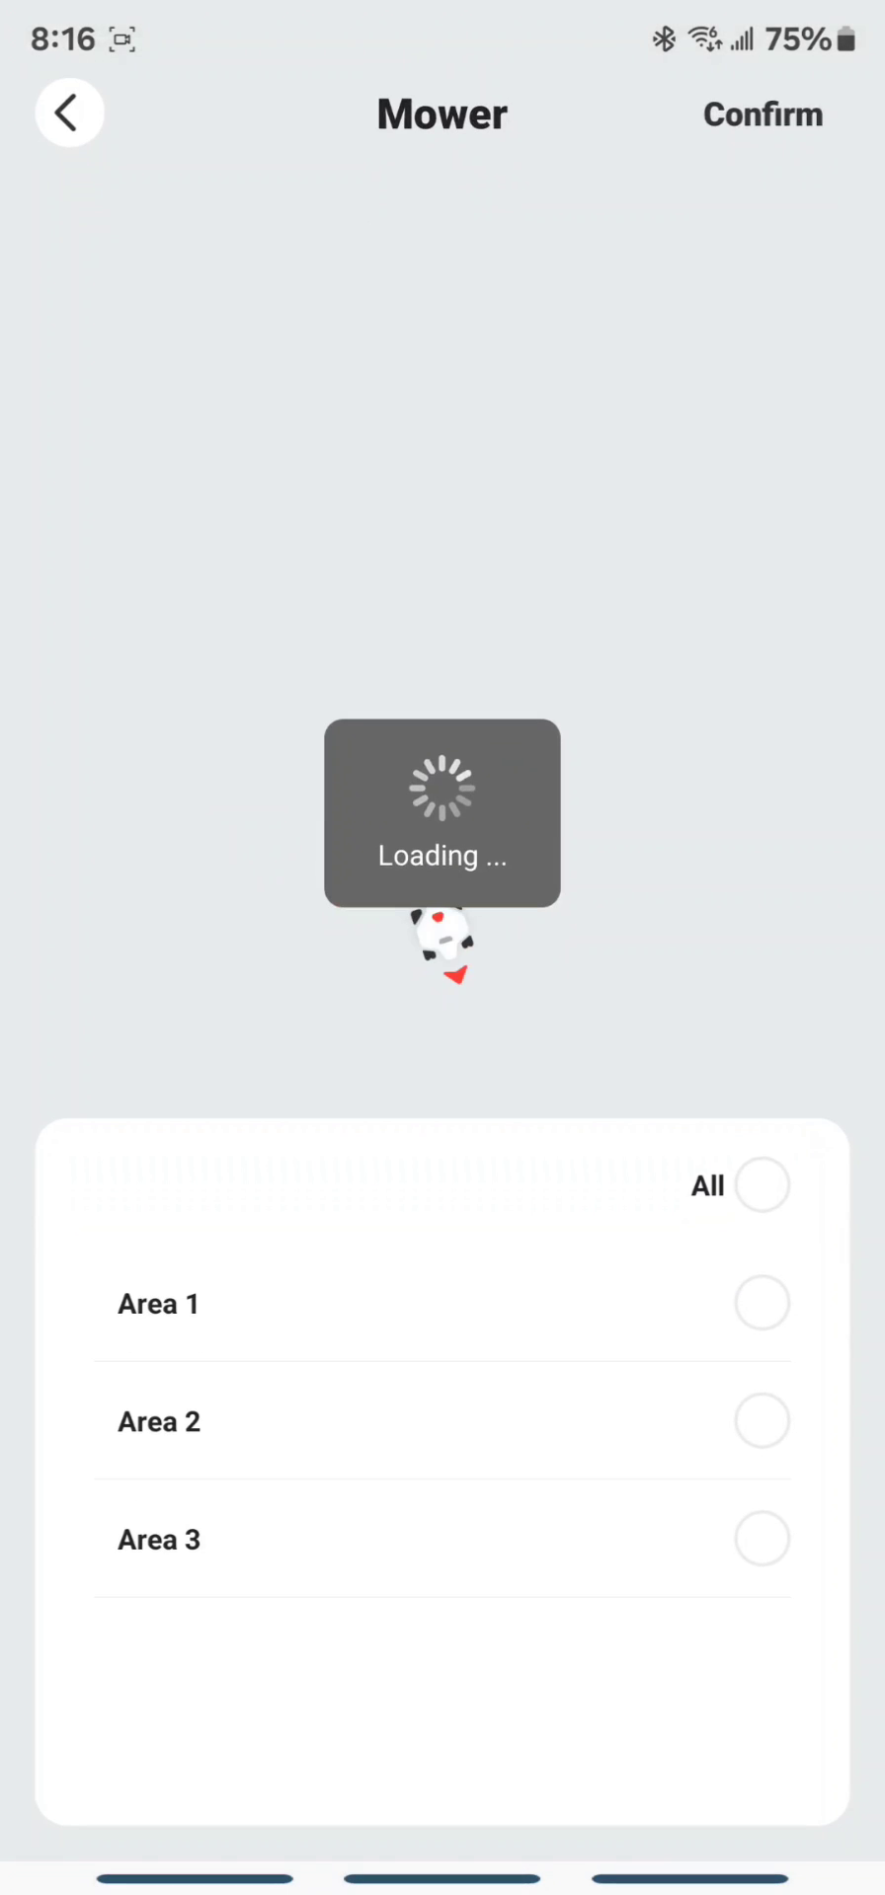
pyautogui.click(760, 113)
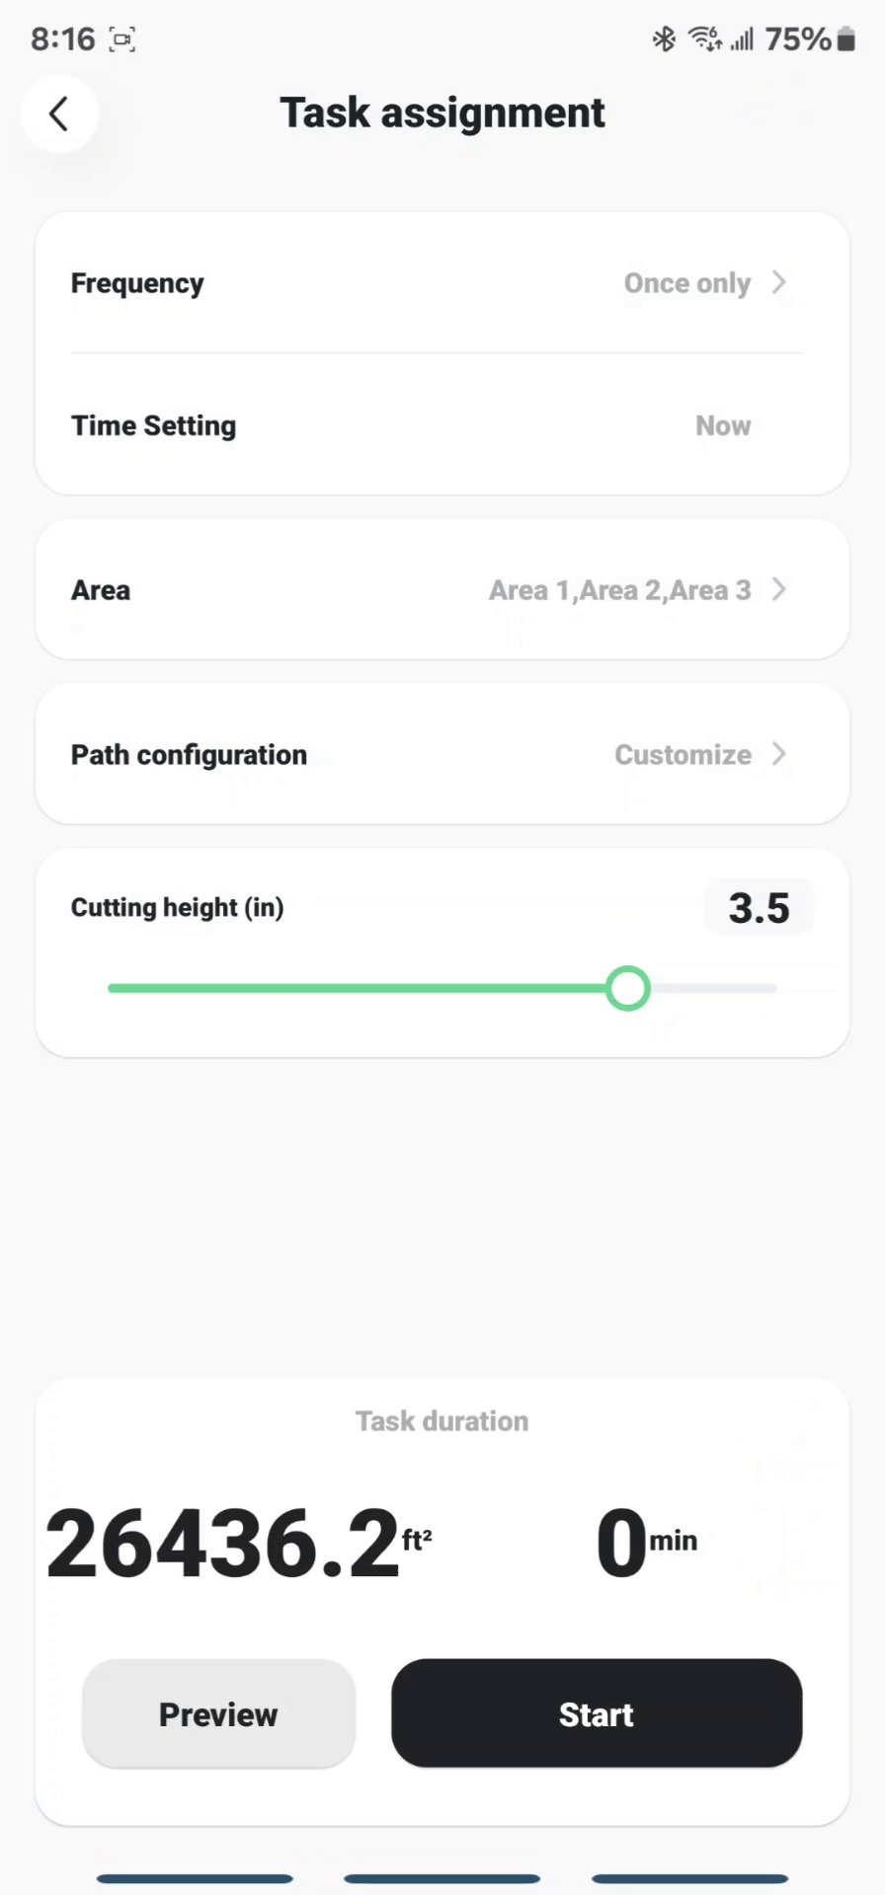
pyautogui.click(680, 754)
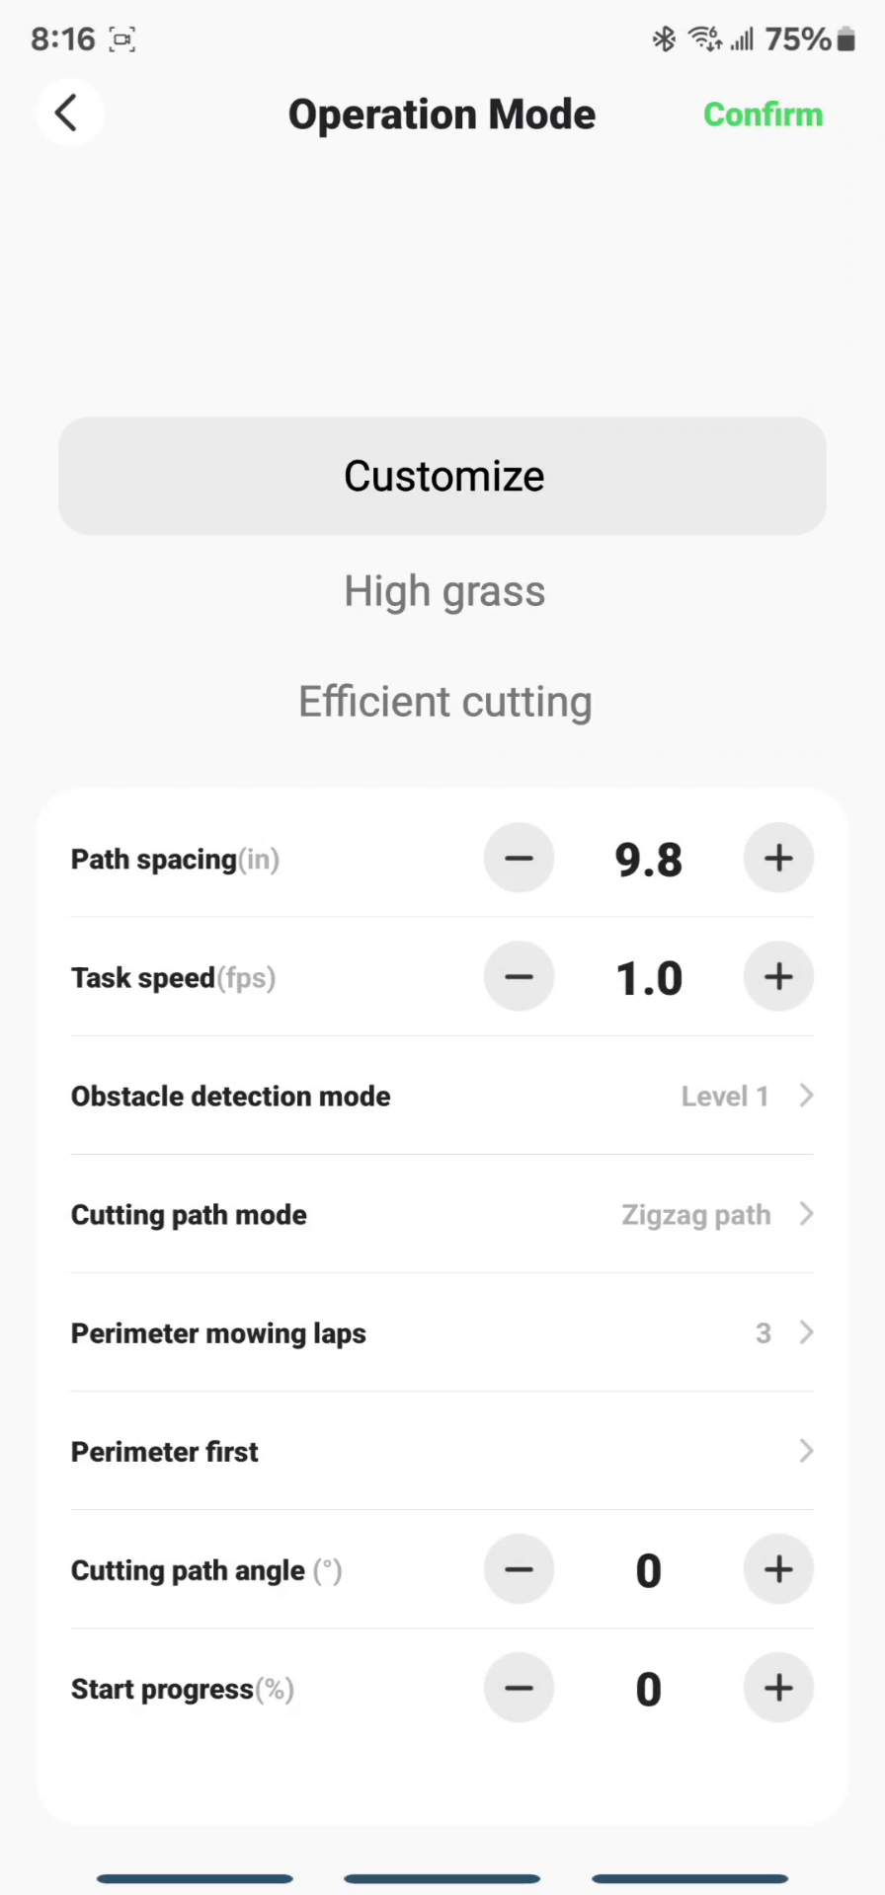
pyautogui.moveTo(438, 828); pyautogui.dragTo(686, 1759)
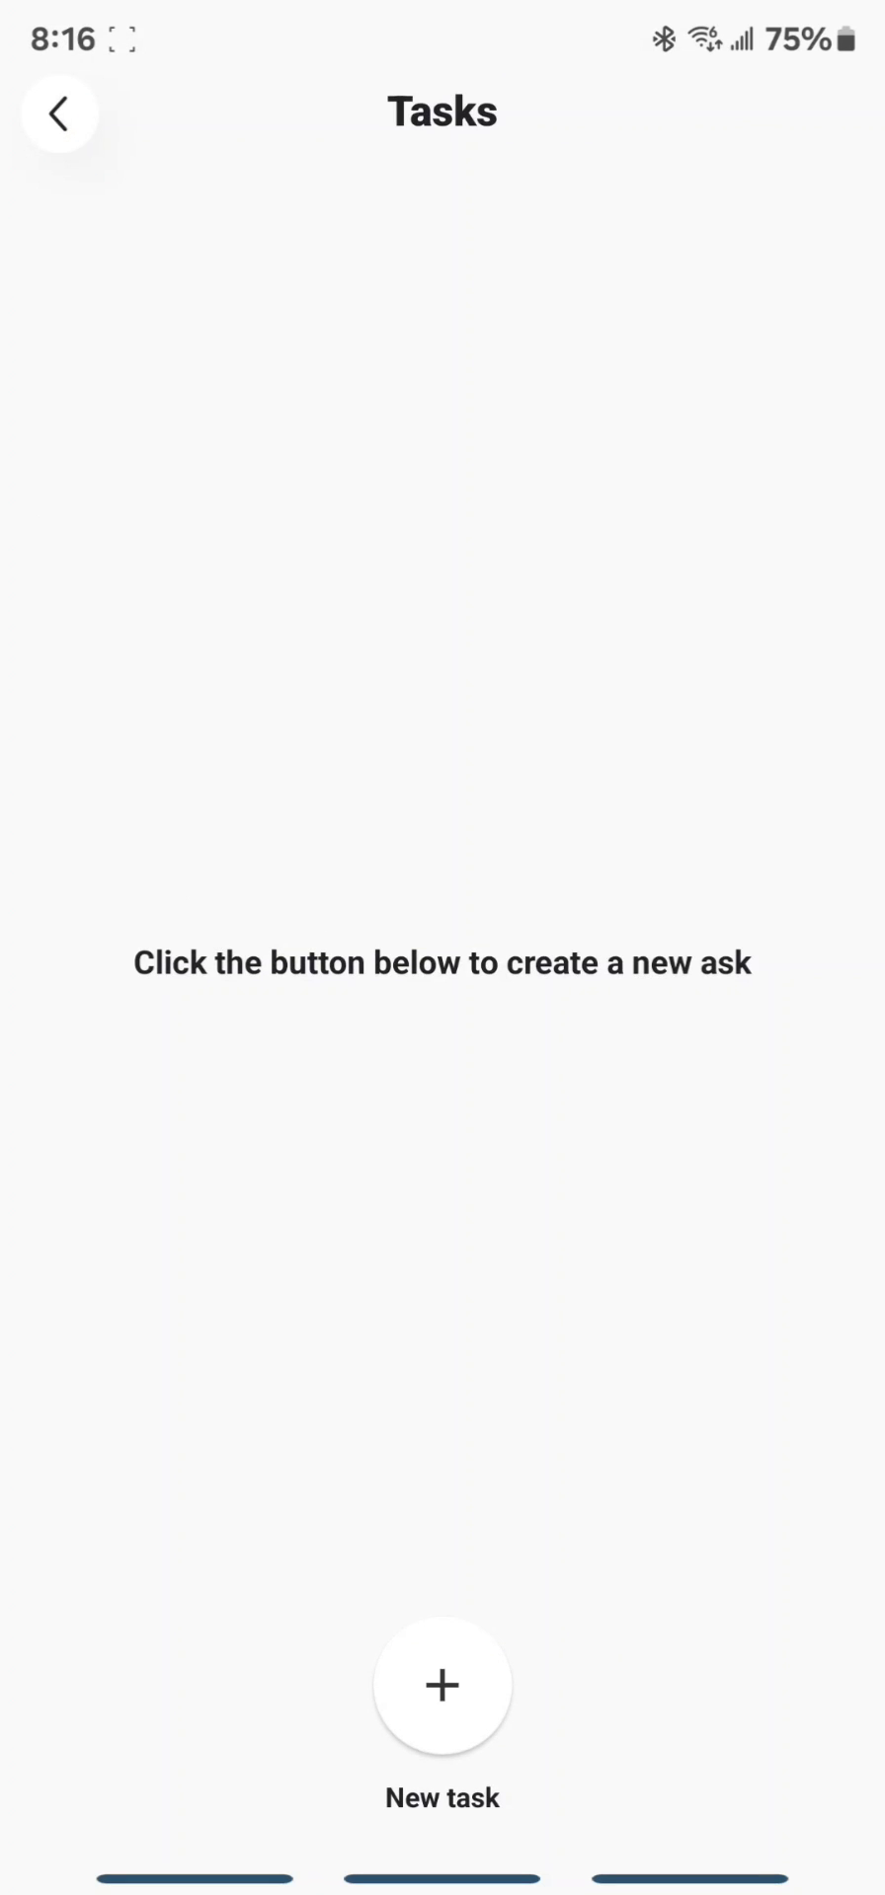
# Step: Start a new task with All areas (Areas 1, 2 and 3) selected and confirmed
pyautogui.click(441, 1685)
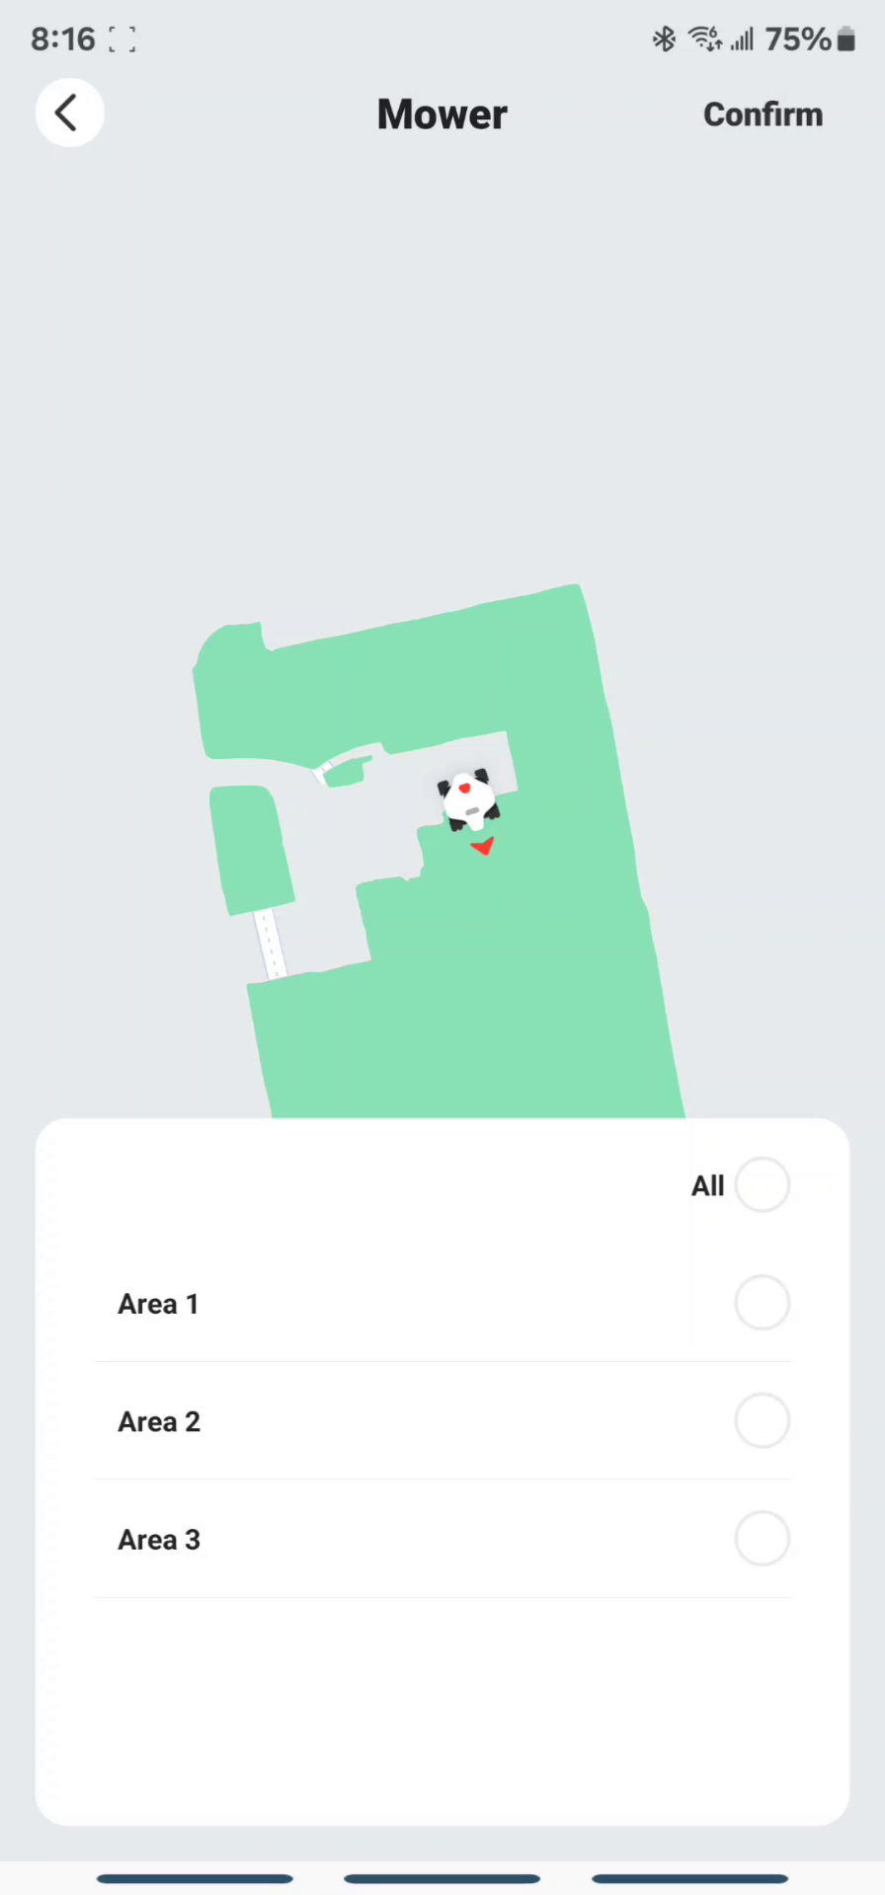
pyautogui.click(760, 1184)
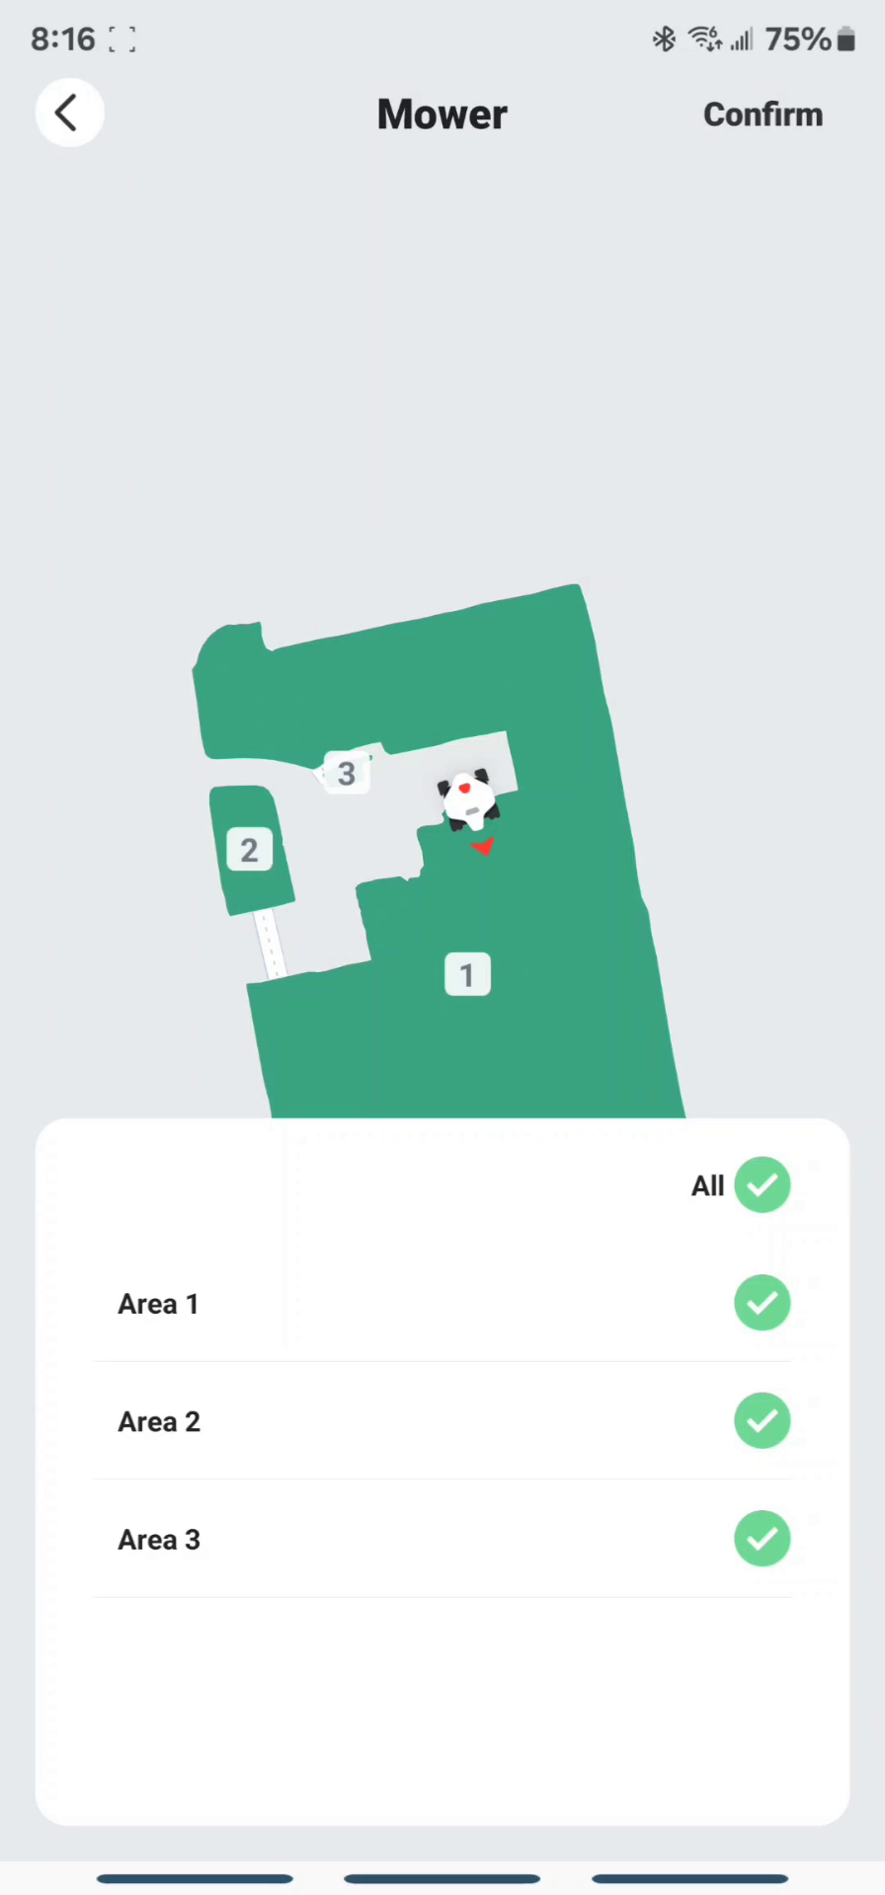
pyautogui.click(761, 114)
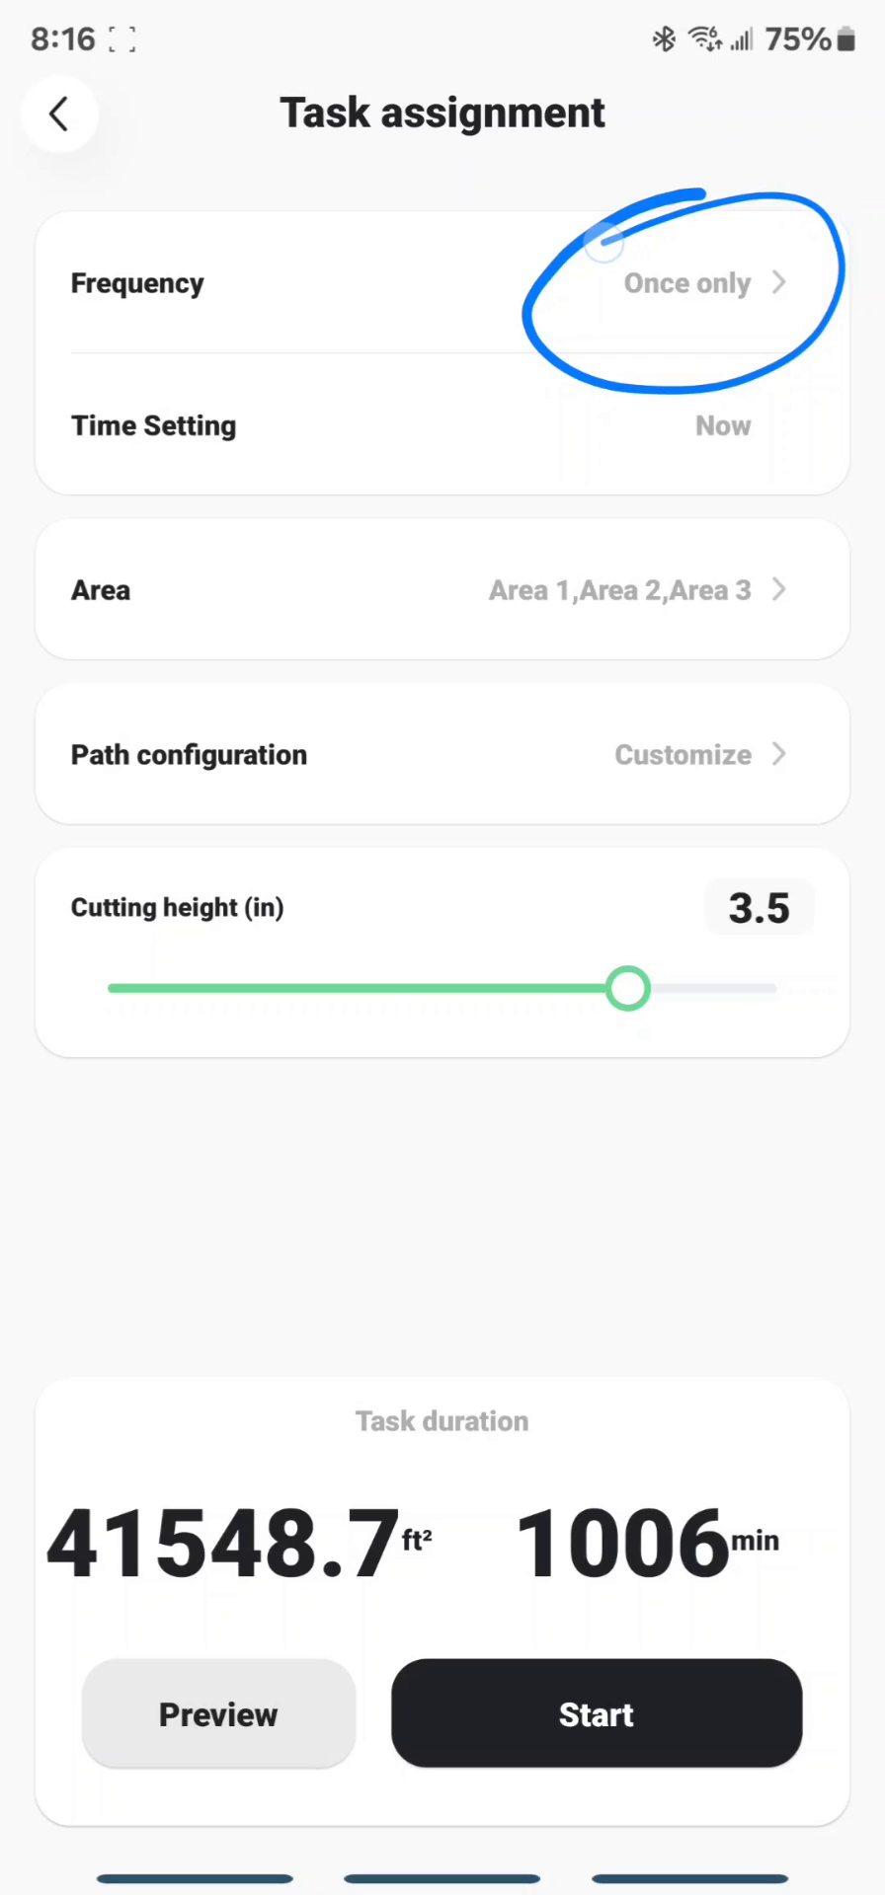
# Step: Set the task frequency to Specified date with a 20:16 start and save it
pyautogui.click(689, 281)
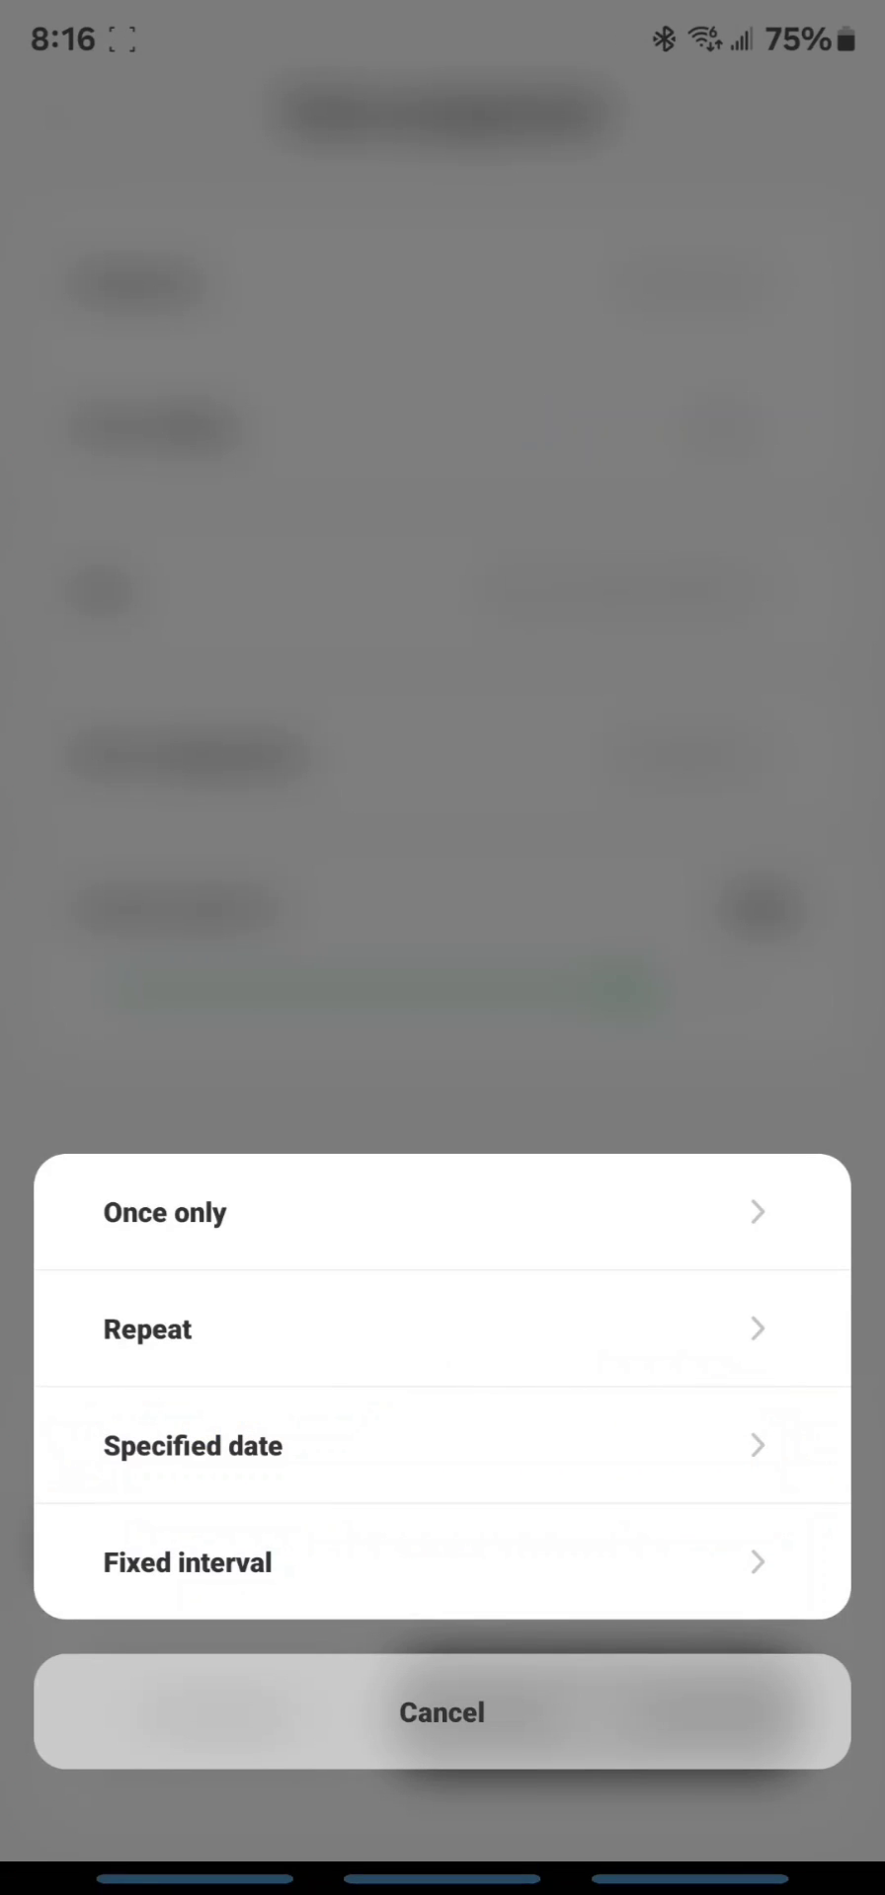
pyautogui.click(194, 1445)
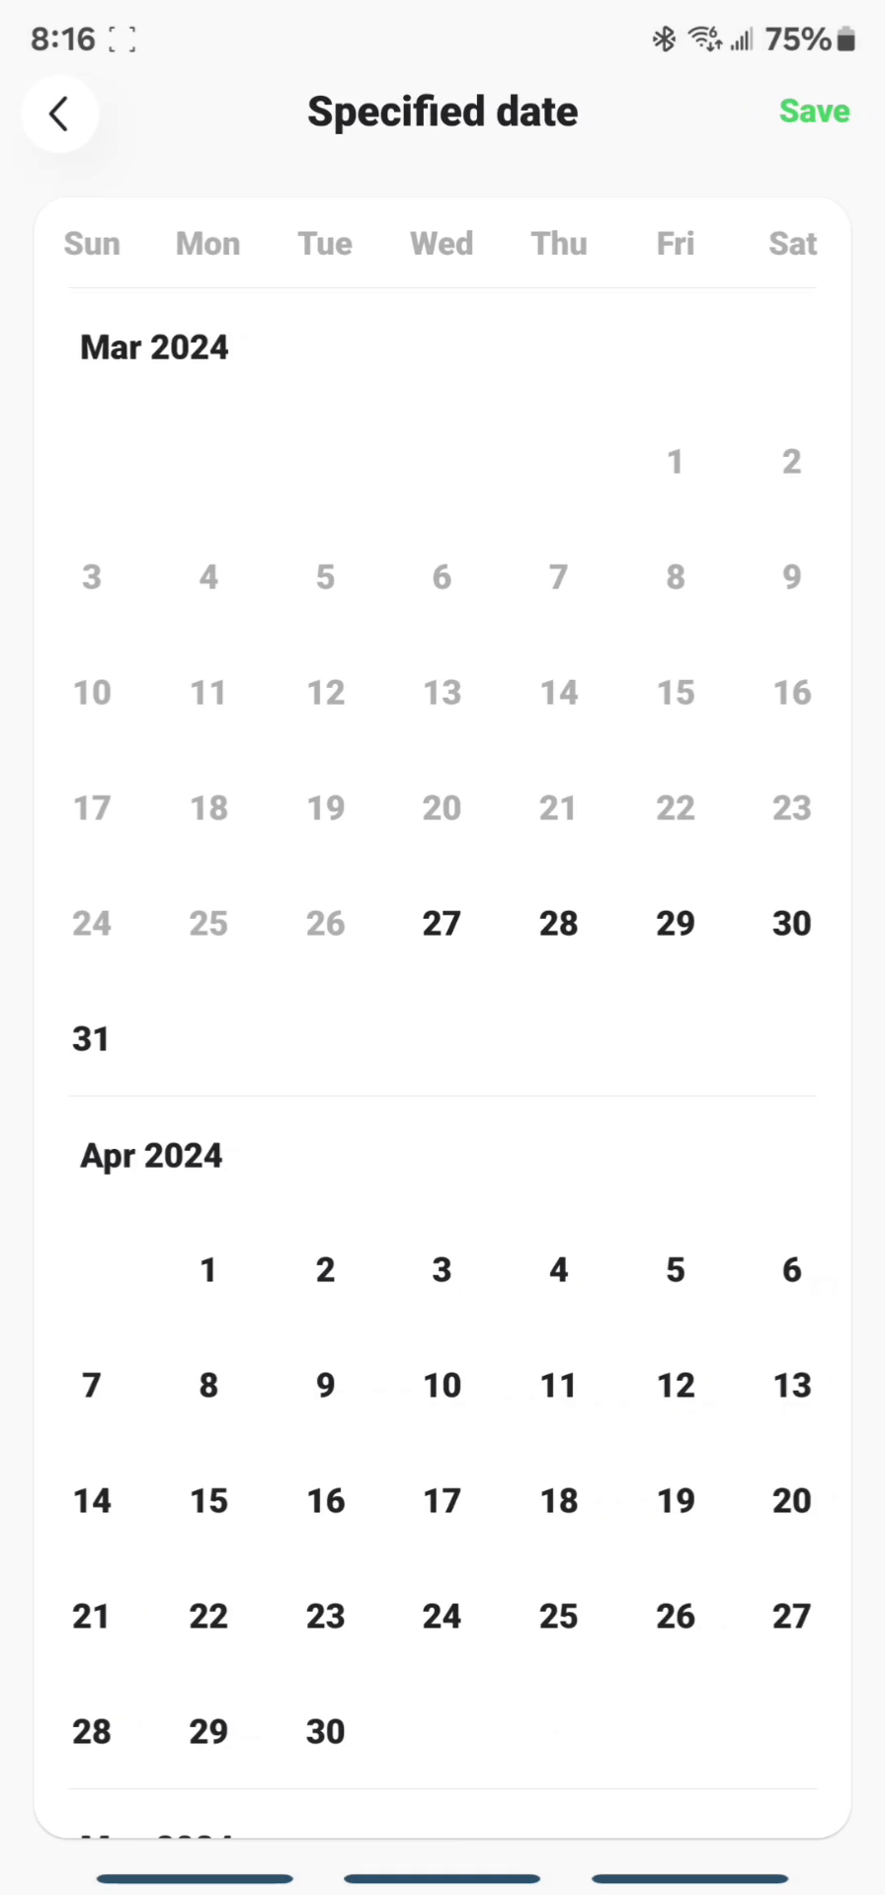
pyautogui.scroll(-3)
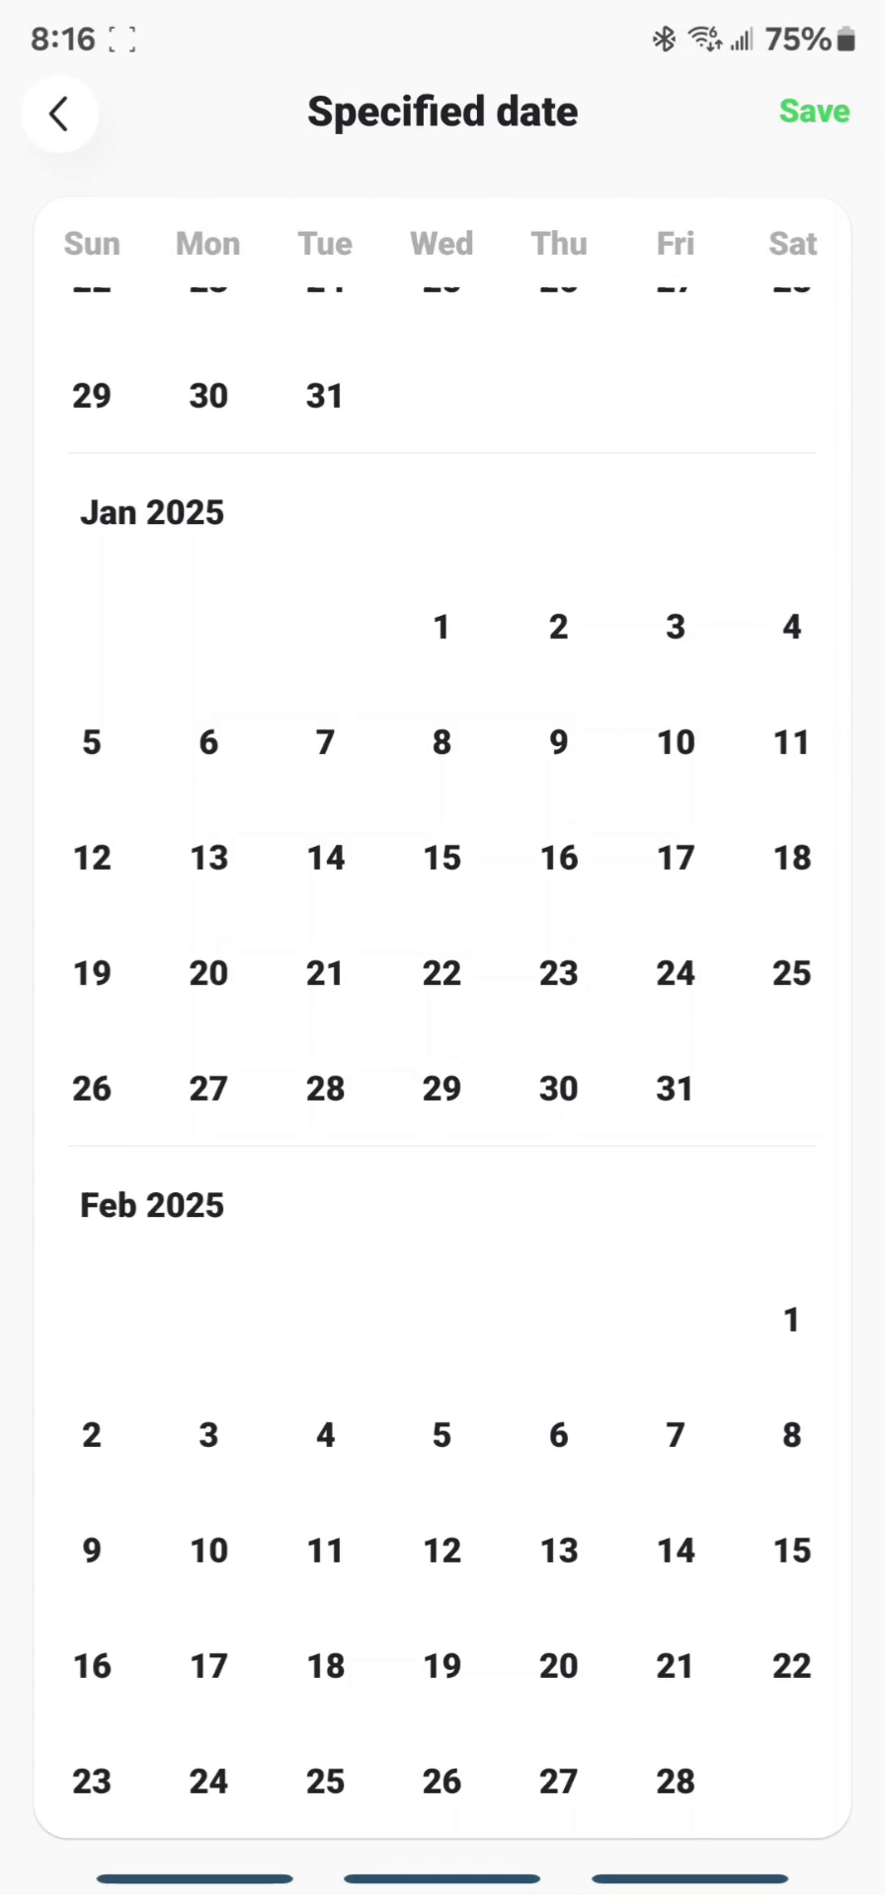
pyautogui.click(674, 1782)
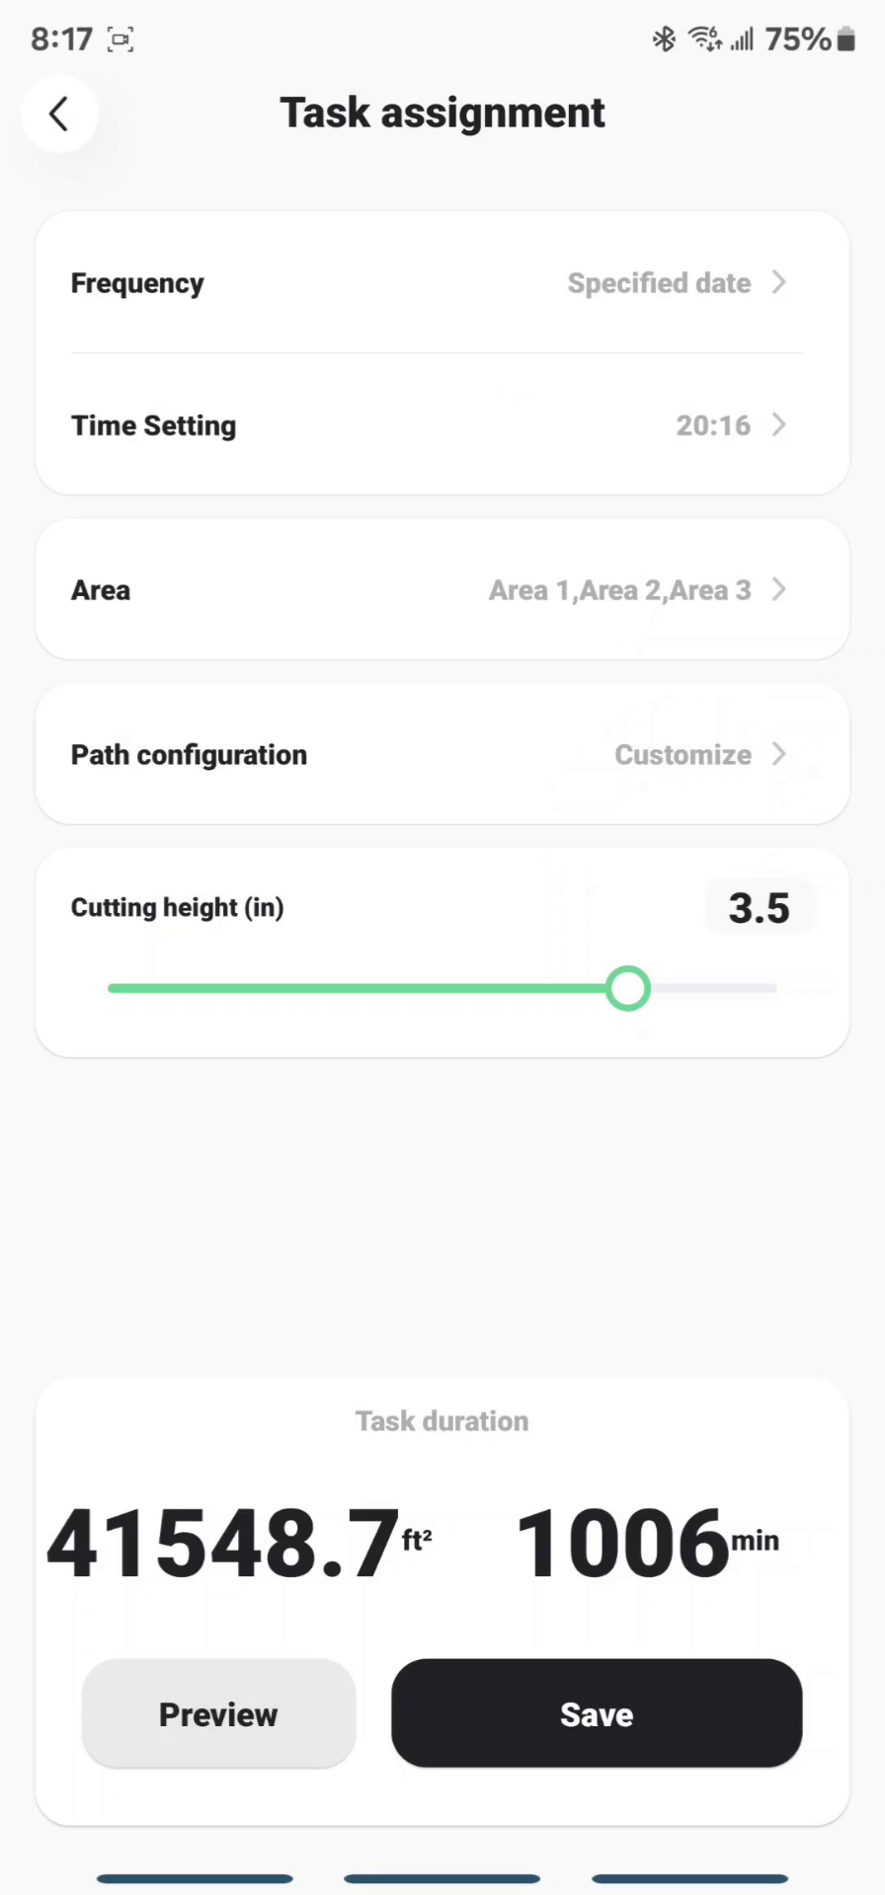
# Step: Customize the path: speed 2.0, obstacle Level 2, 2 perimeter laps, zigzag first, 90° angle
pyautogui.click(682, 754)
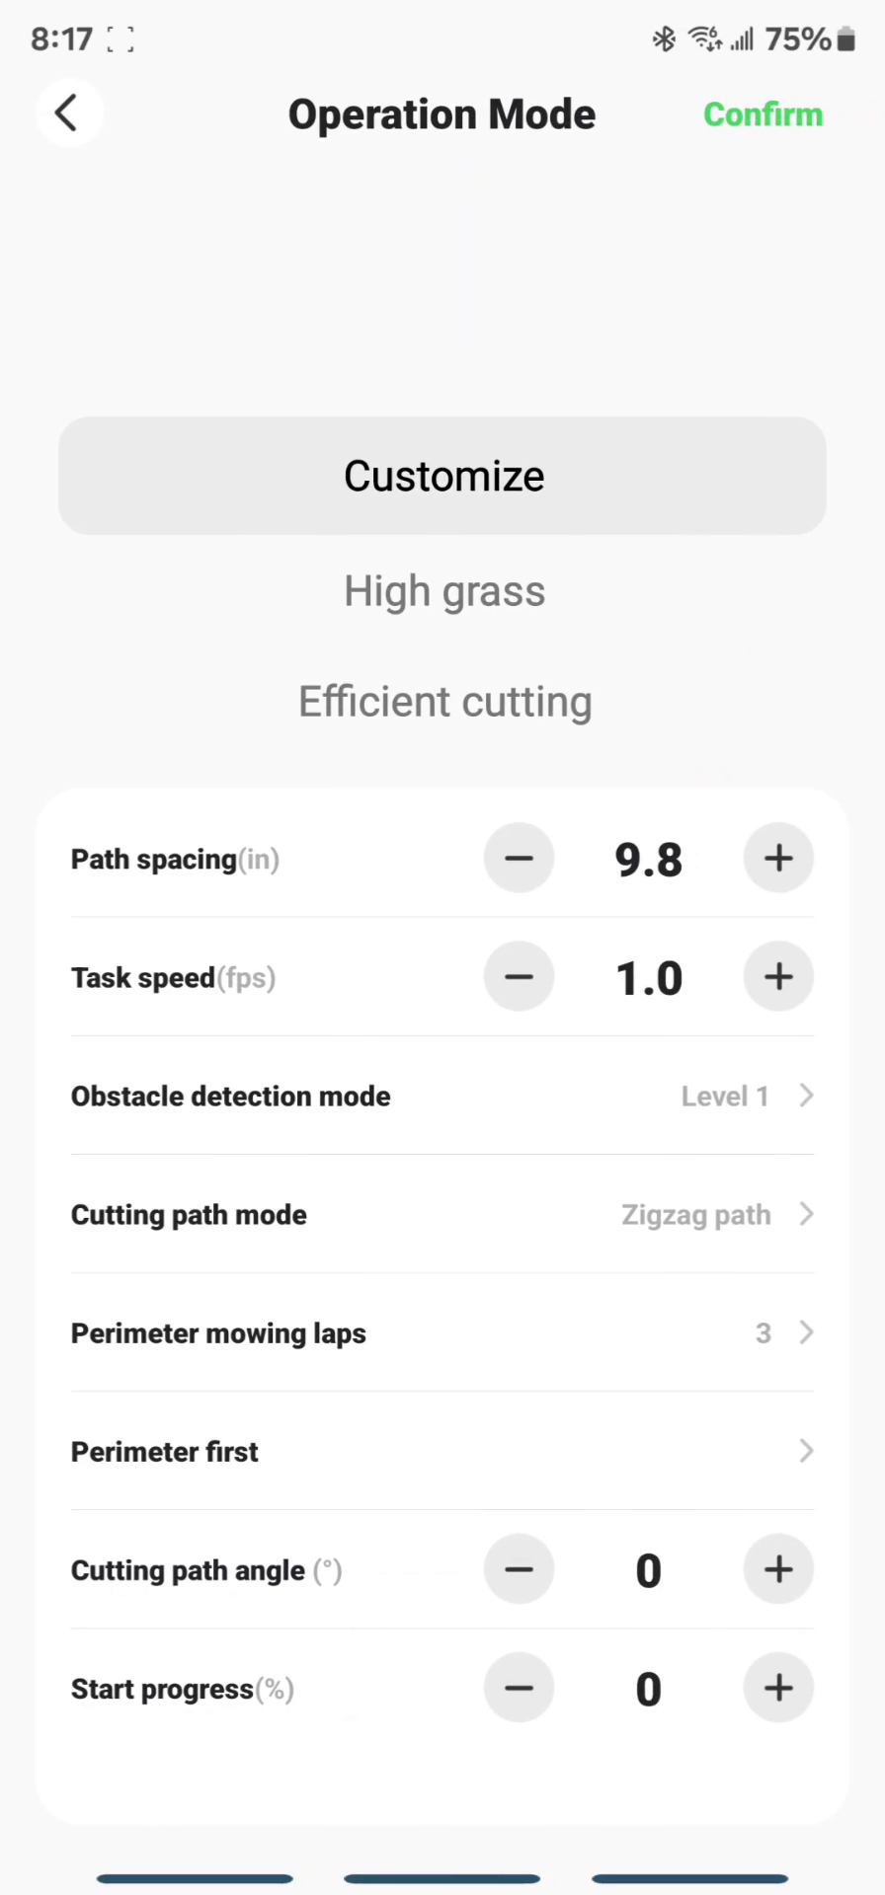
pyautogui.click(442, 1097)
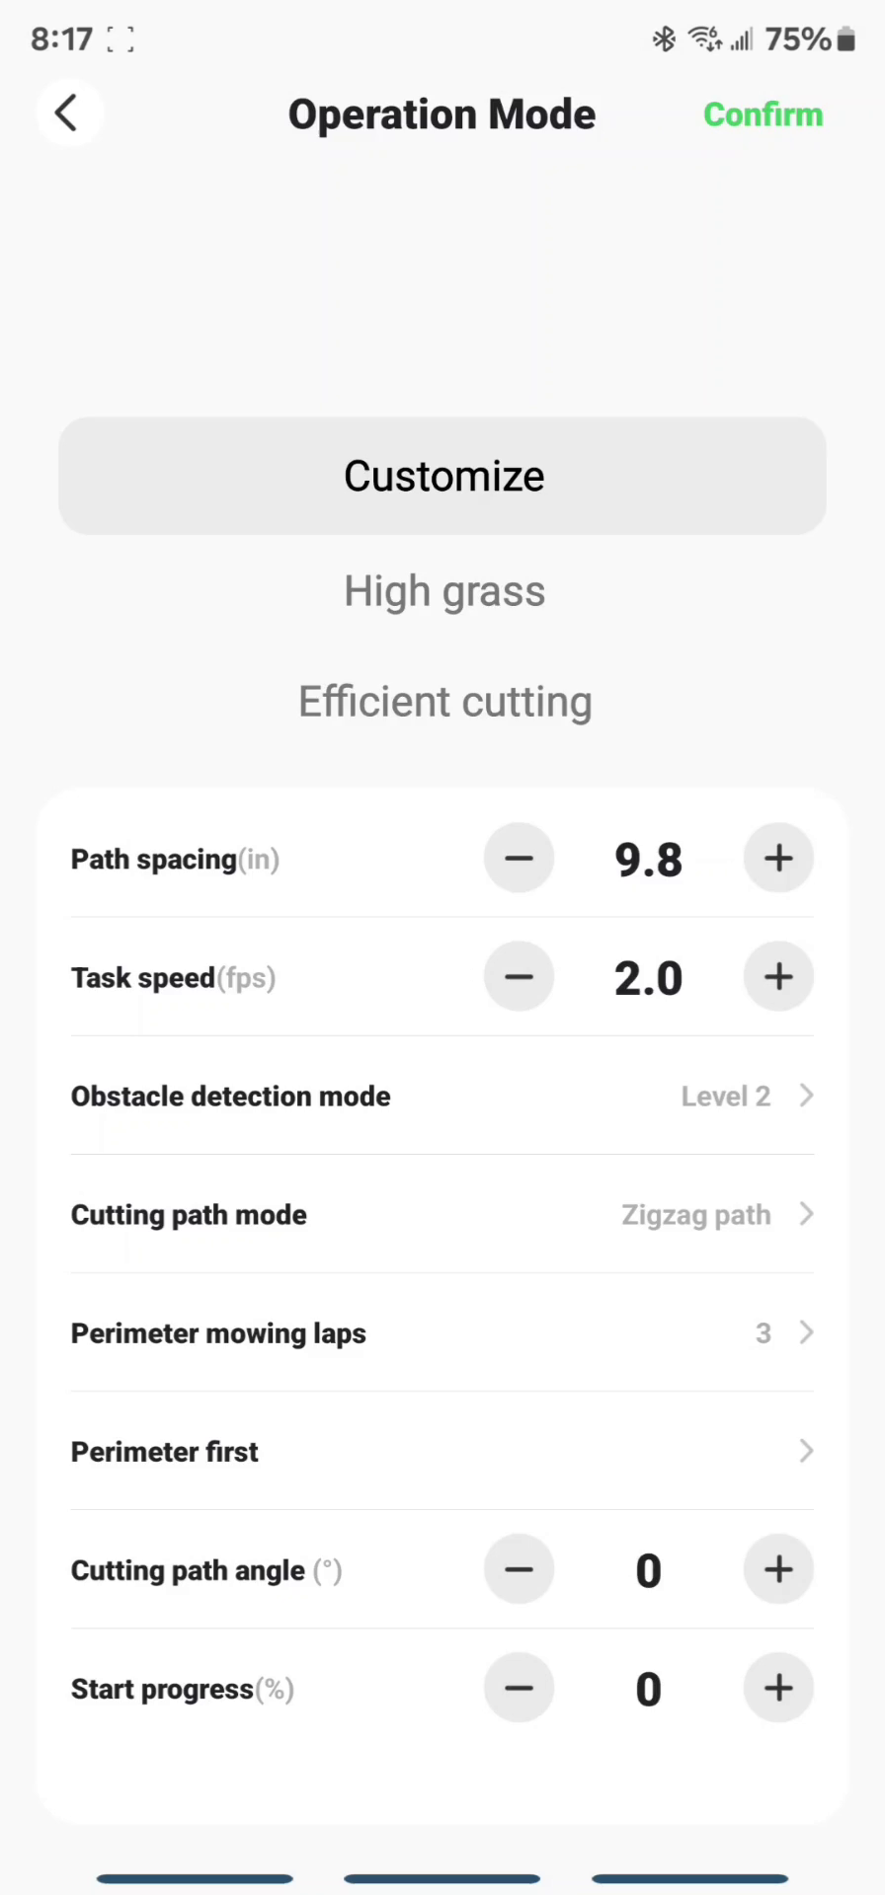
pyautogui.click(761, 1334)
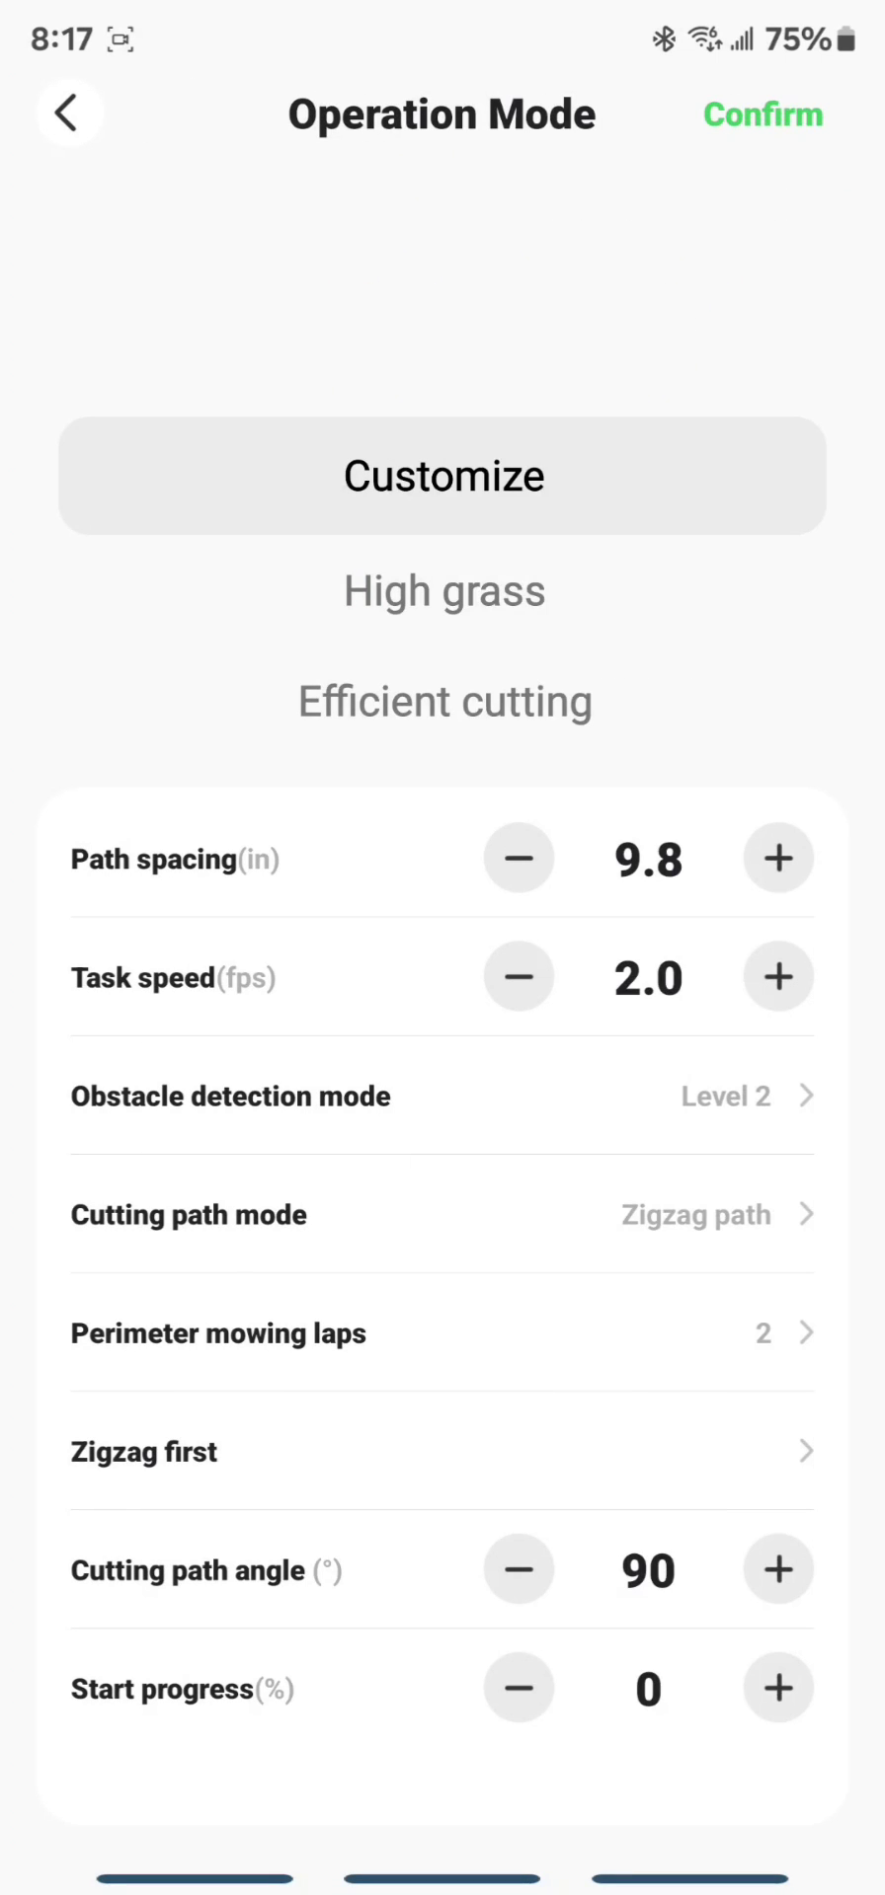
pyautogui.click(519, 1571)
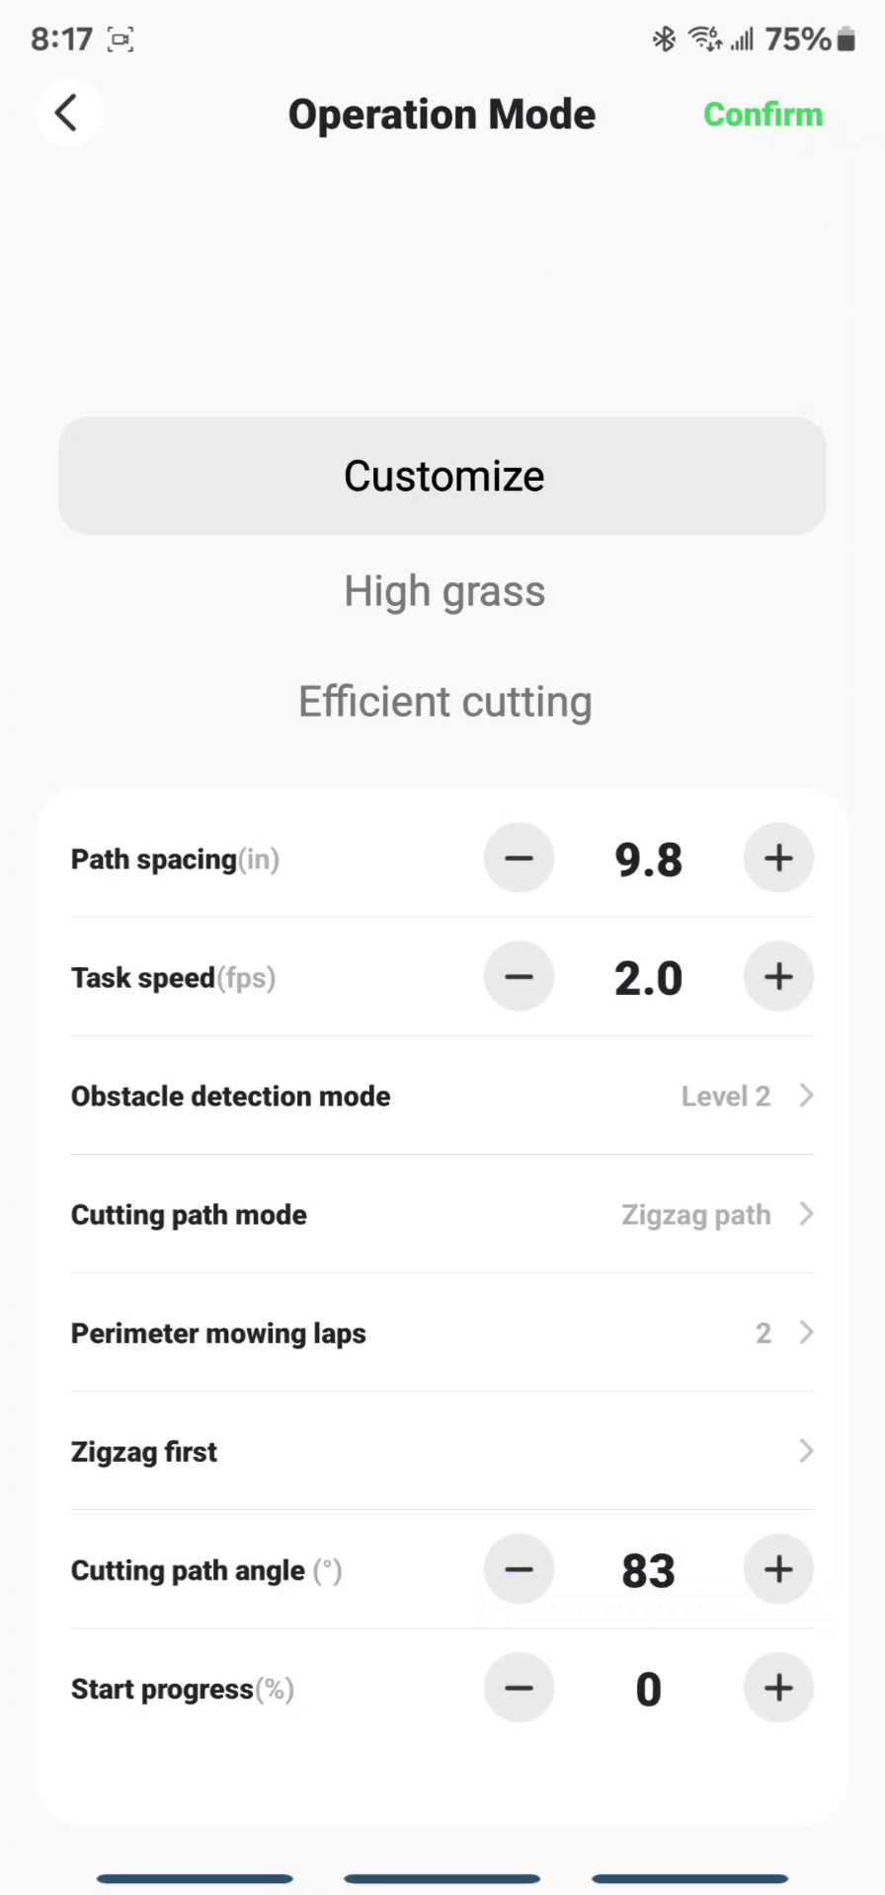
pyautogui.click(518, 1571)
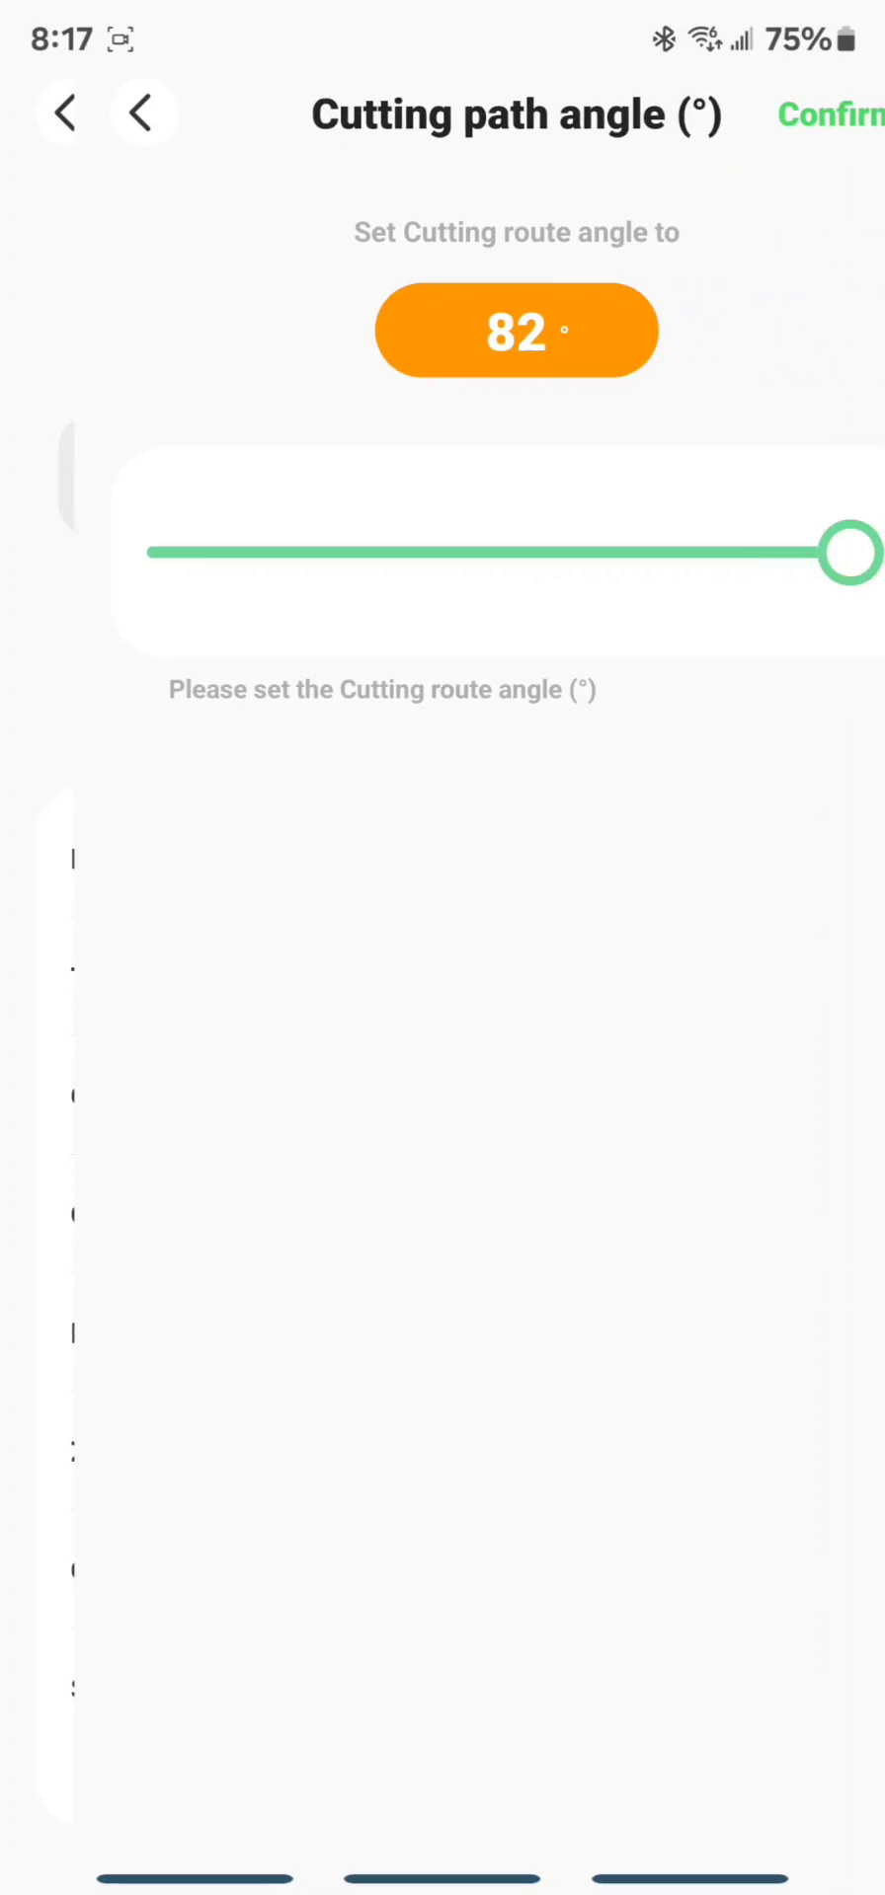
pyautogui.click(66, 114)
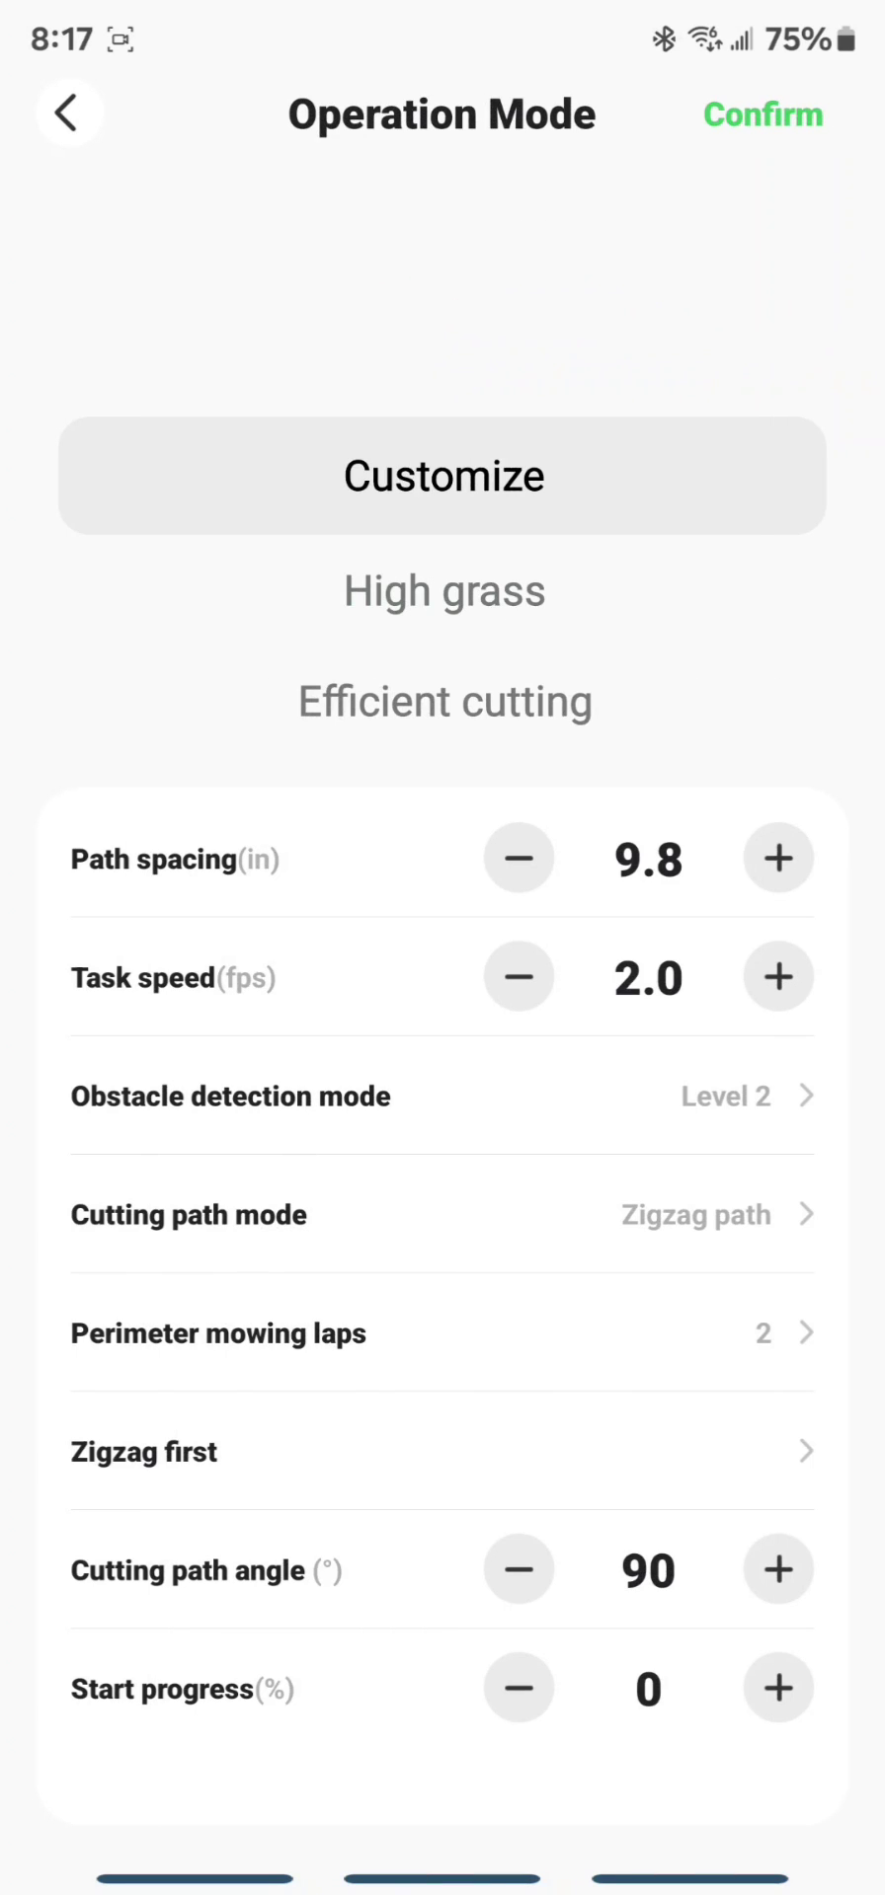
# Step: Leave start progress at 0%, confirm the path settings, and save the task as Task-3
pyautogui.click(161, 1690)
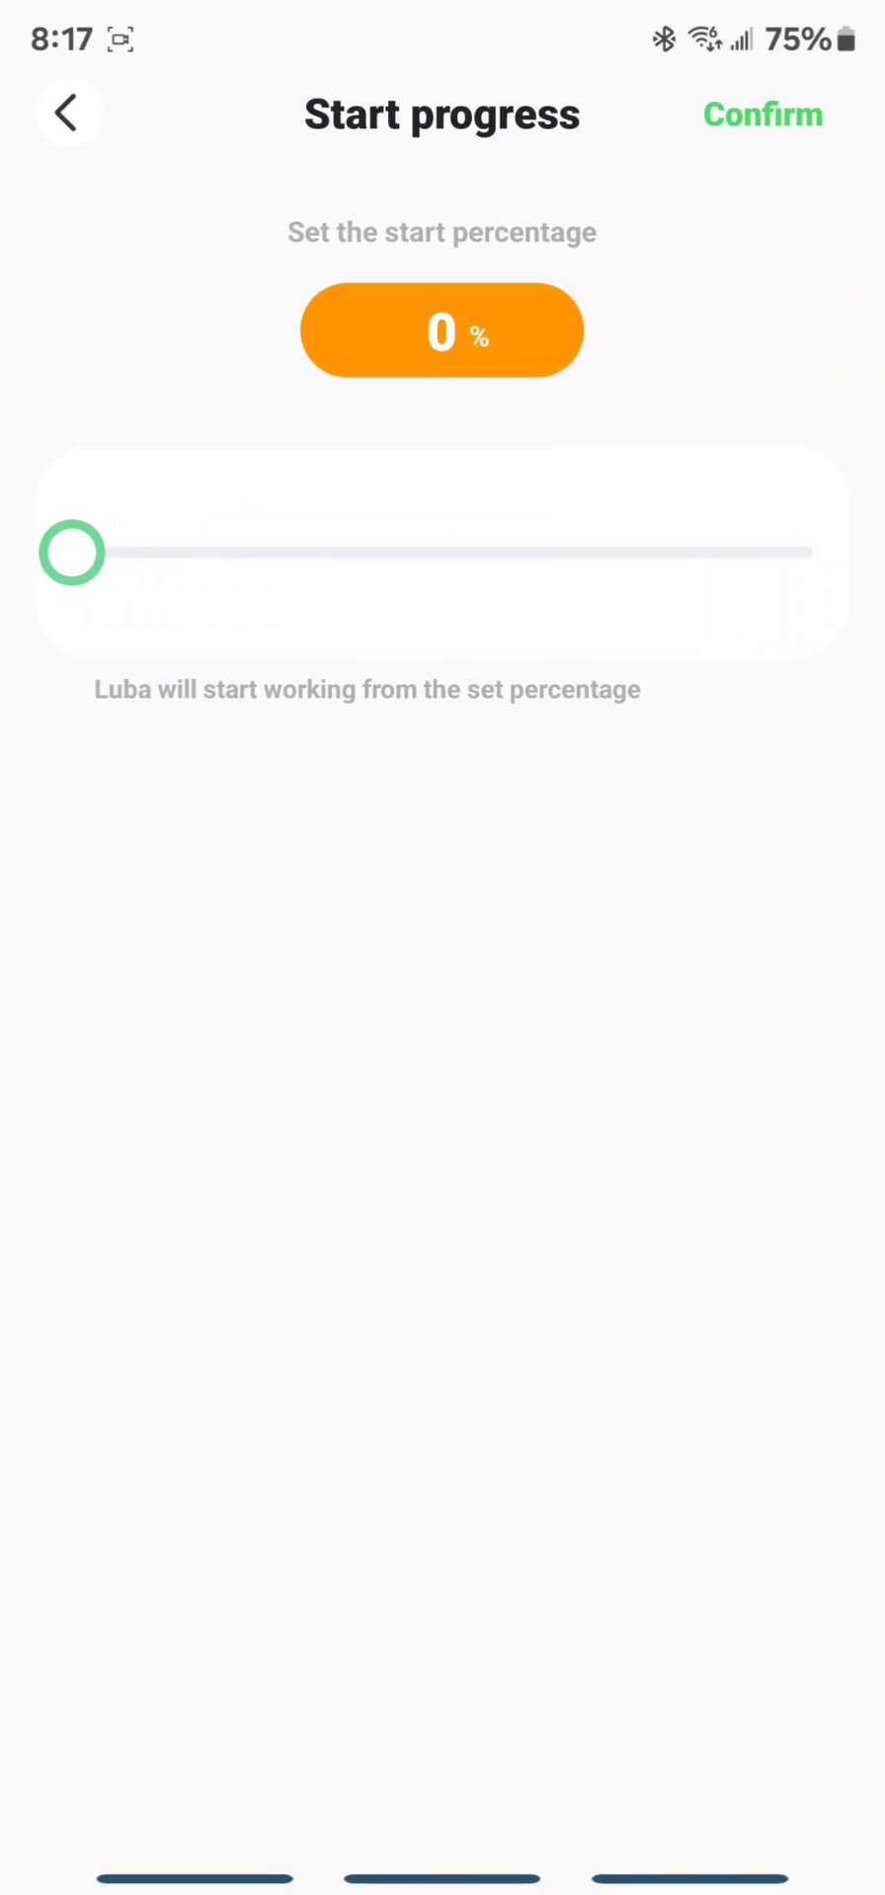
pyautogui.moveTo(72, 553); pyautogui.dragTo(239, 553)
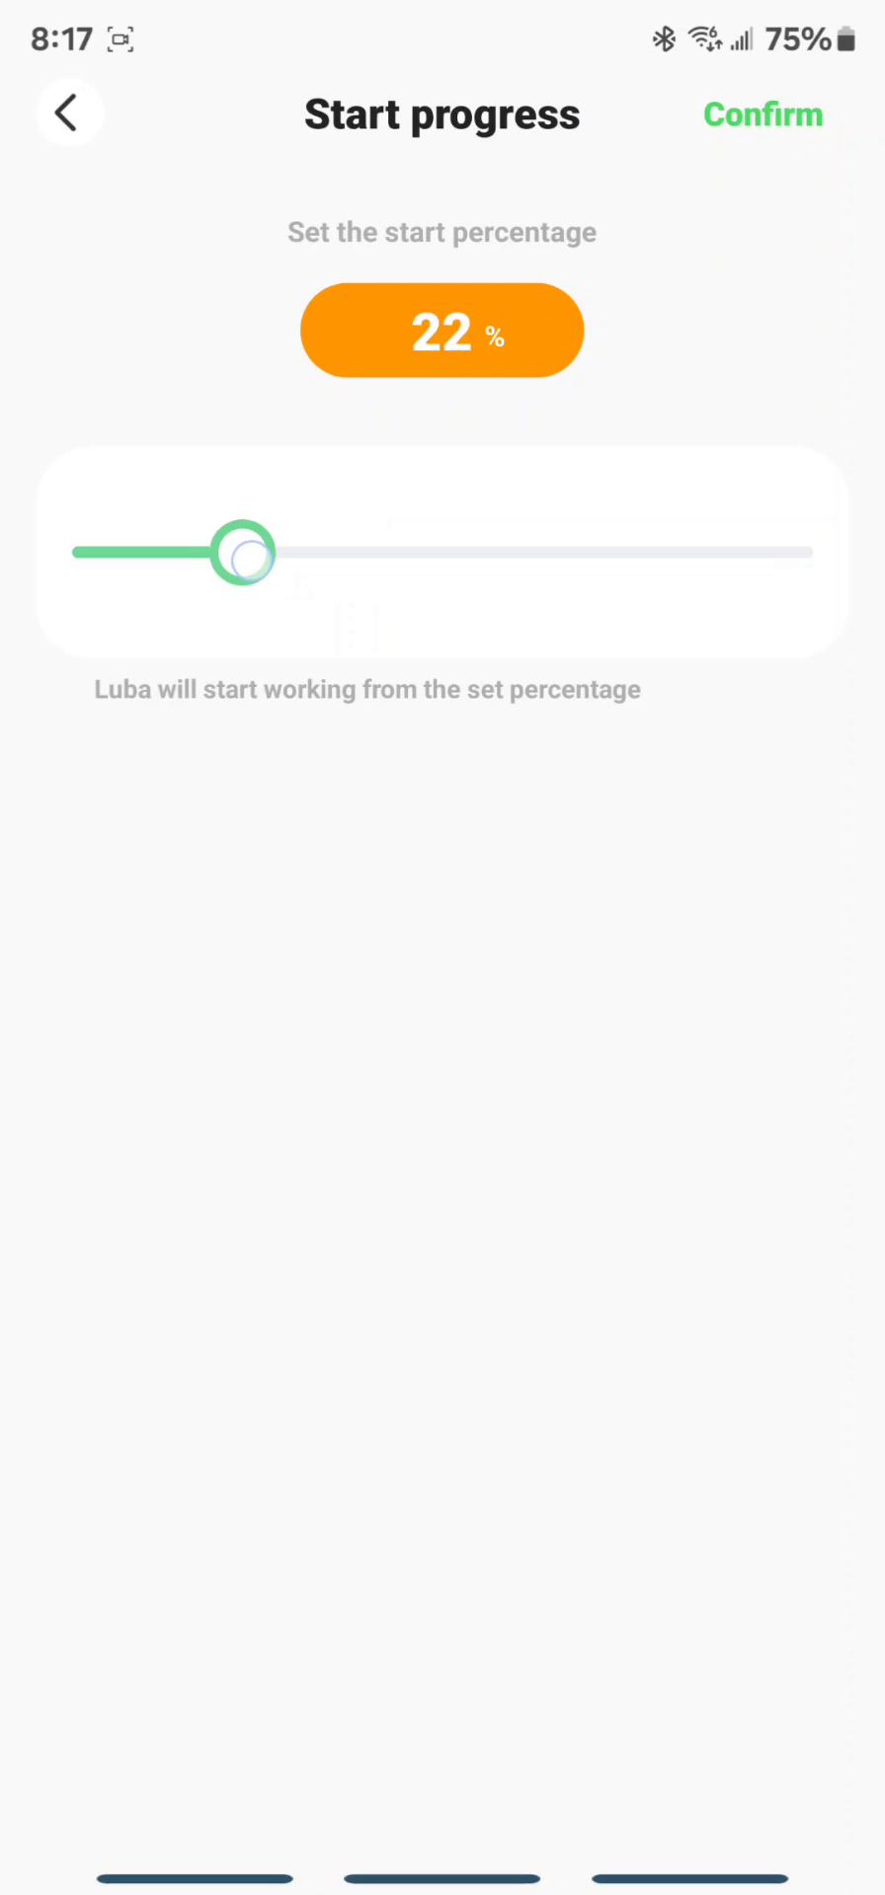
pyautogui.moveTo(242, 554); pyautogui.dragTo(731, 554)
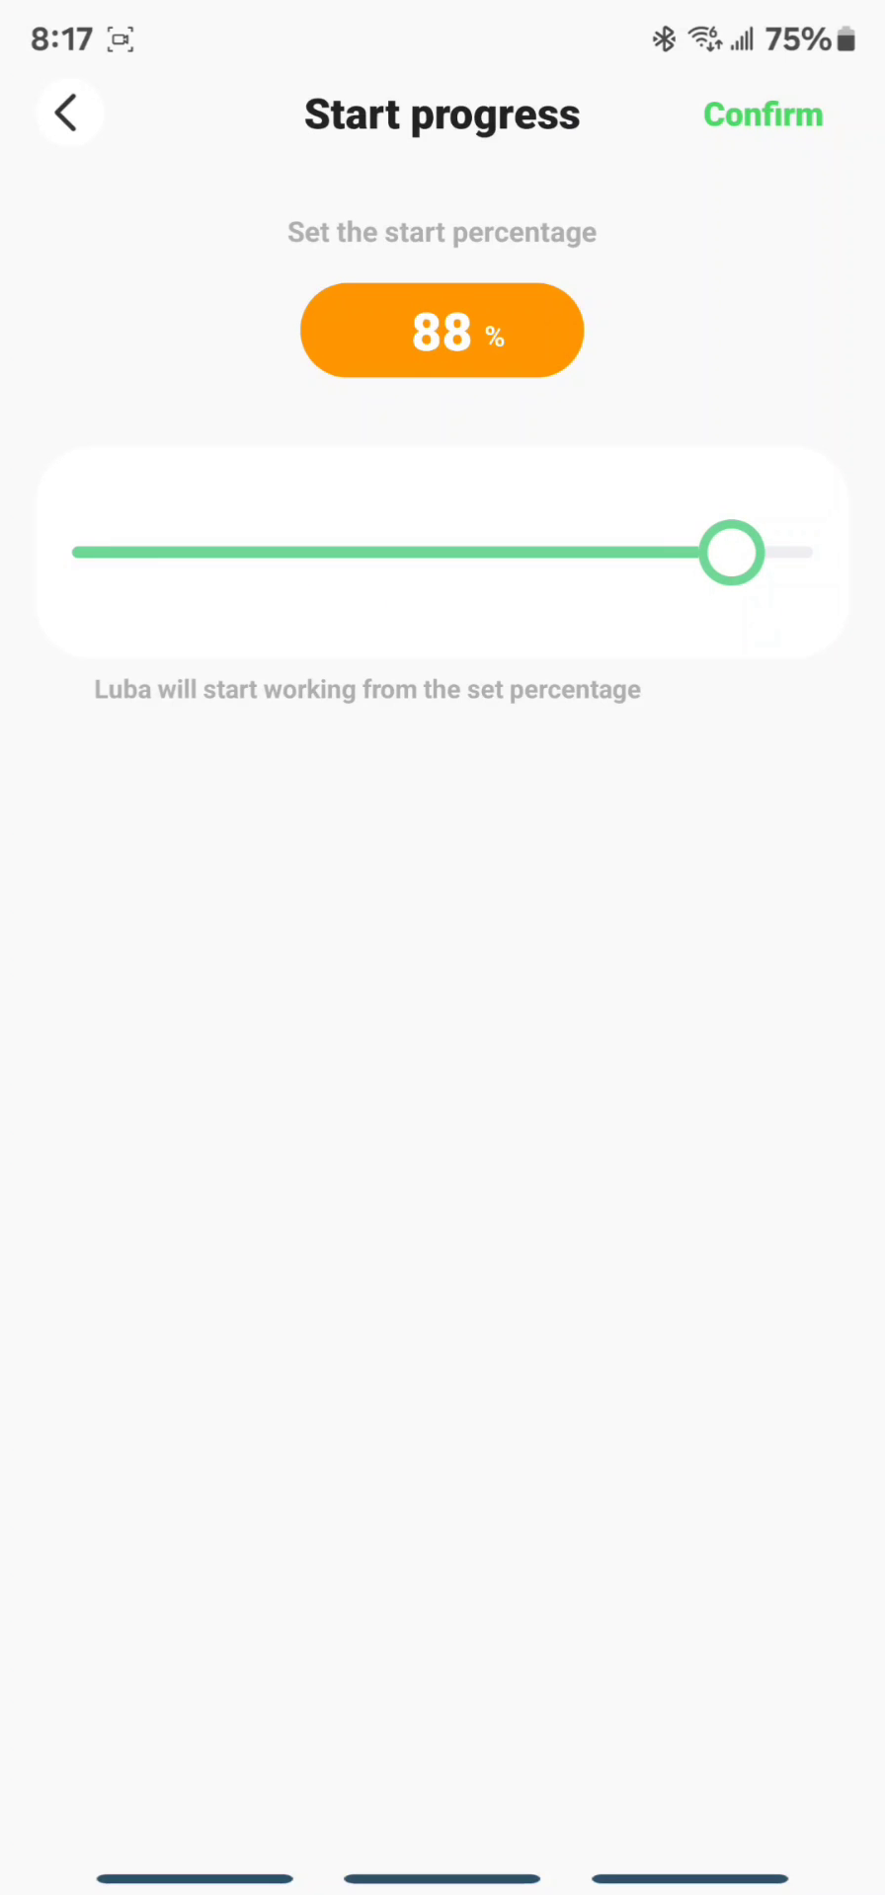
pyautogui.moveTo(730, 553); pyautogui.dragTo(66, 553)
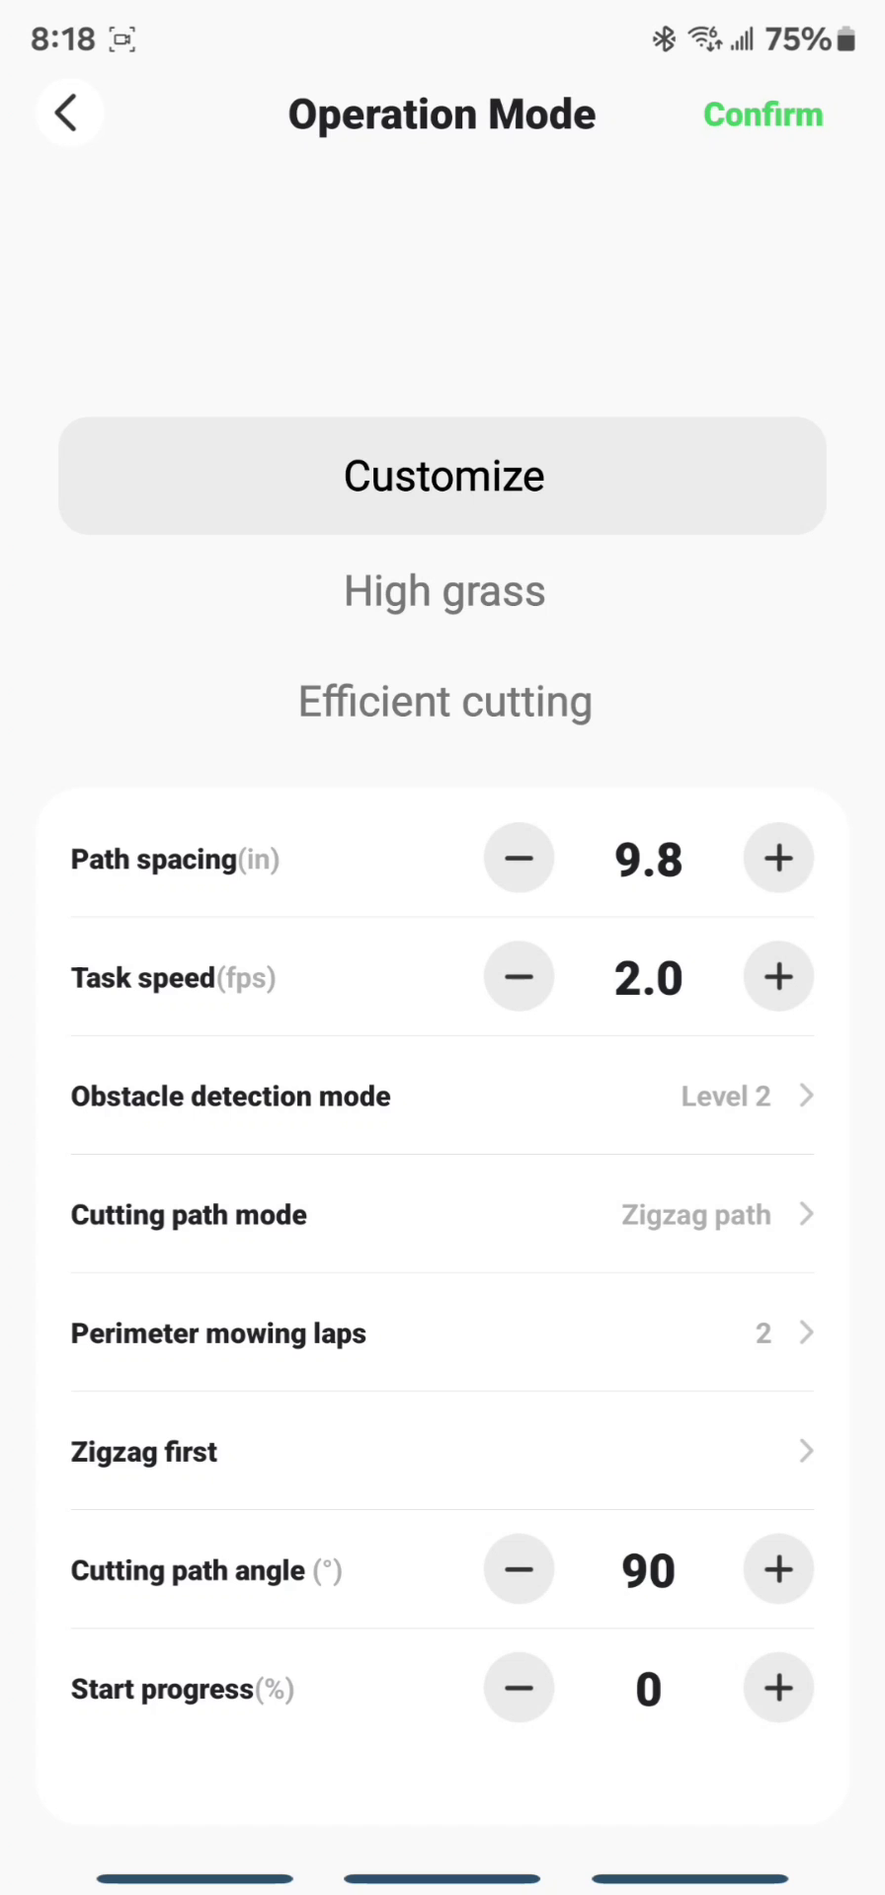
pyautogui.click(763, 113)
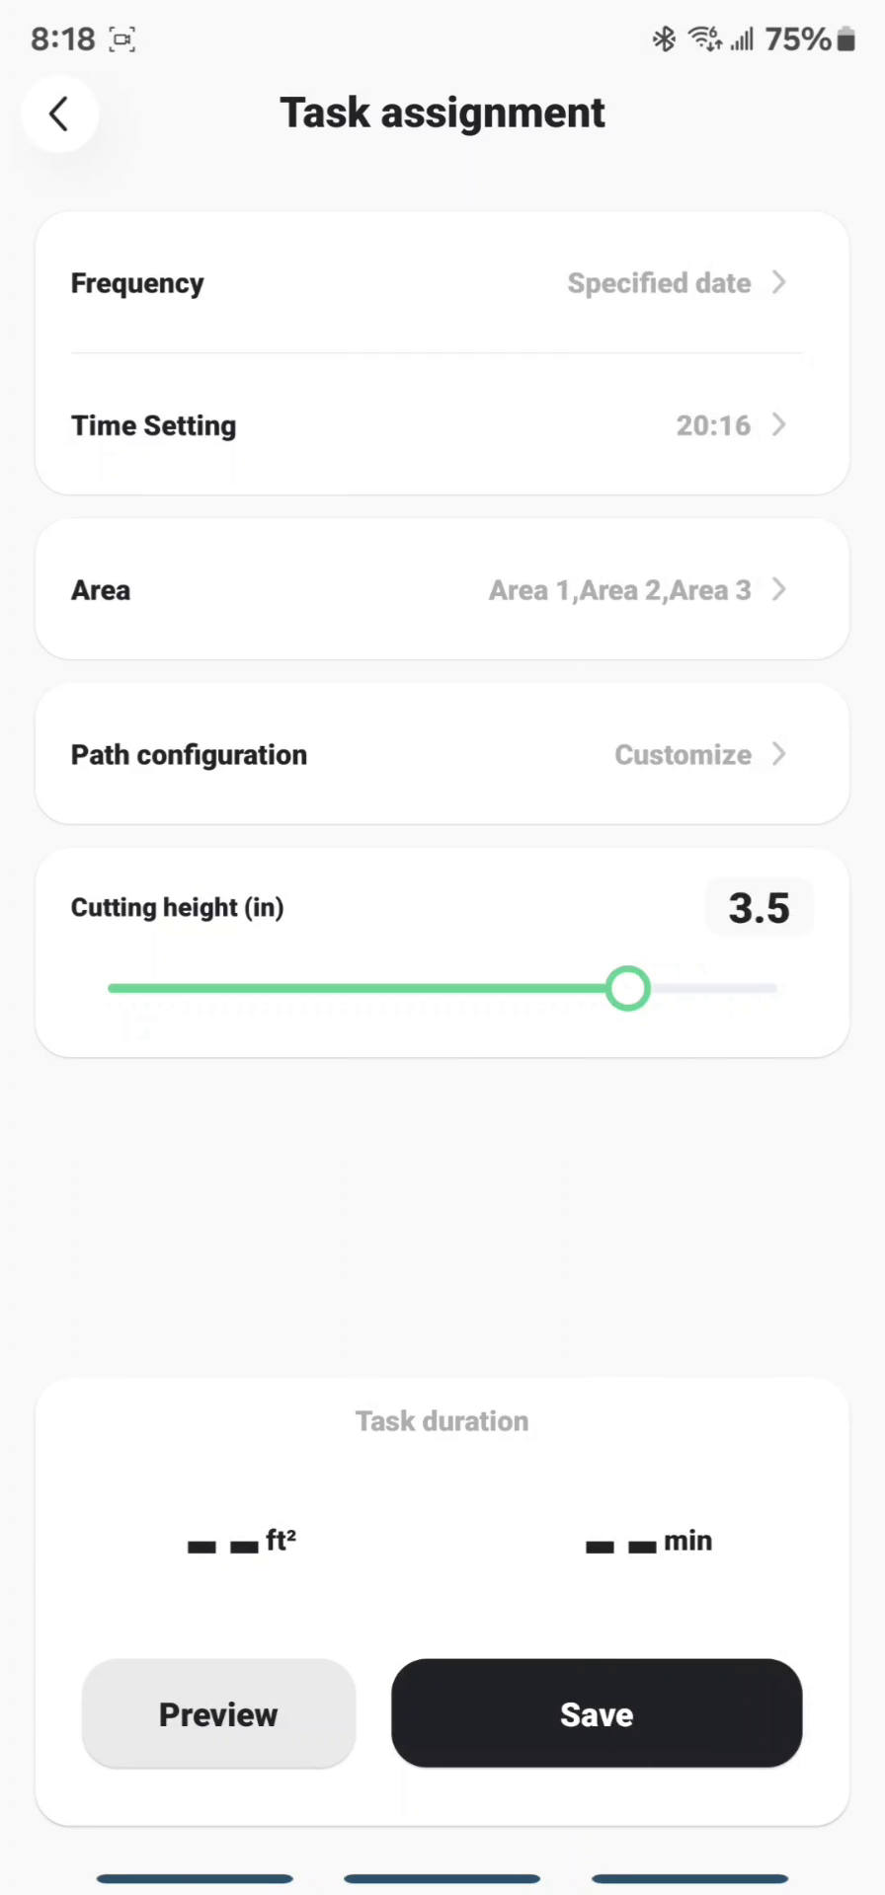
pyautogui.moveTo(626, 989); pyautogui.dragTo(404, 990)
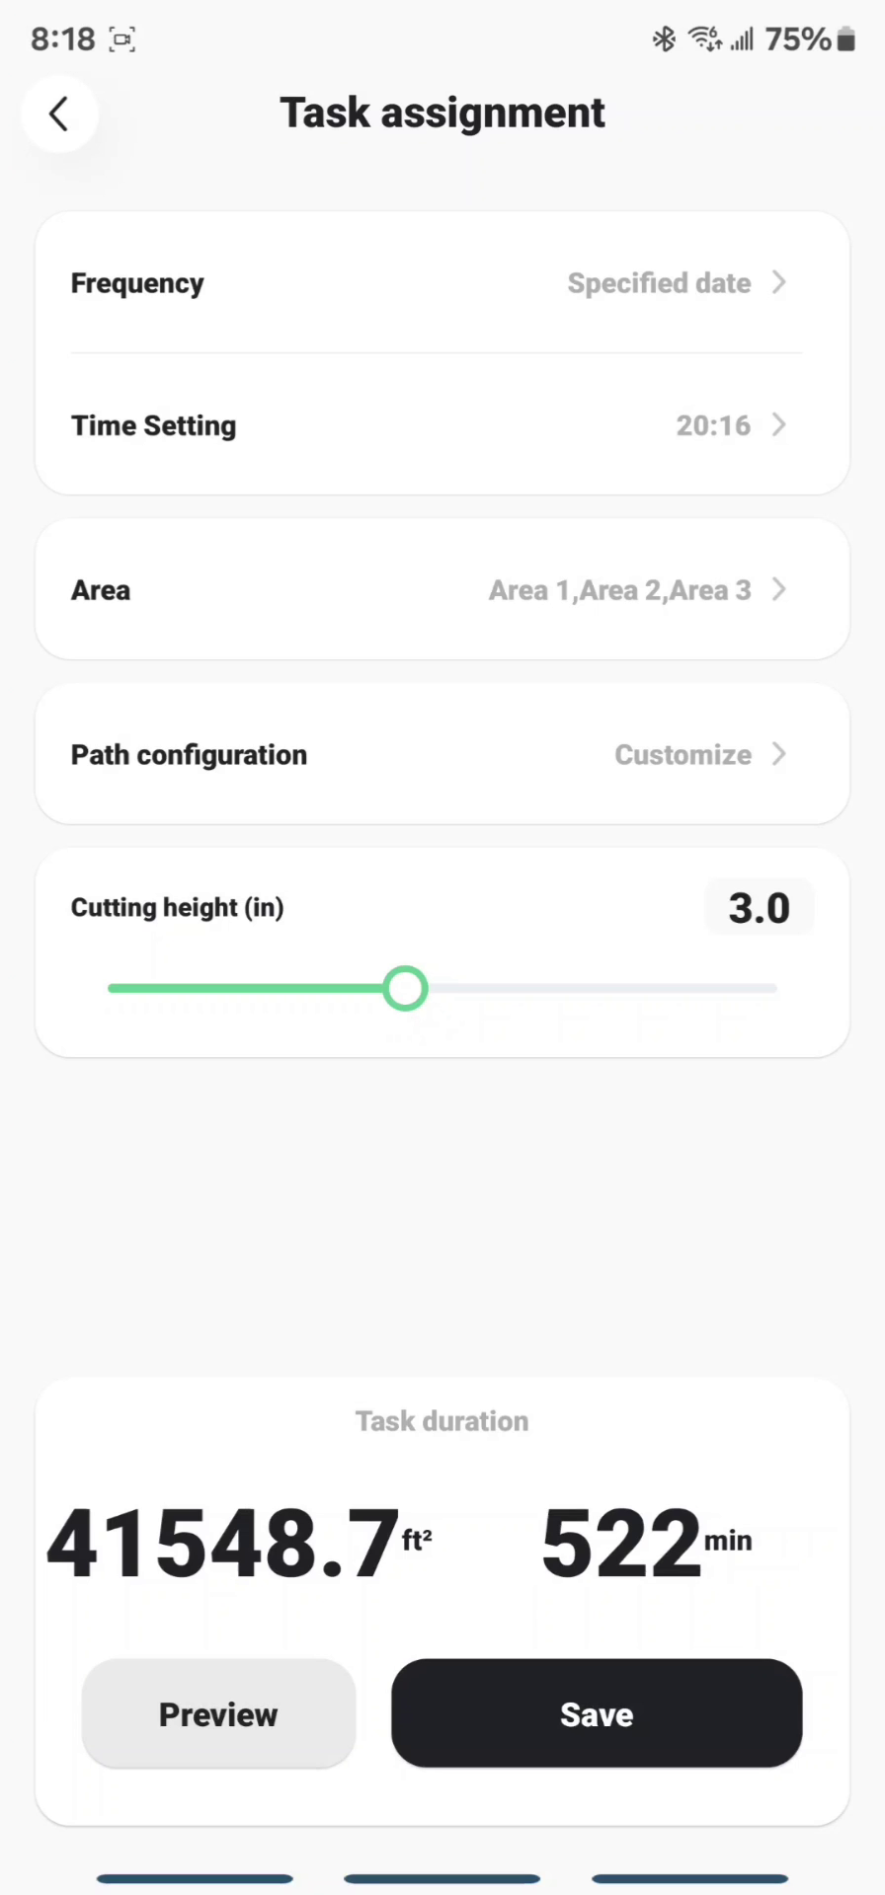
pyautogui.click(595, 1714)
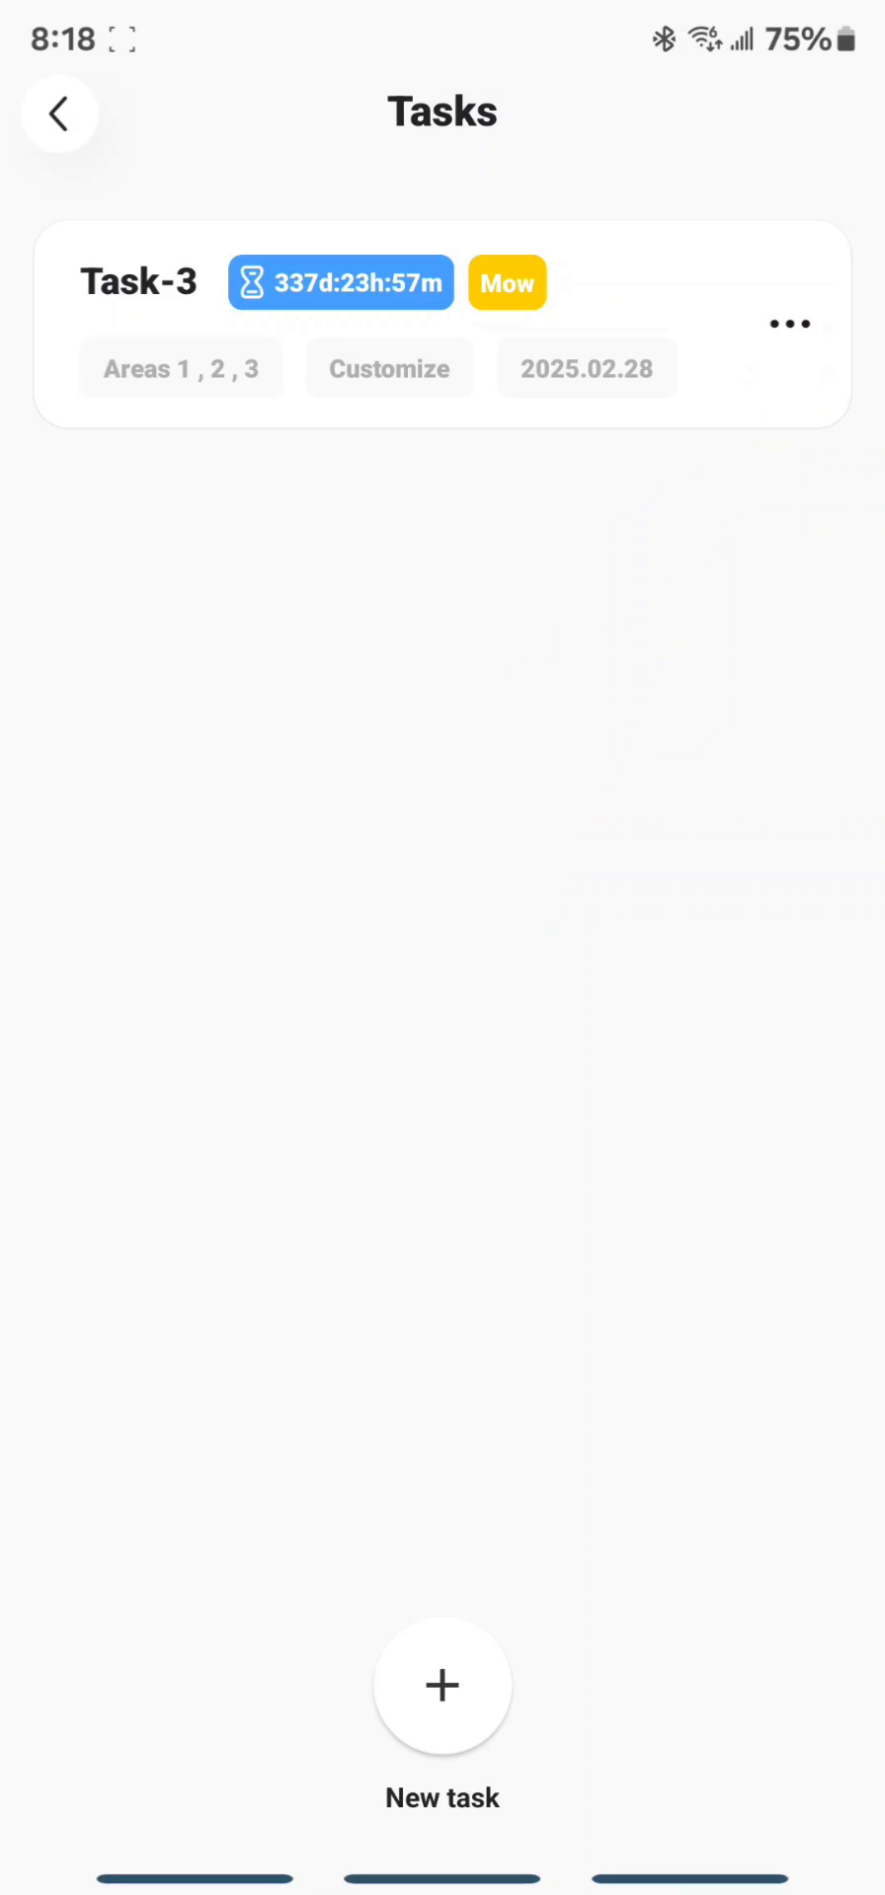
# Step: Open the ••• options menu for Task-3
pyautogui.click(788, 323)
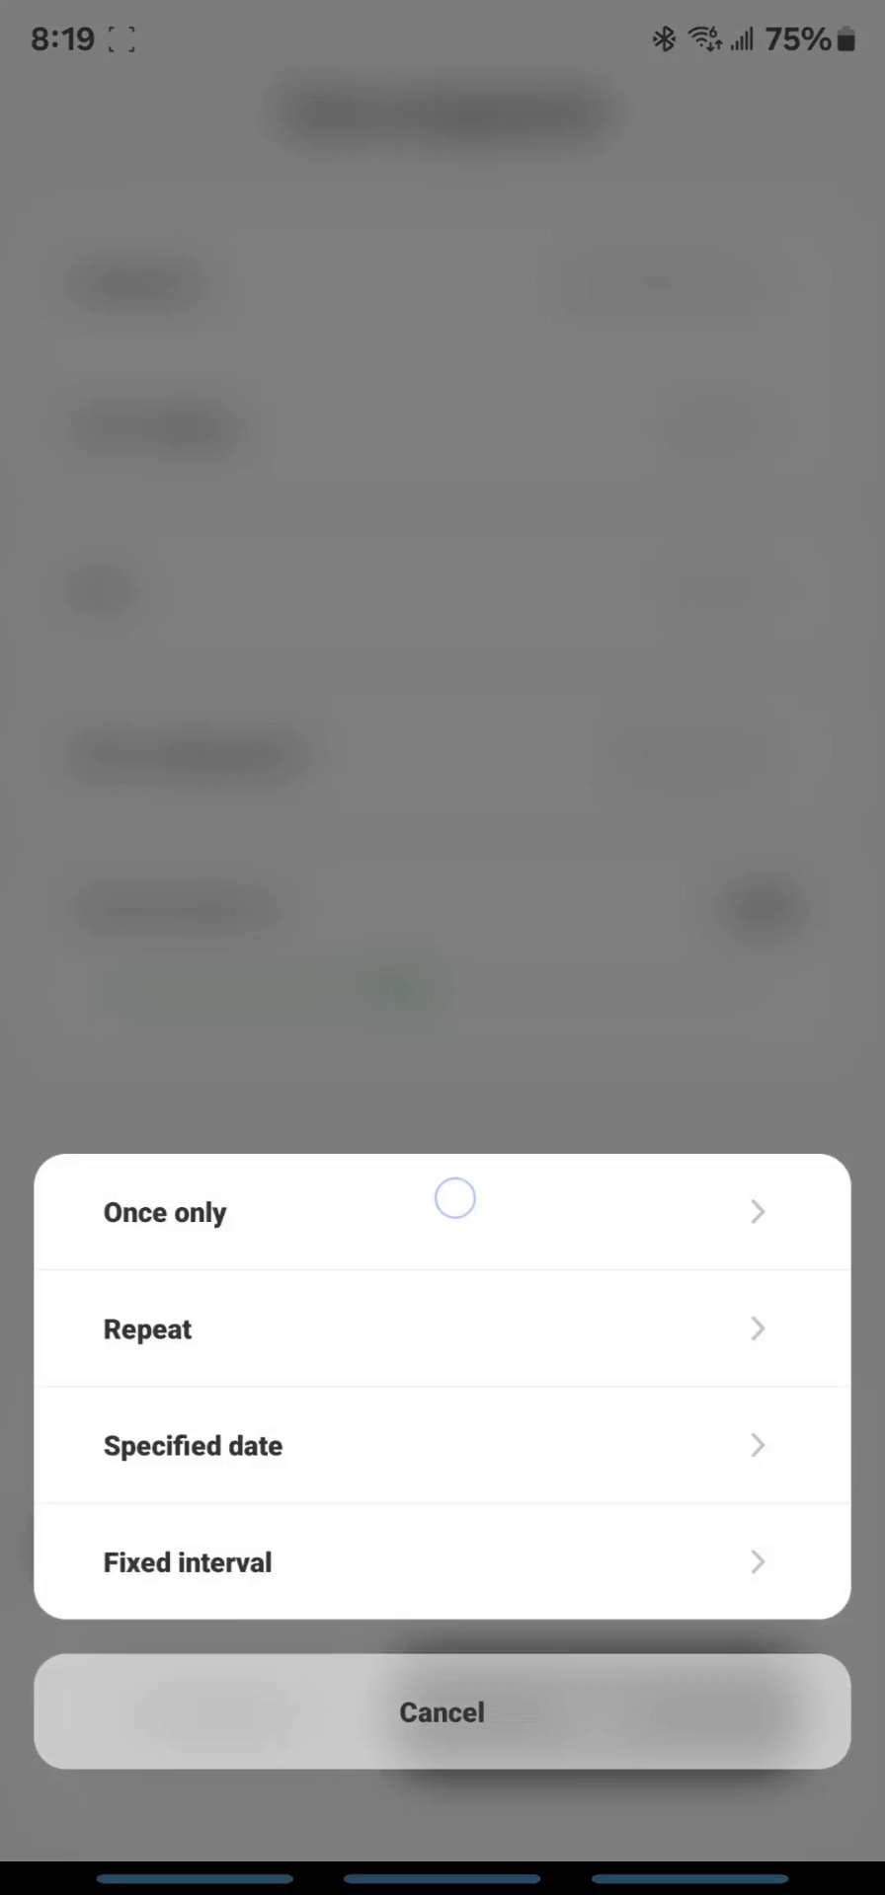
# Step: Switch frequency to Repeat on Sunday, Tuesday, Thursday and Saturday, and save
pyautogui.click(165, 1212)
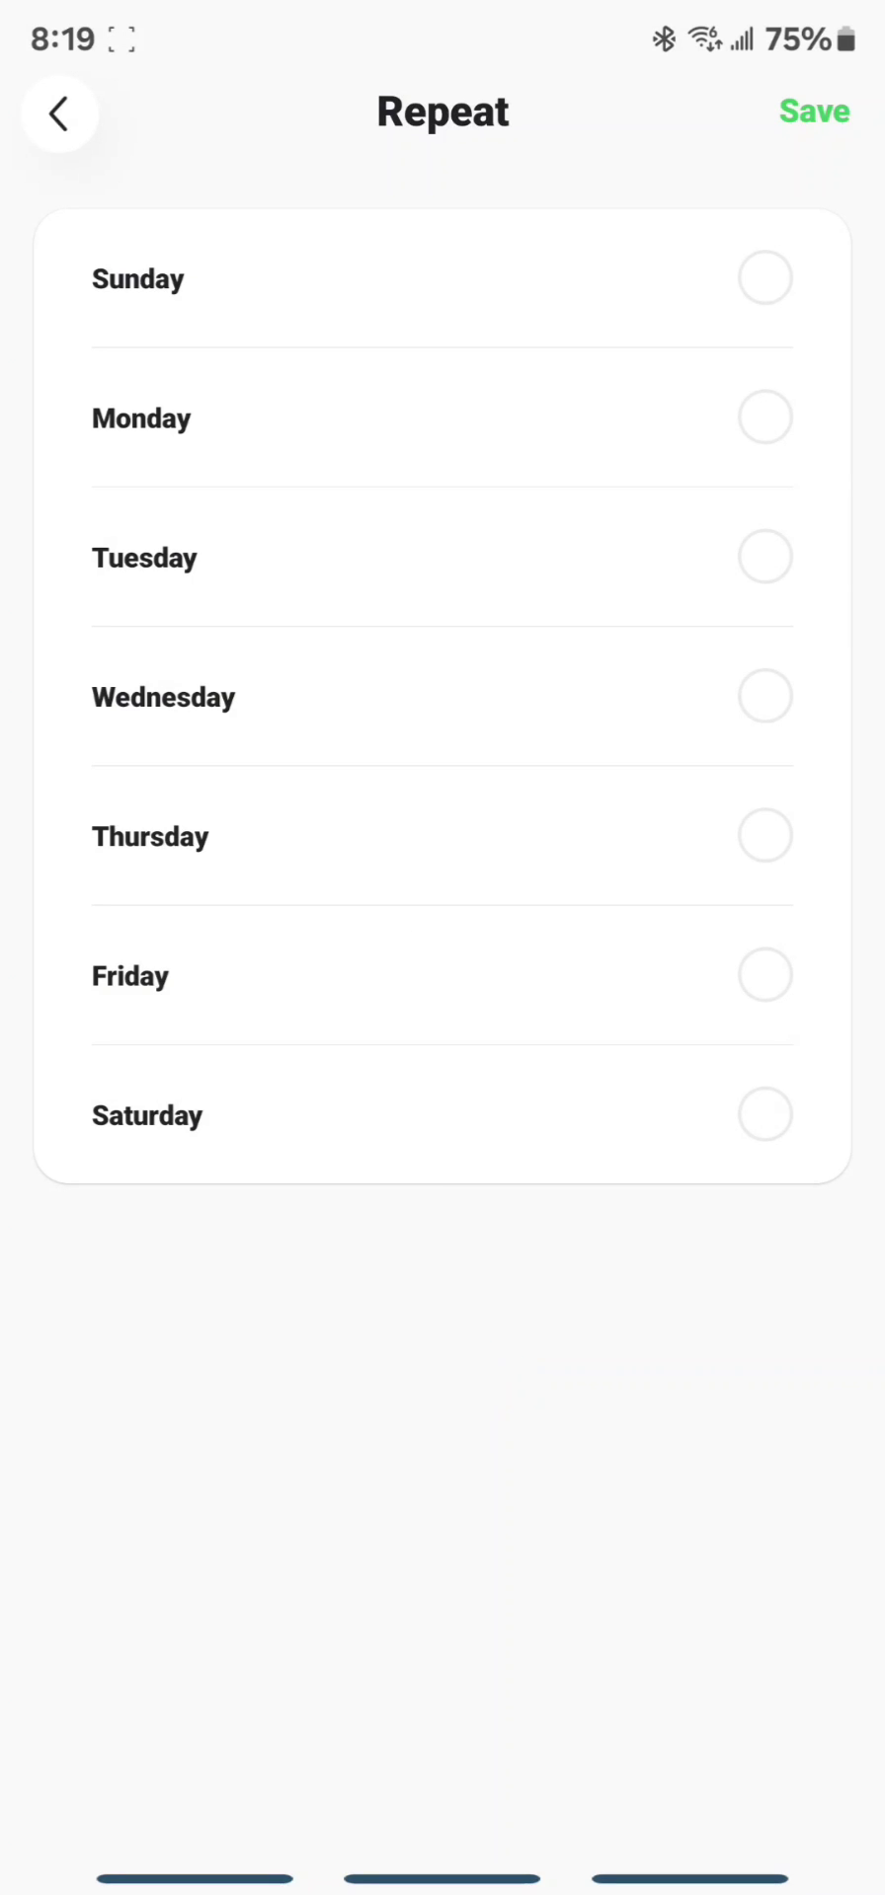
pyautogui.click(762, 278)
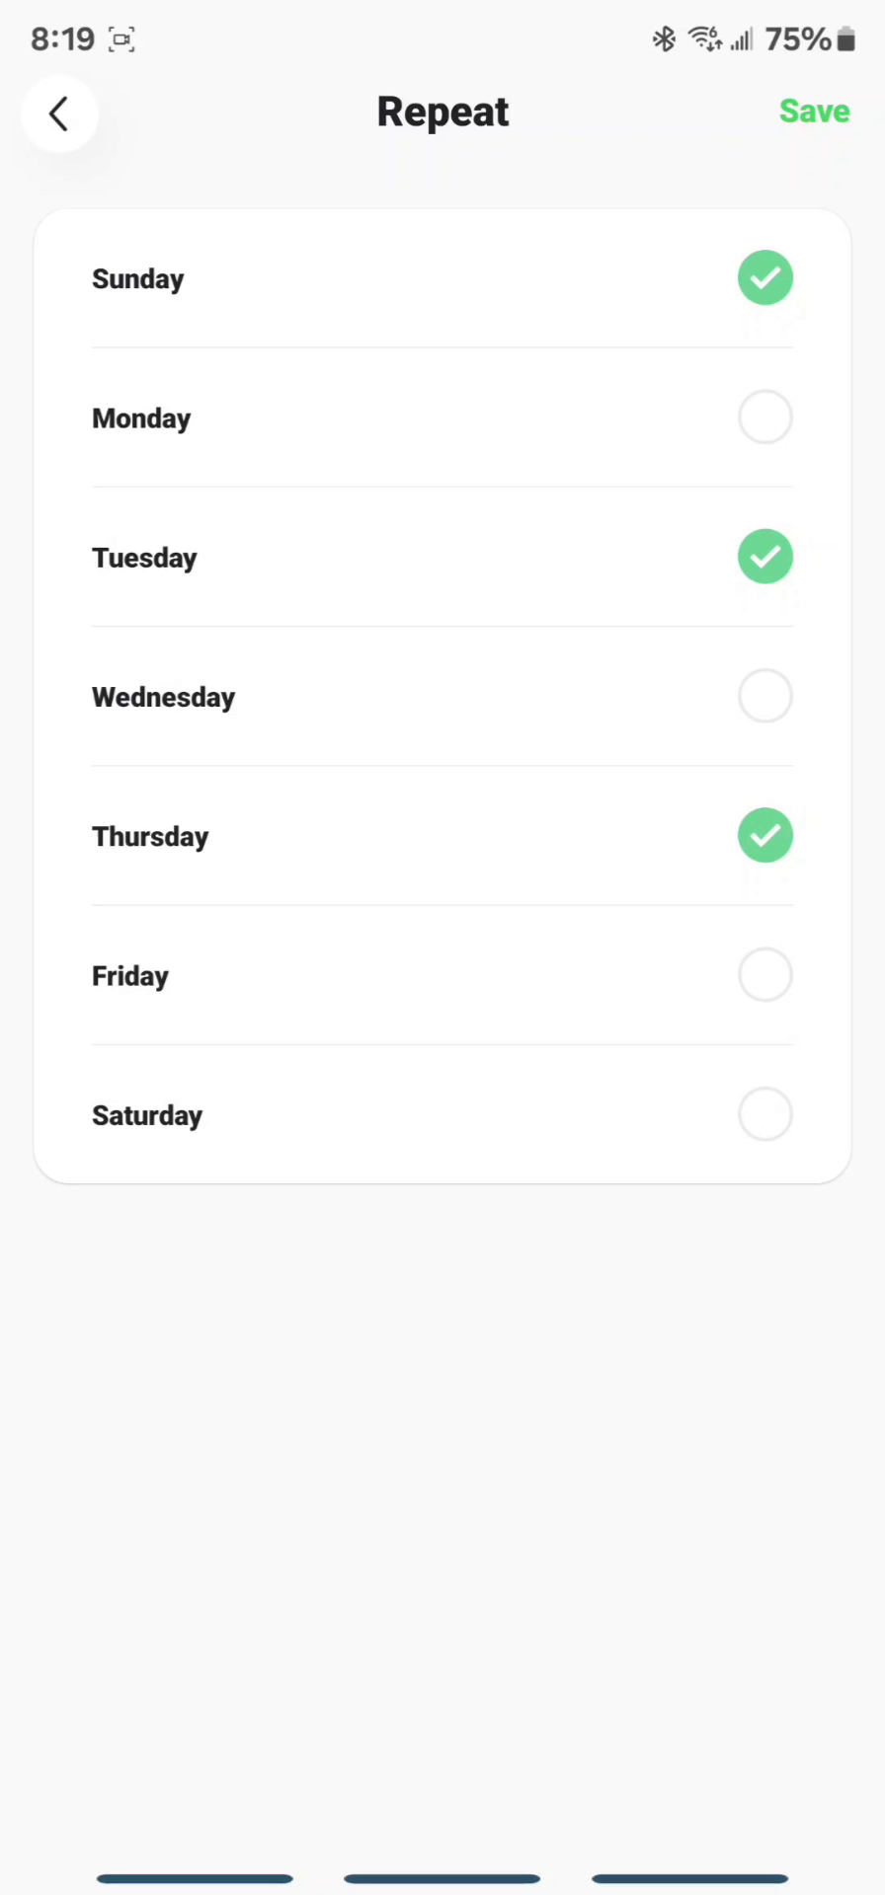
pyautogui.click(764, 1114)
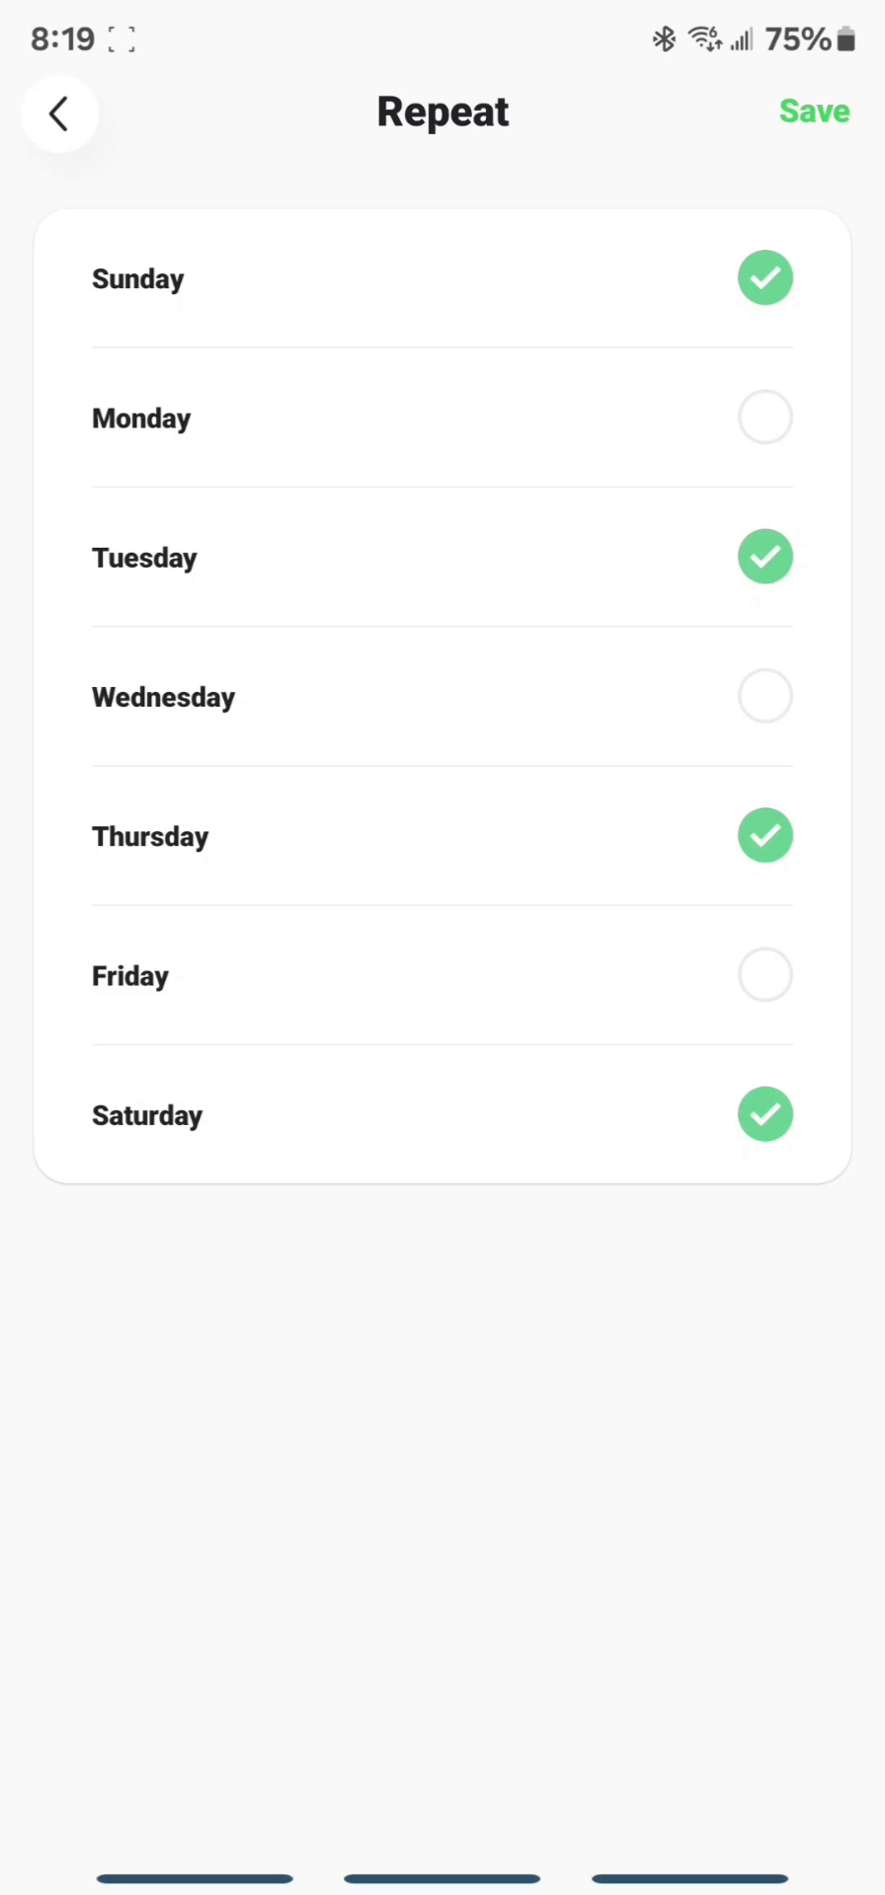
pyautogui.click(813, 111)
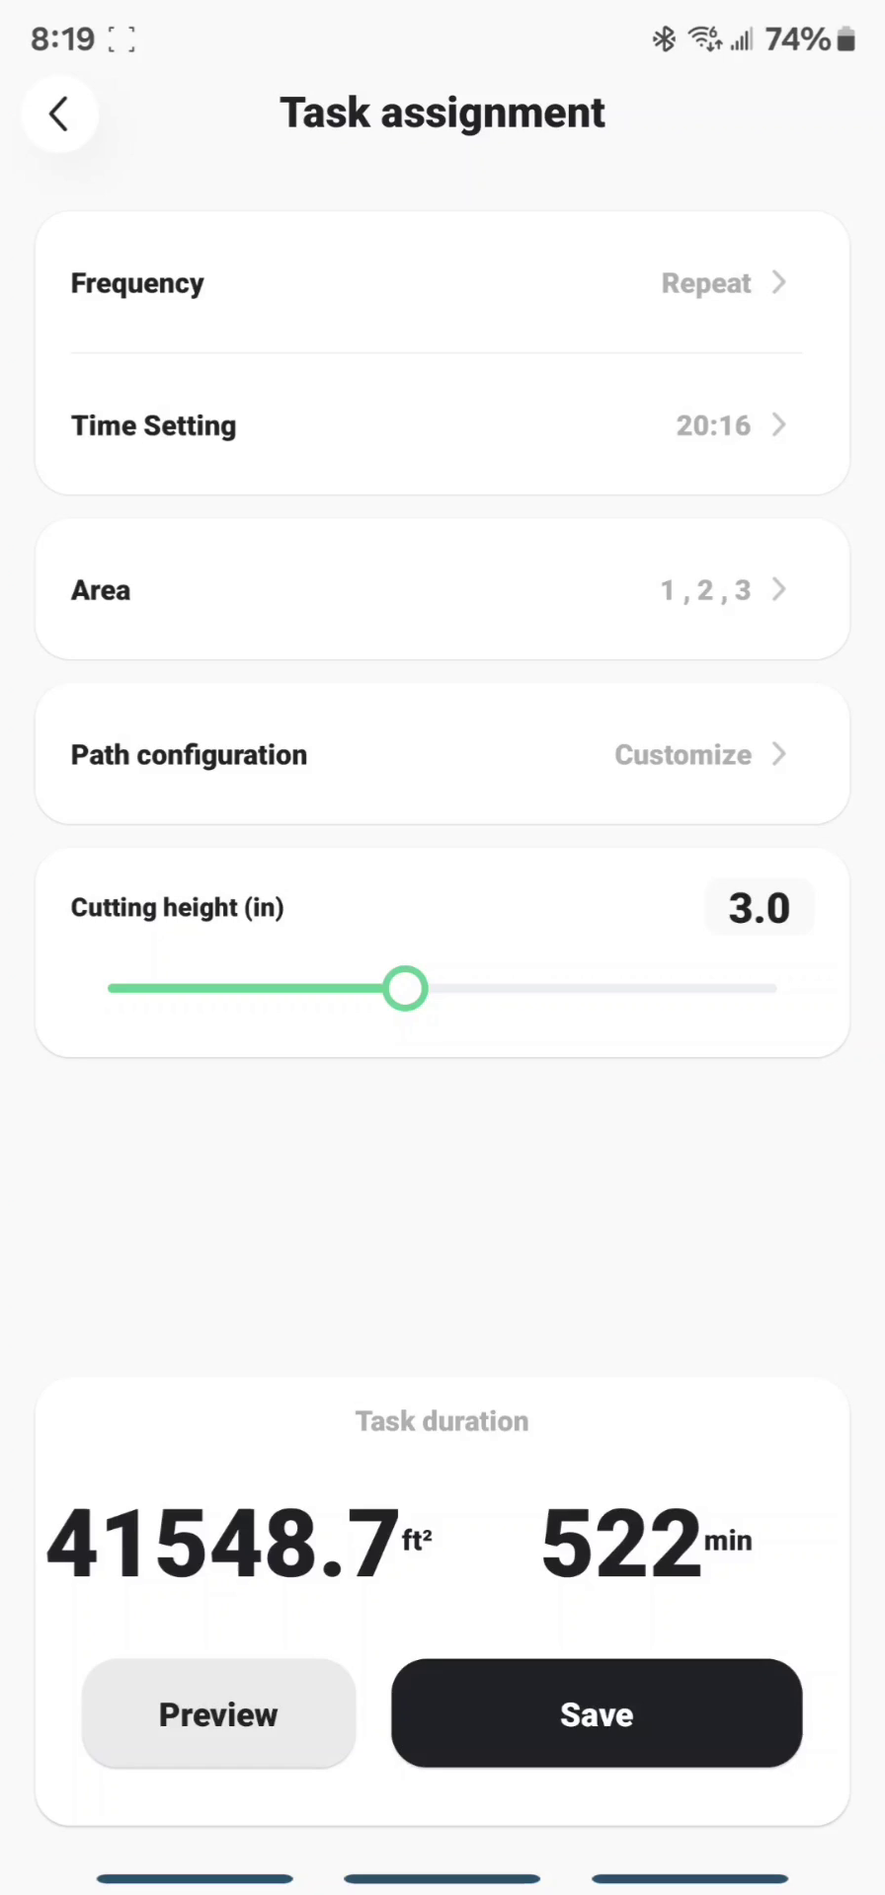
# Step: Restrict the task's mowing areas to Area 1 and Area 3
pyautogui.click(442, 591)
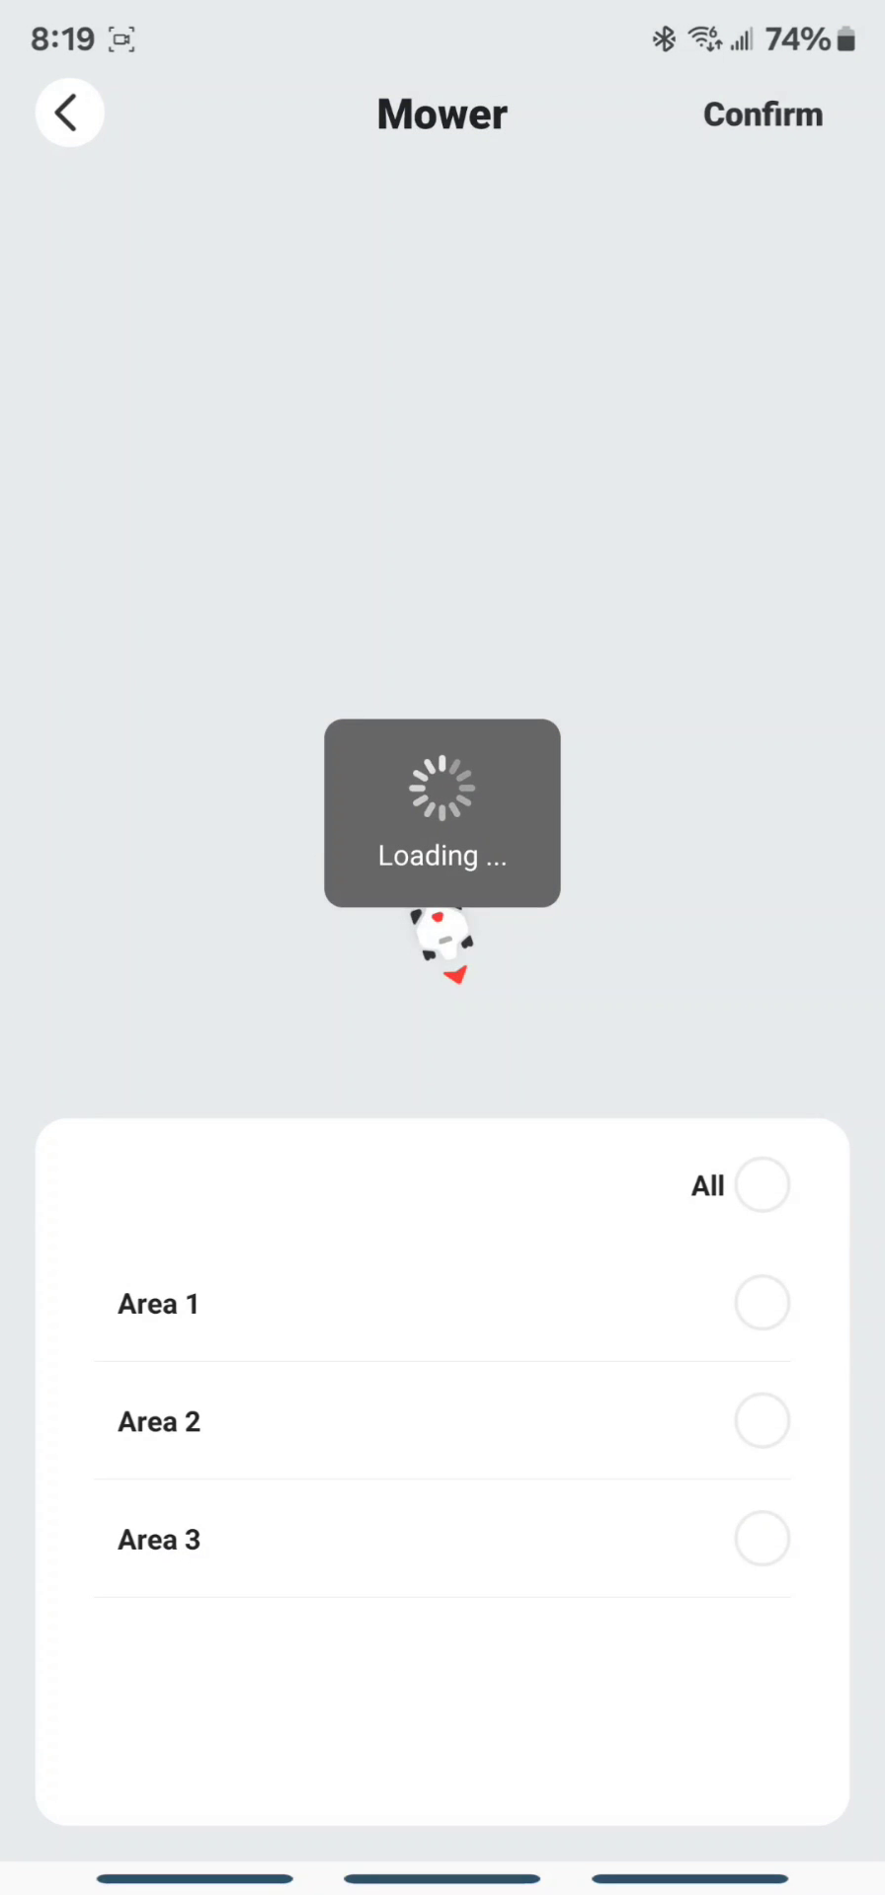
pyautogui.click(760, 1303)
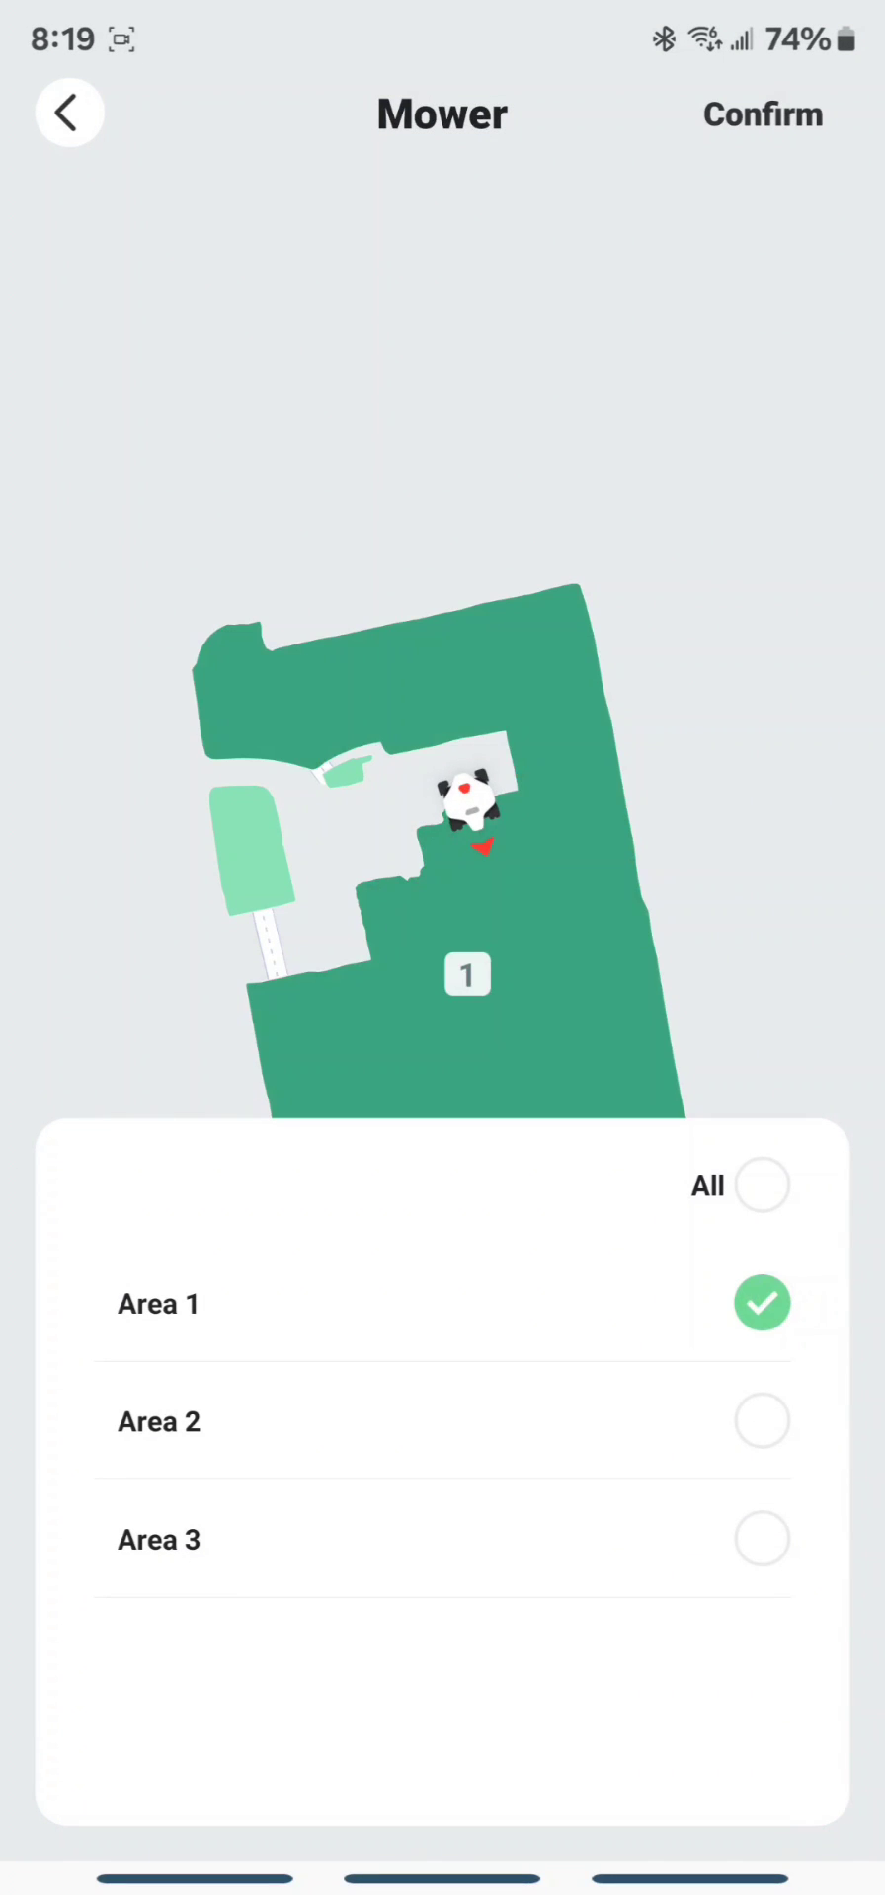
pyautogui.click(760, 1539)
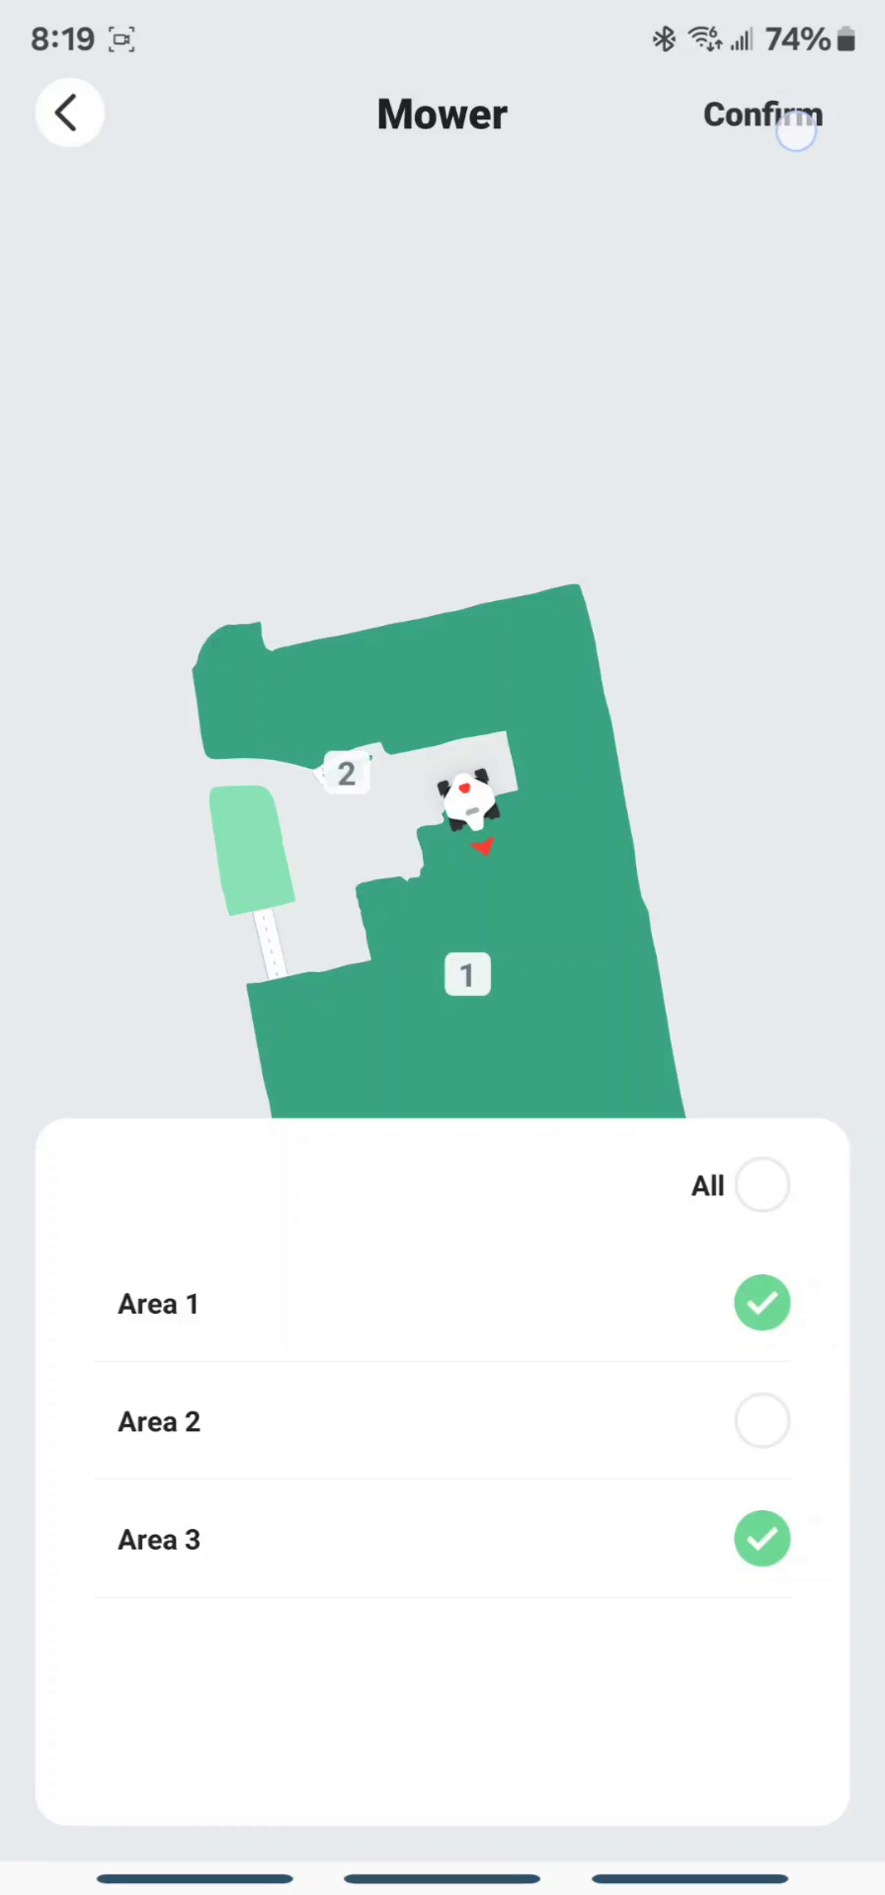
pyautogui.click(761, 113)
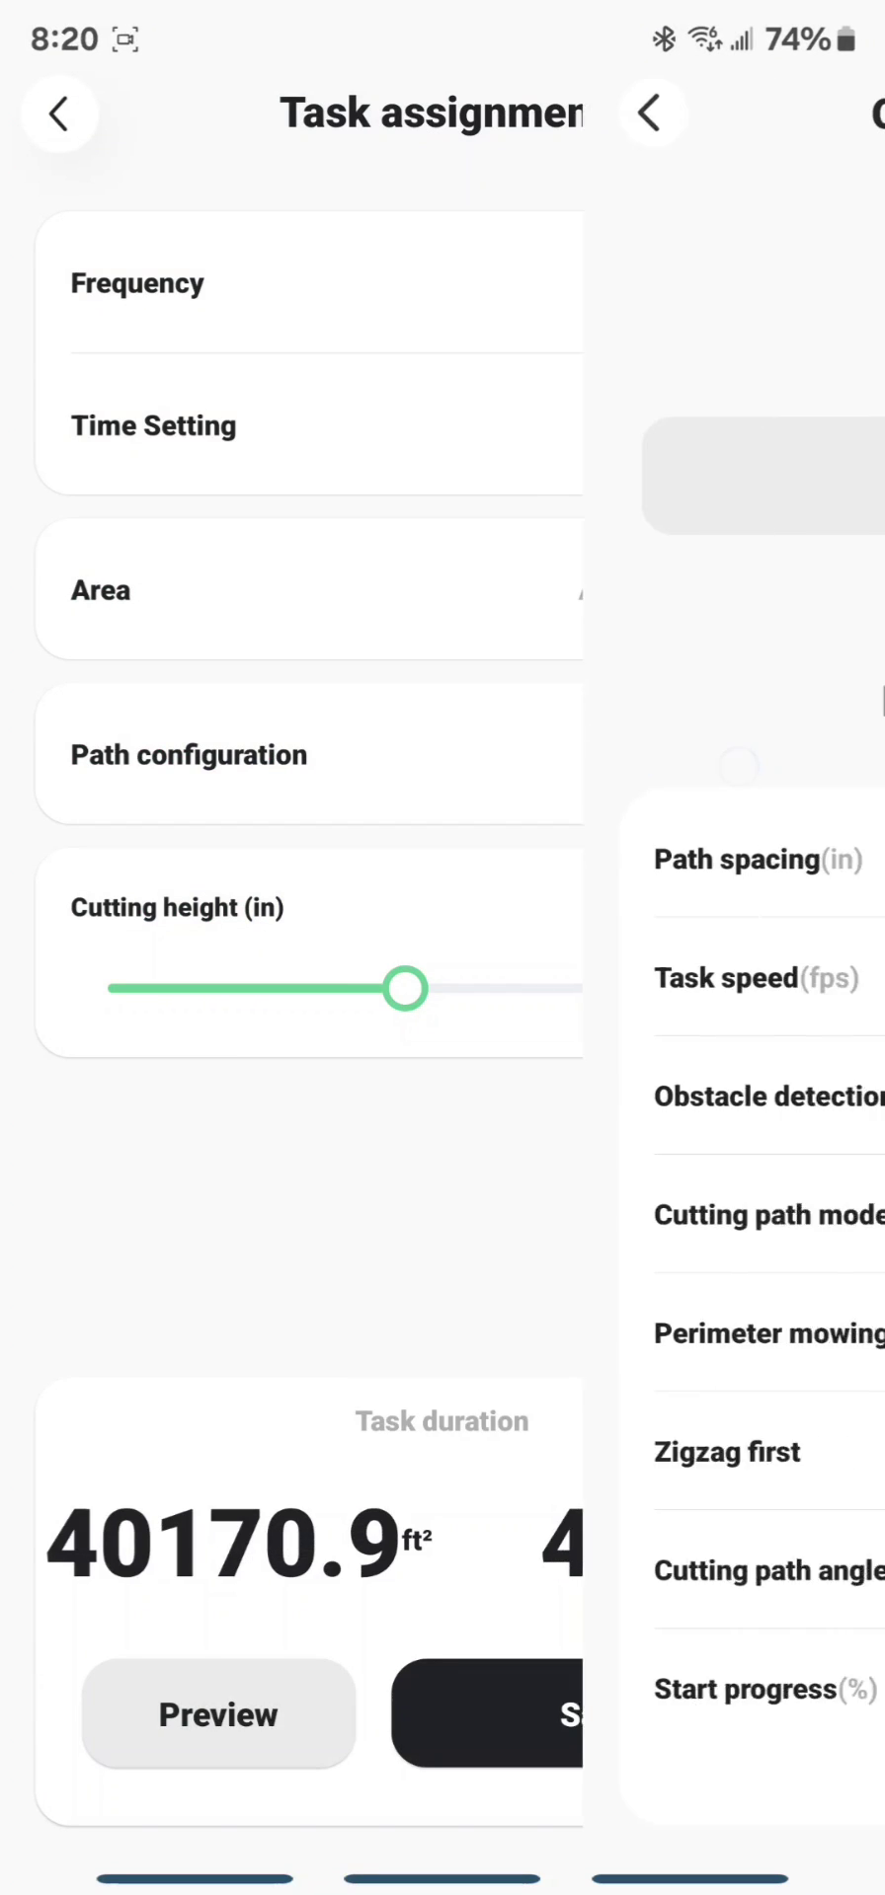
# Step: Keep the customized path settings and save the repeating task
pyautogui.click(187, 754)
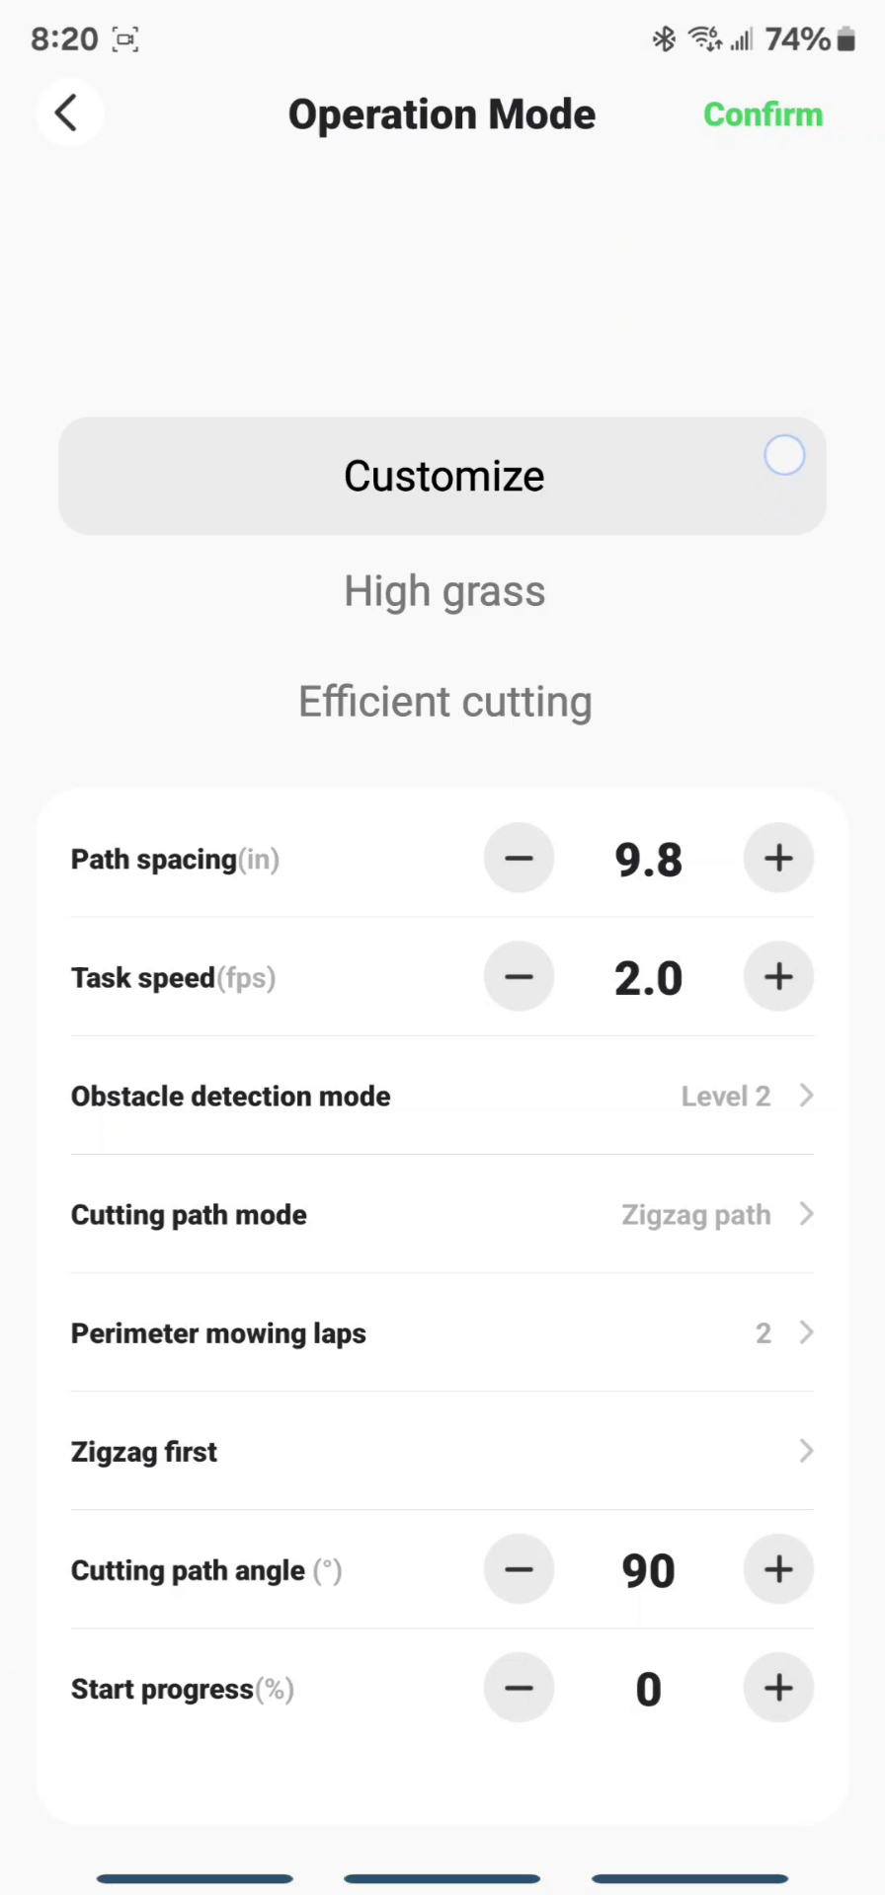
pyautogui.click(783, 457)
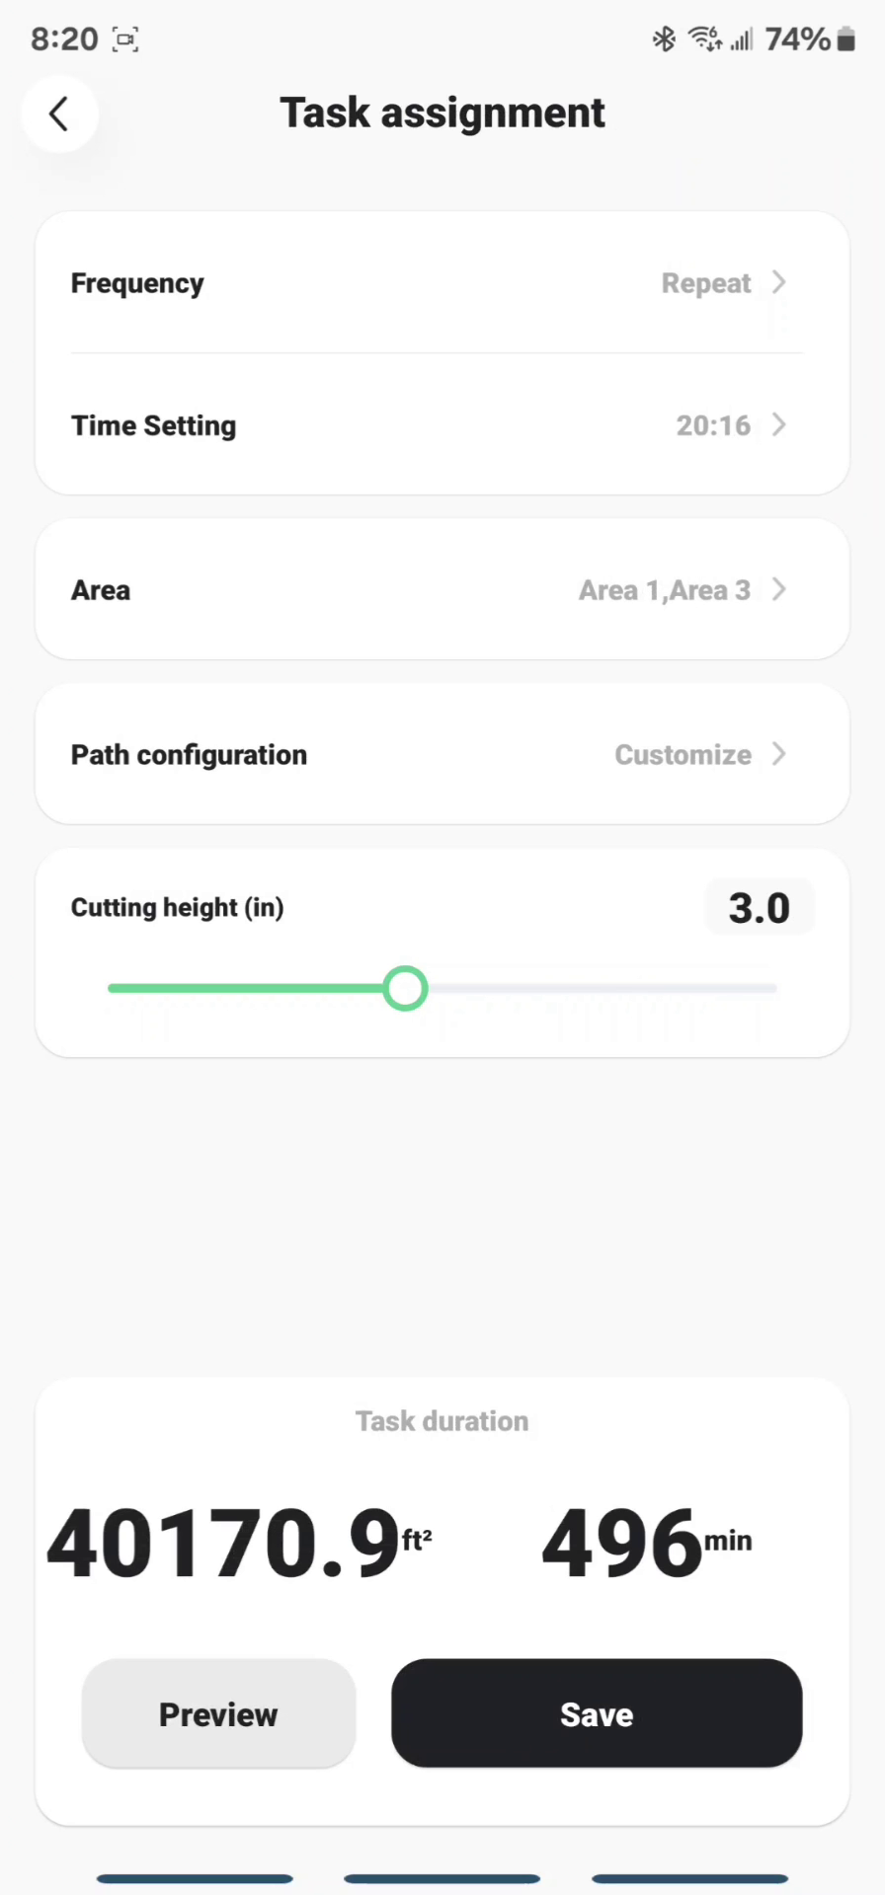
pyautogui.click(595, 1713)
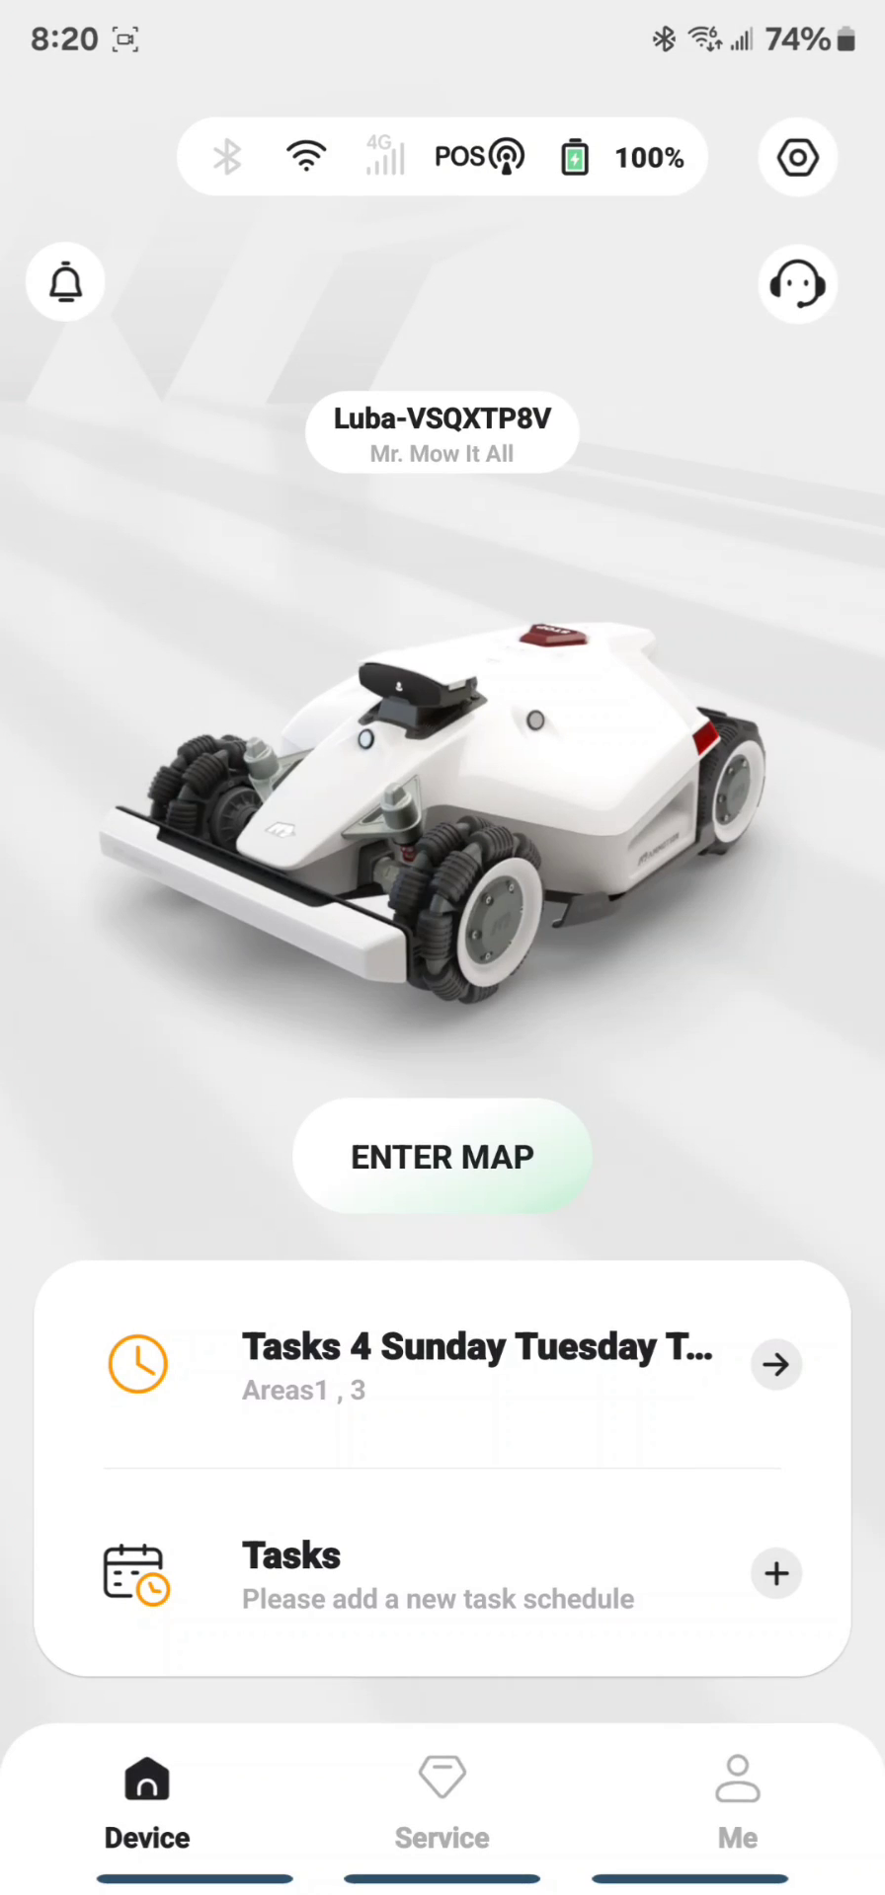
# Step: Open the mower's lawn map from the device home screen
pyautogui.click(442, 1156)
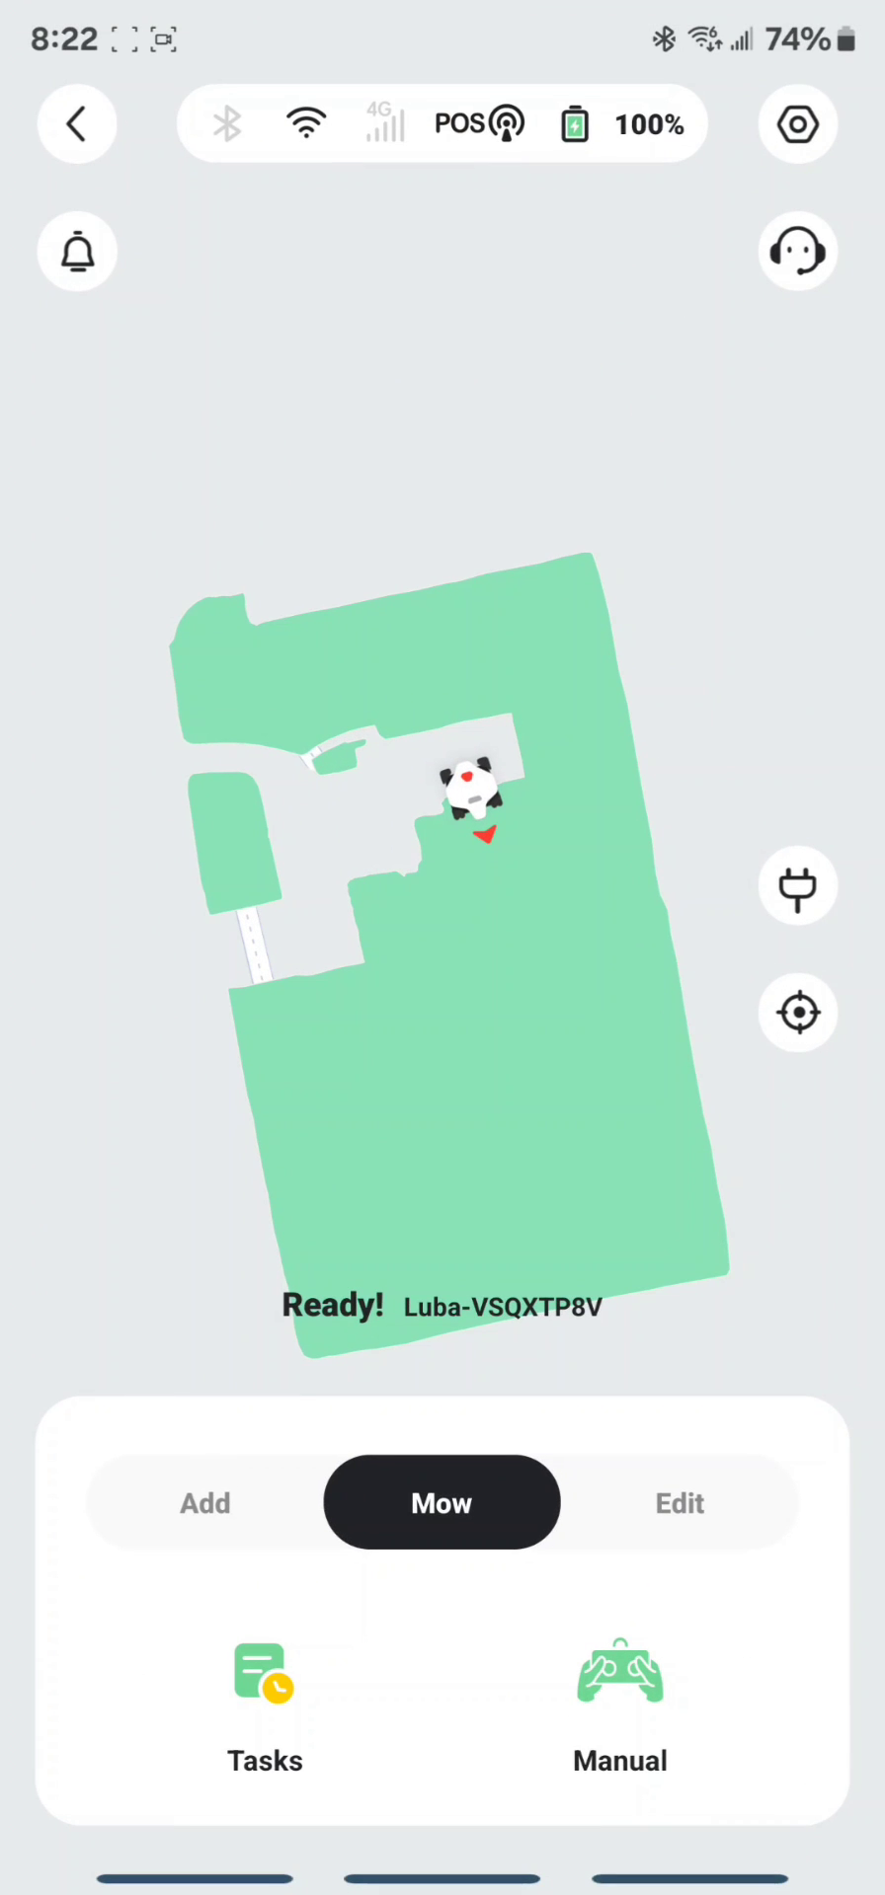
# Step: Return home and open the paused task showing Luba stuck at 49% mowed
pyautogui.click(75, 124)
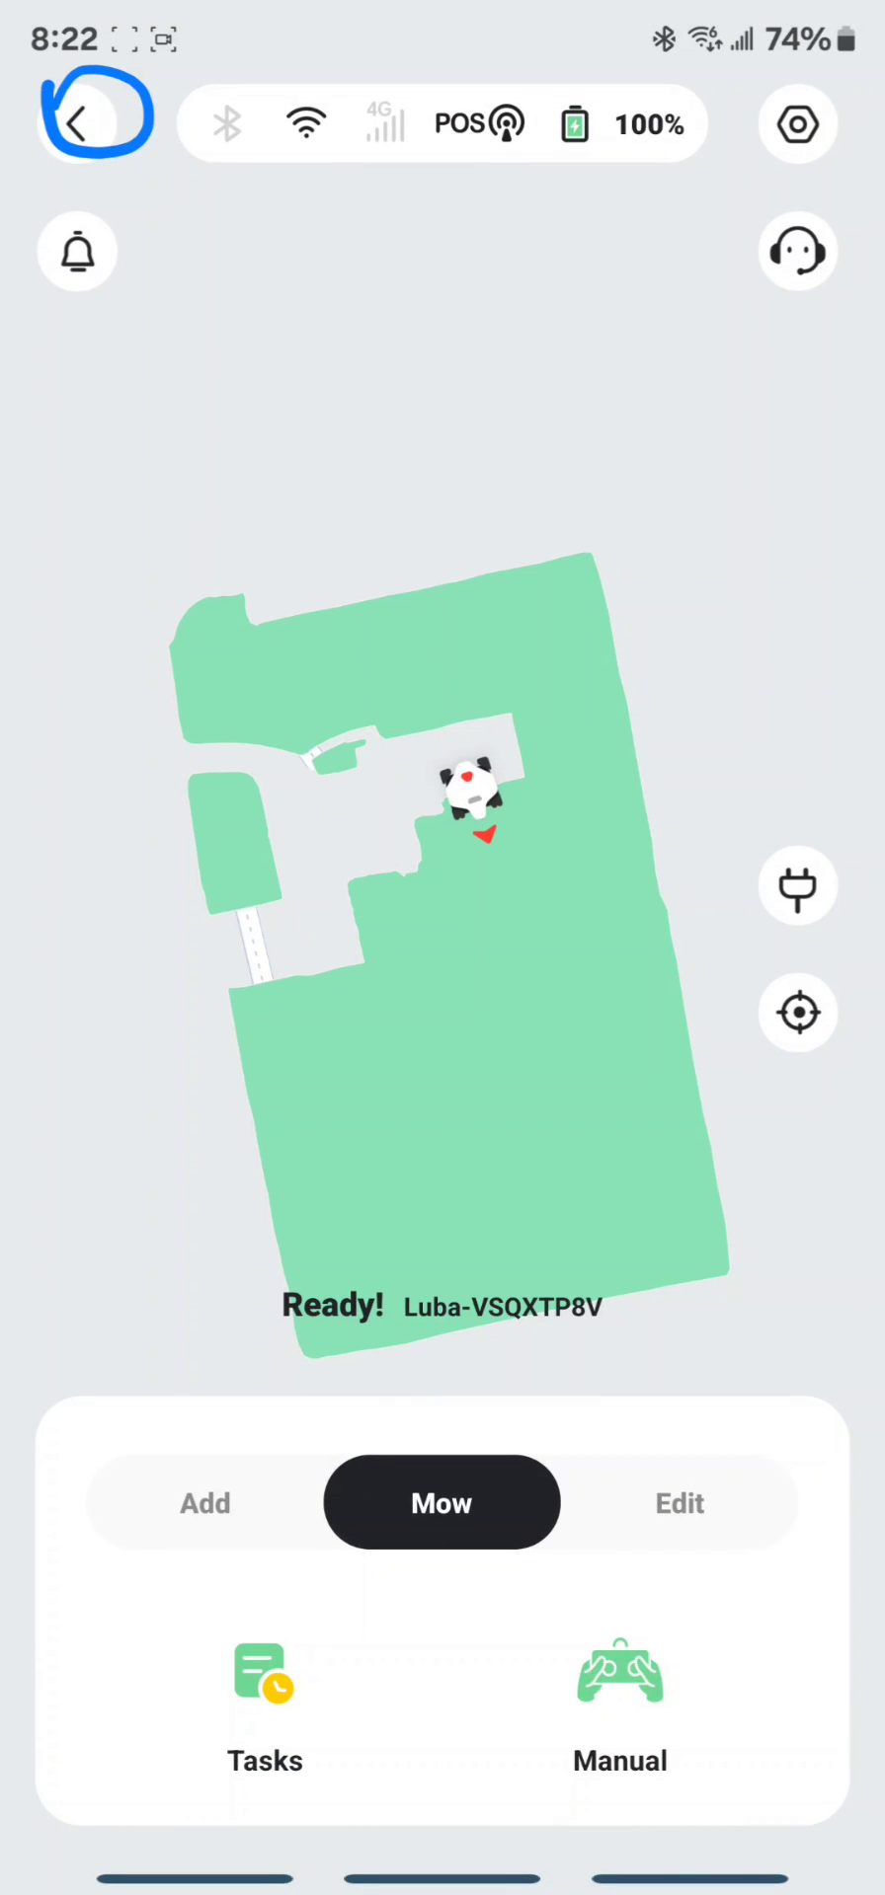
pyautogui.click(77, 121)
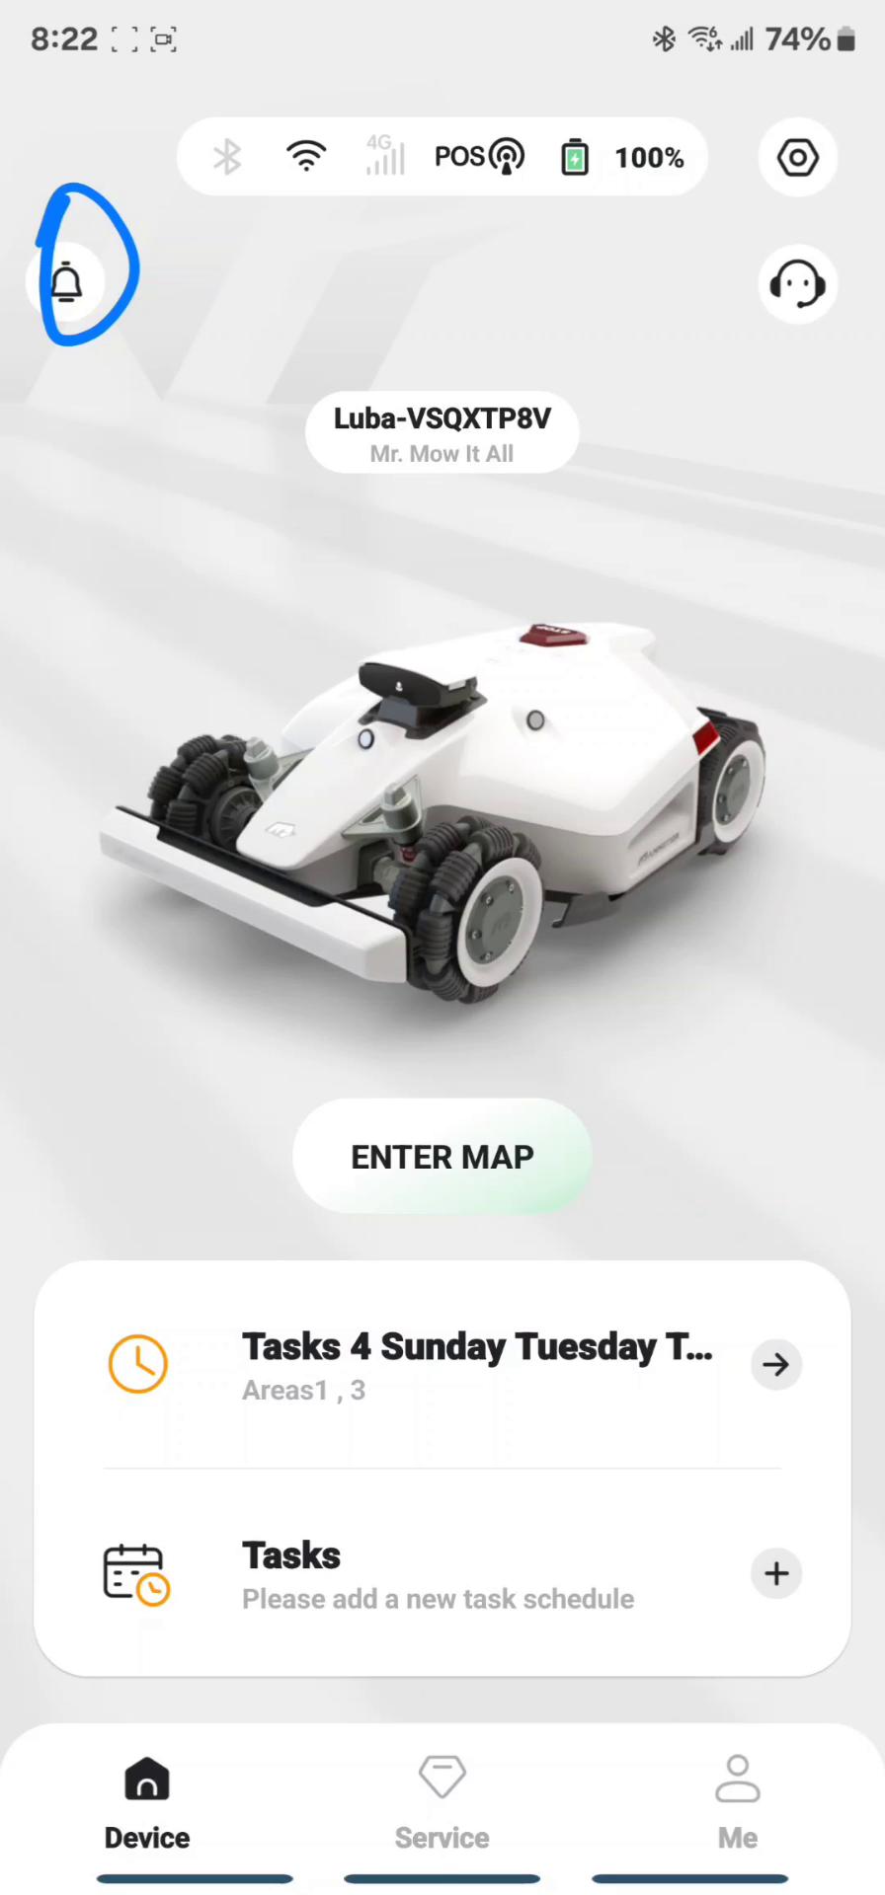
pyautogui.click(442, 1157)
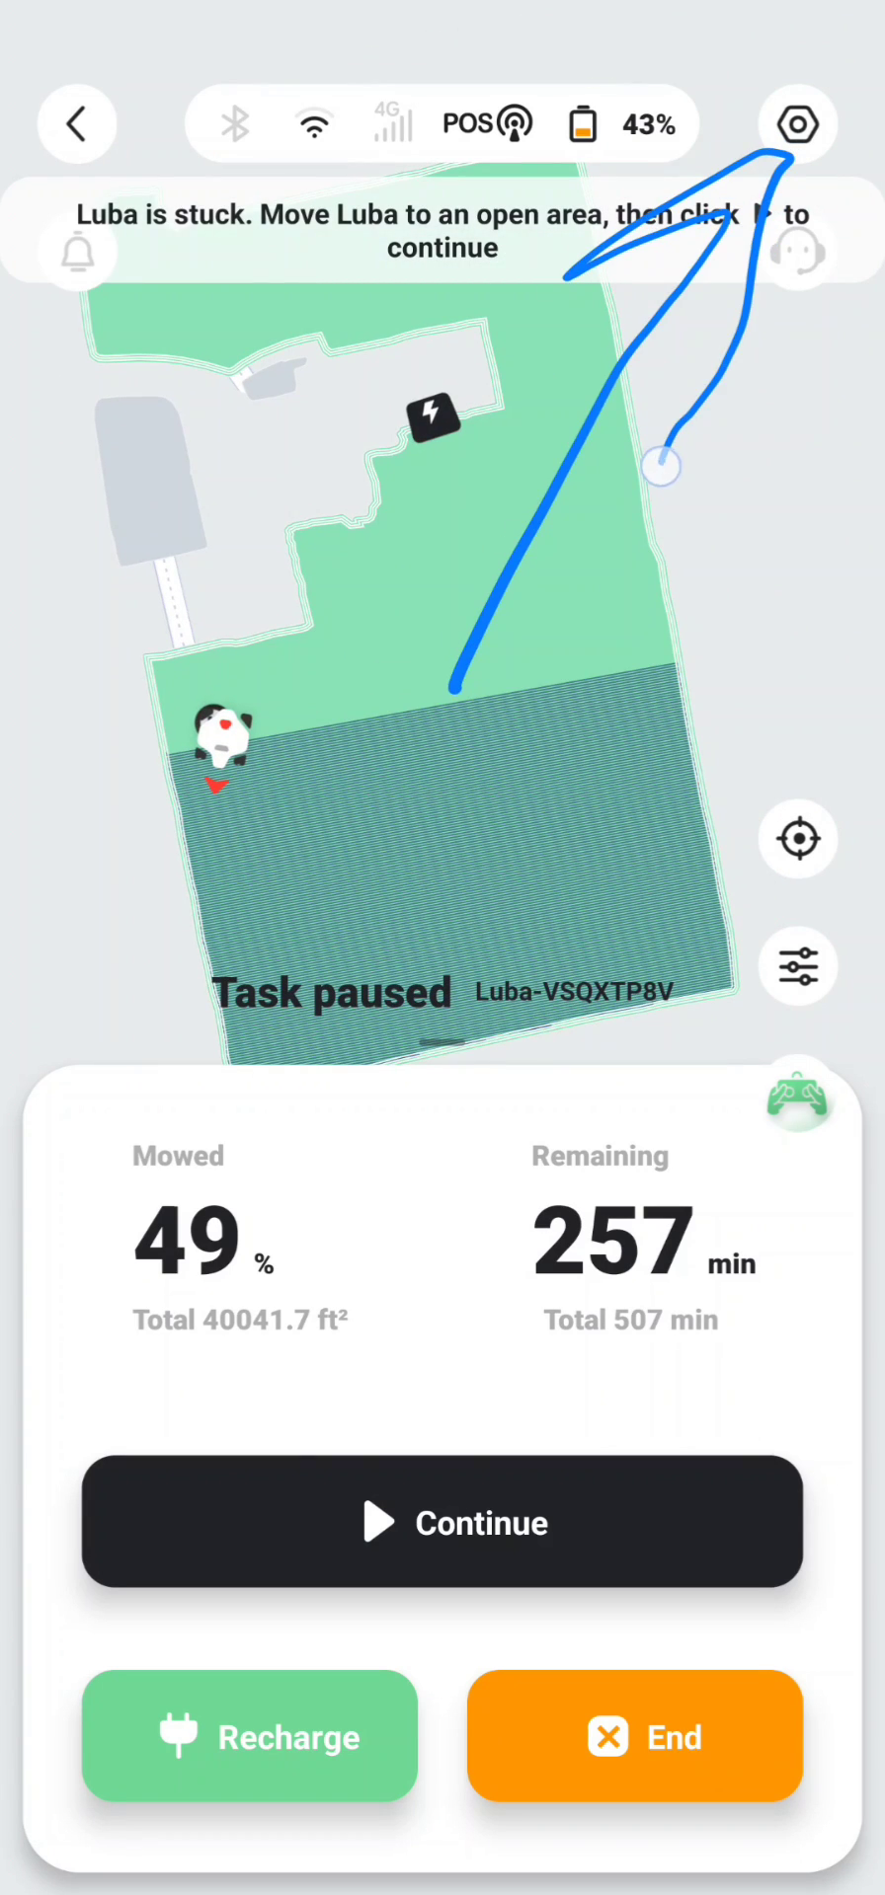
pyautogui.click(797, 123)
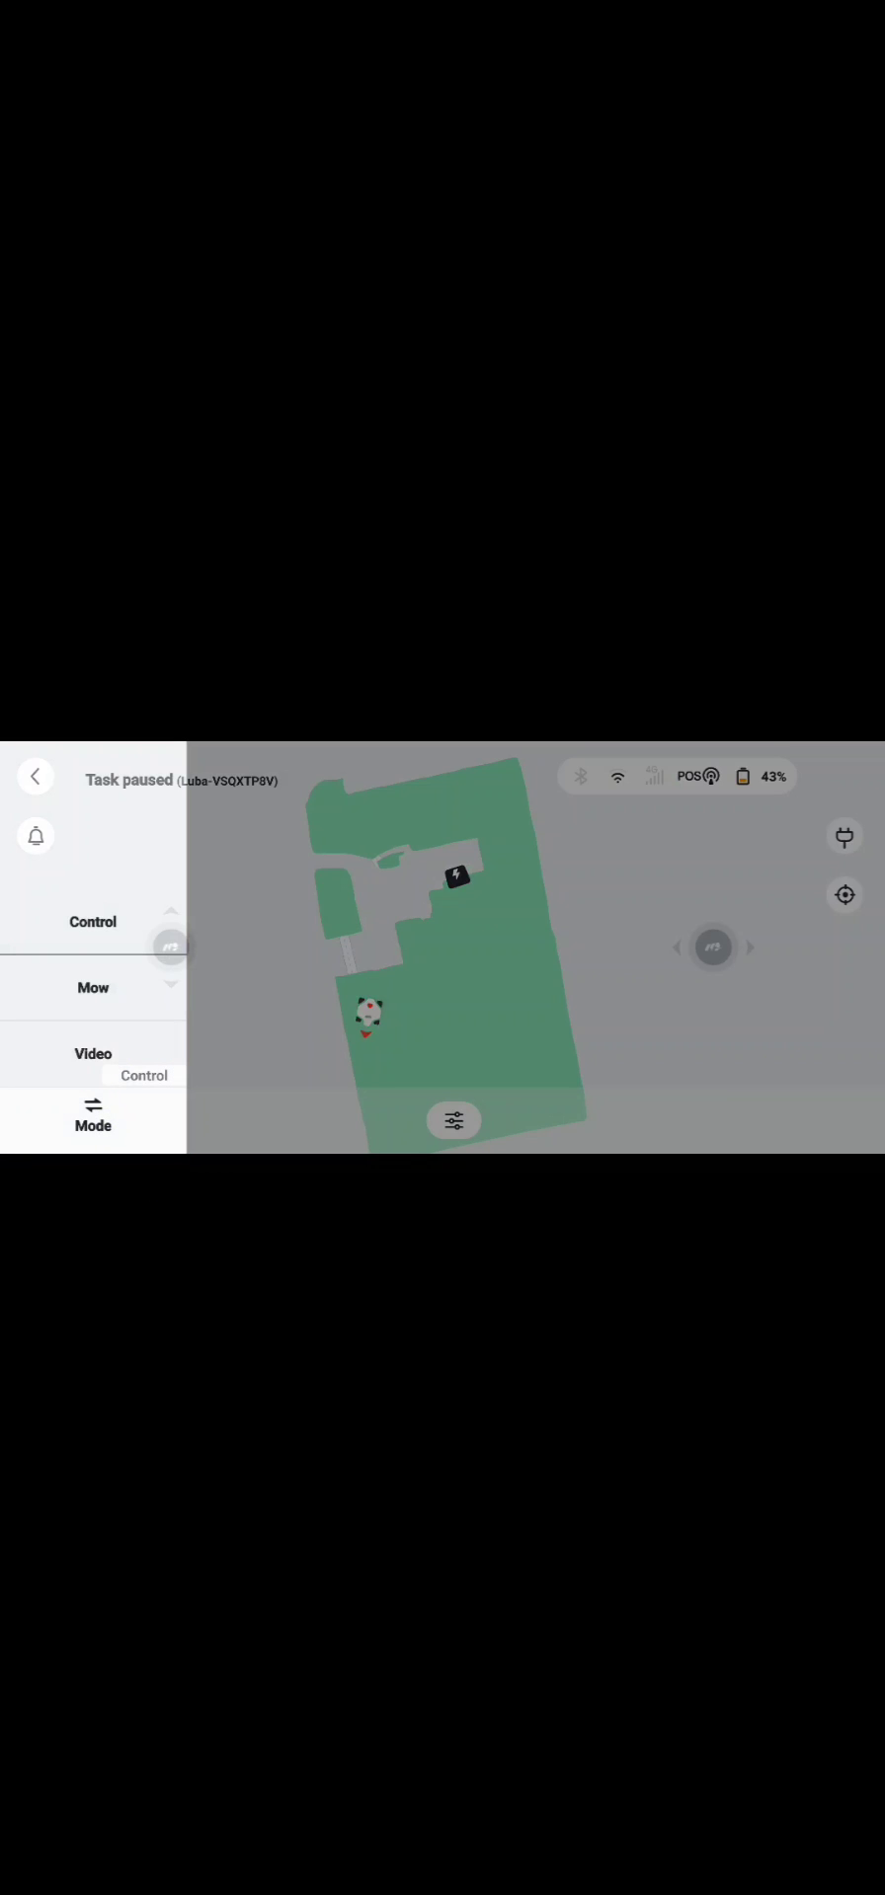
pyautogui.click(92, 1055)
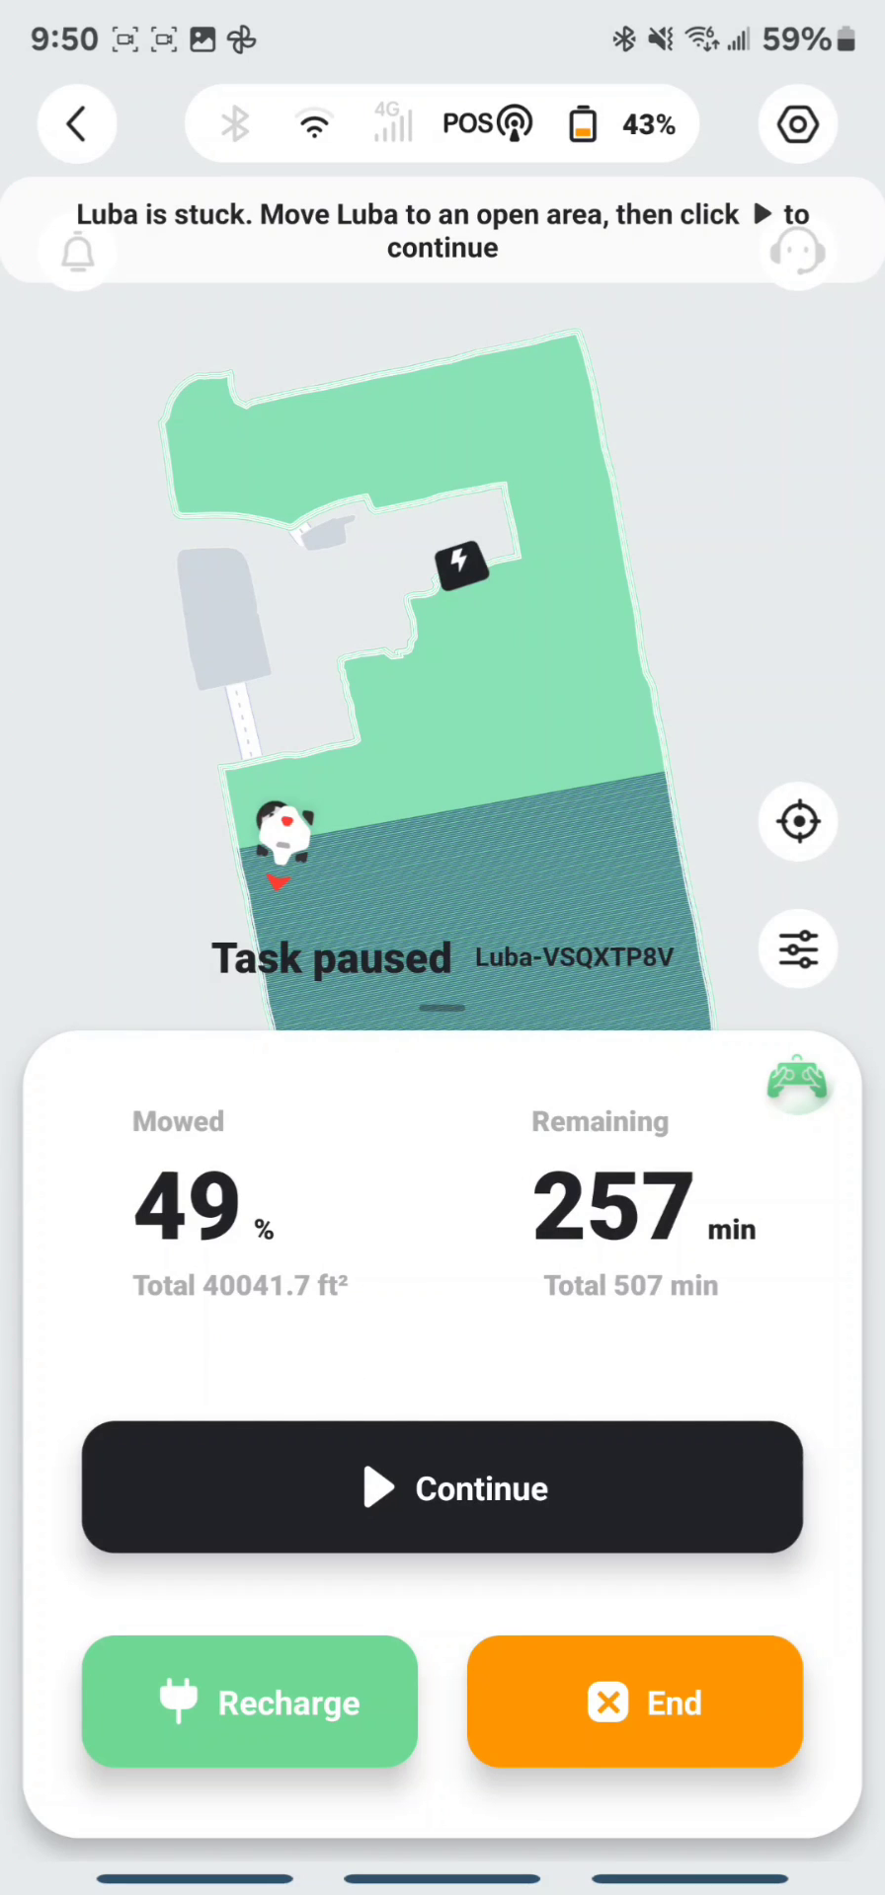
# Step: Resume the paused job from its breakpoint so Luba returns to Working at 49% mowed
pyautogui.click(443, 1488)
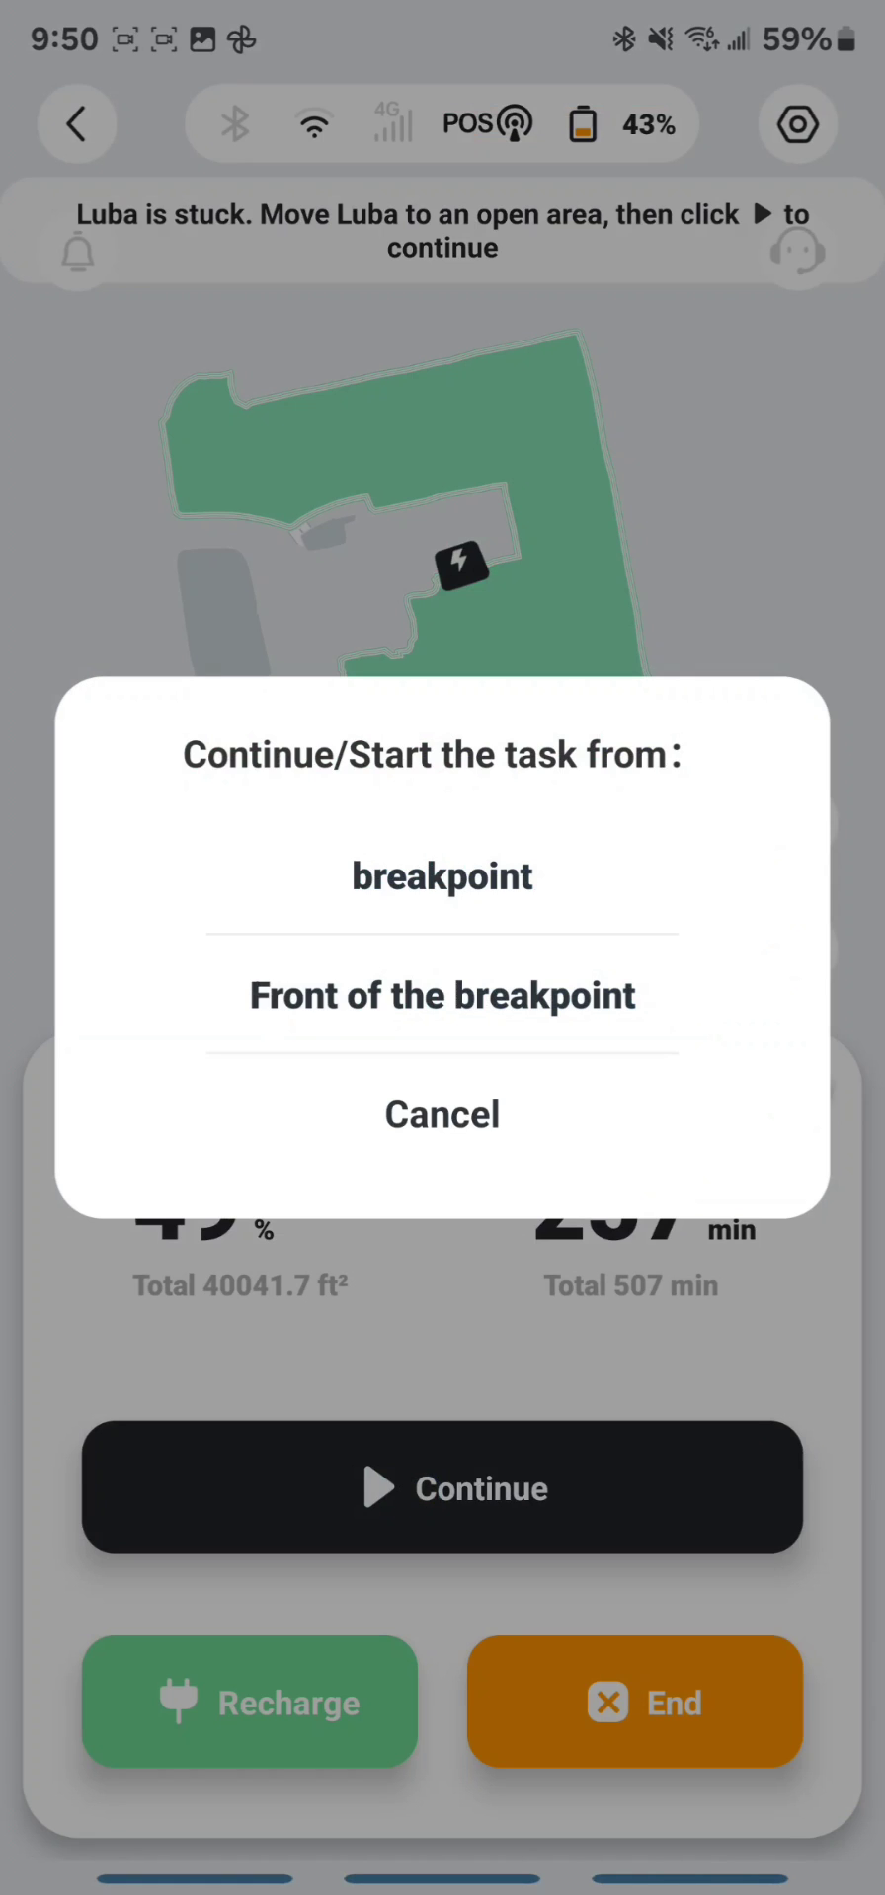
pyautogui.click(441, 1114)
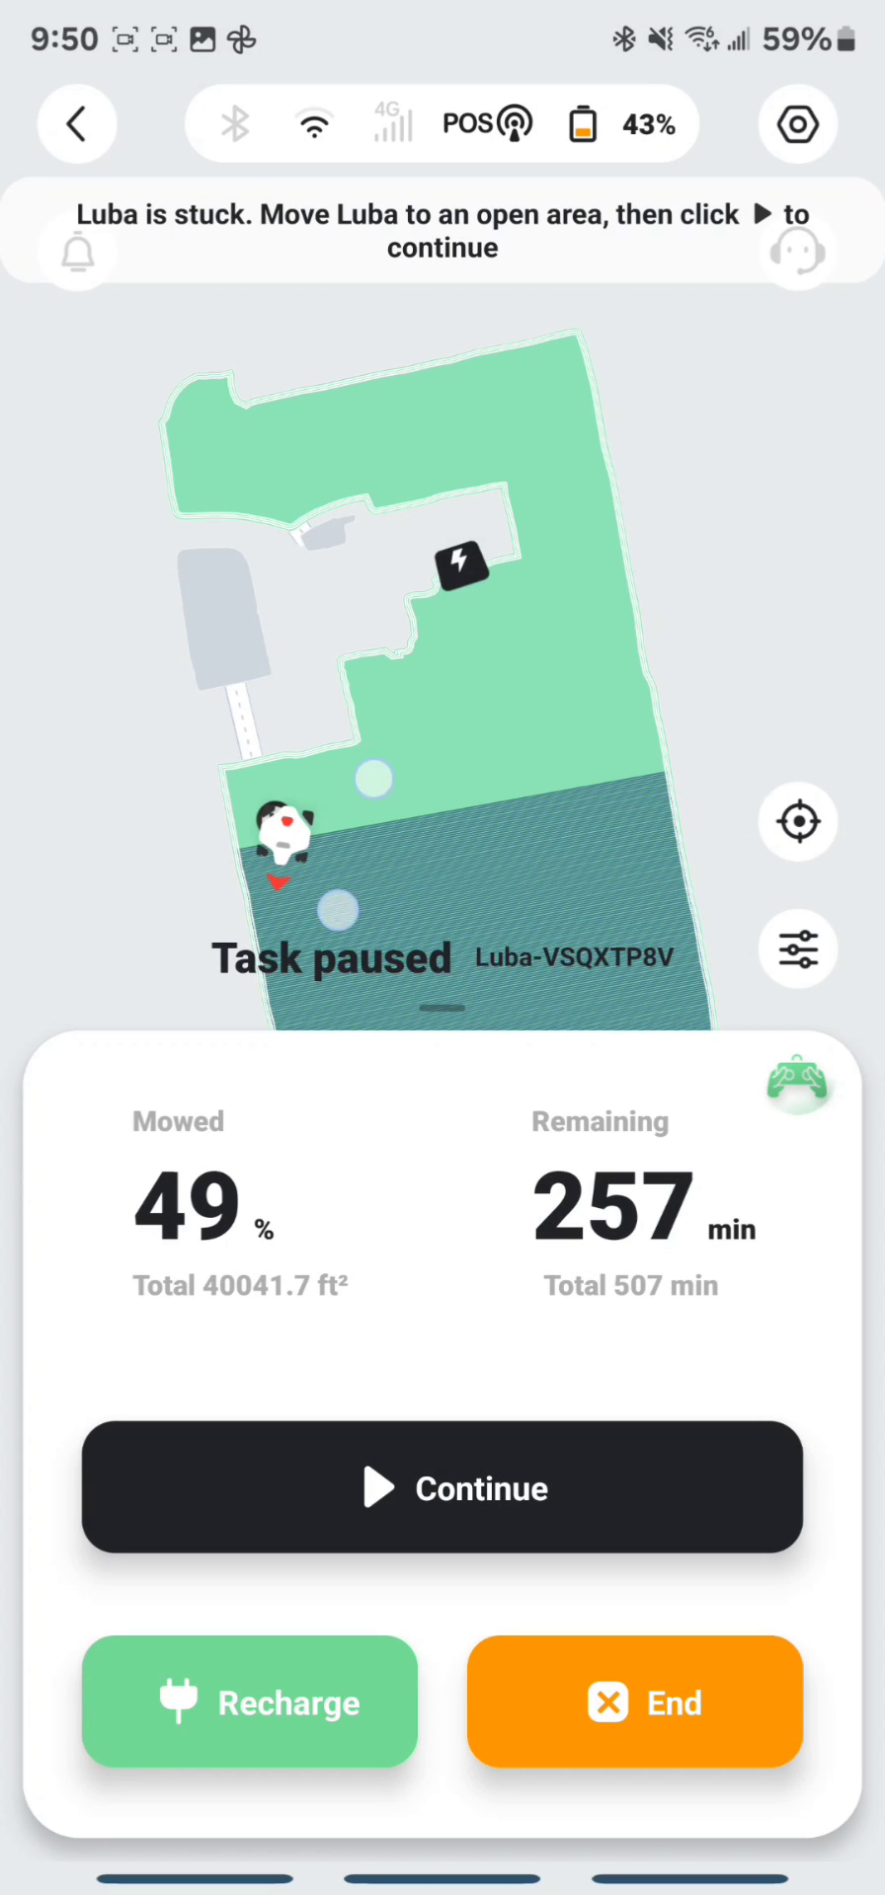
pyautogui.click(442, 1488)
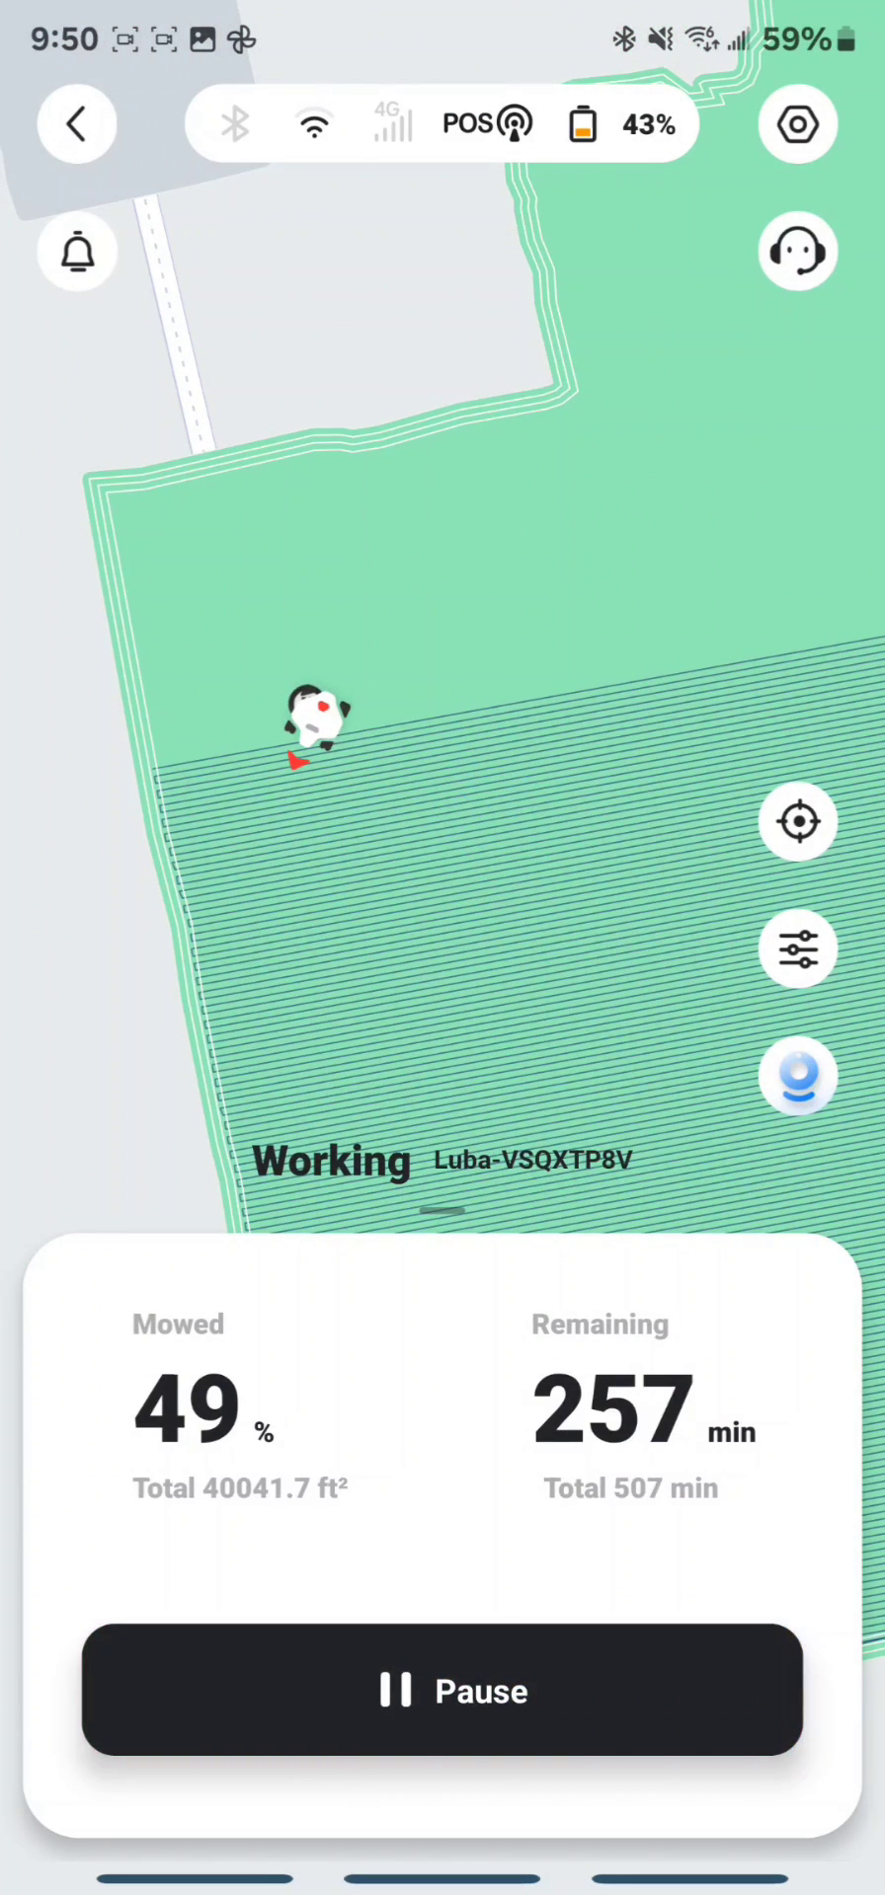